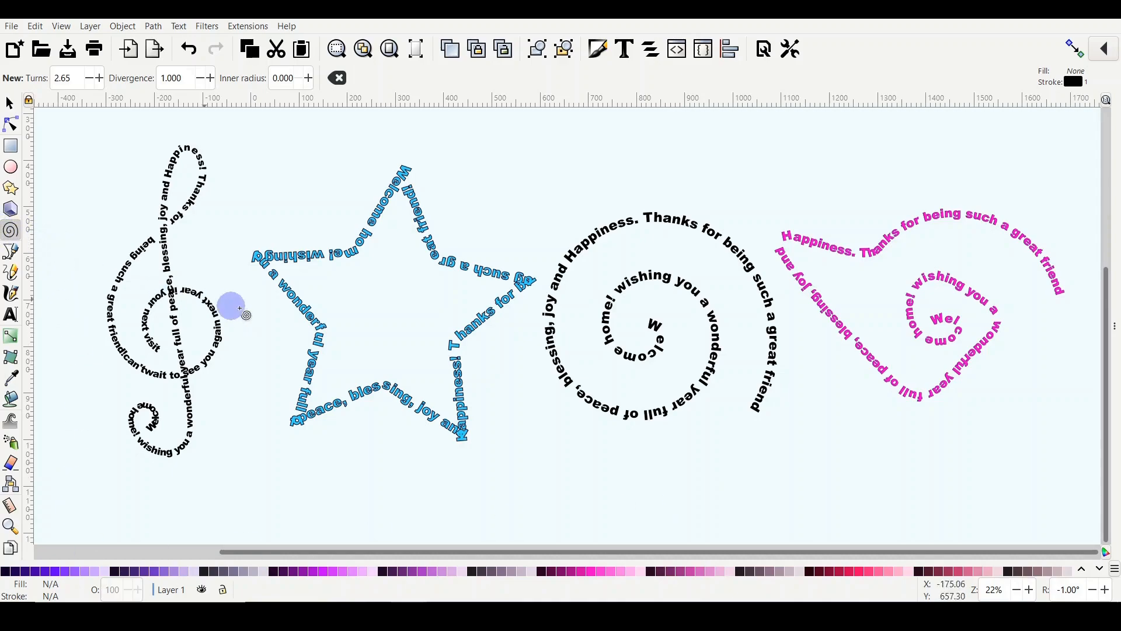
mouse_move(592, 457)
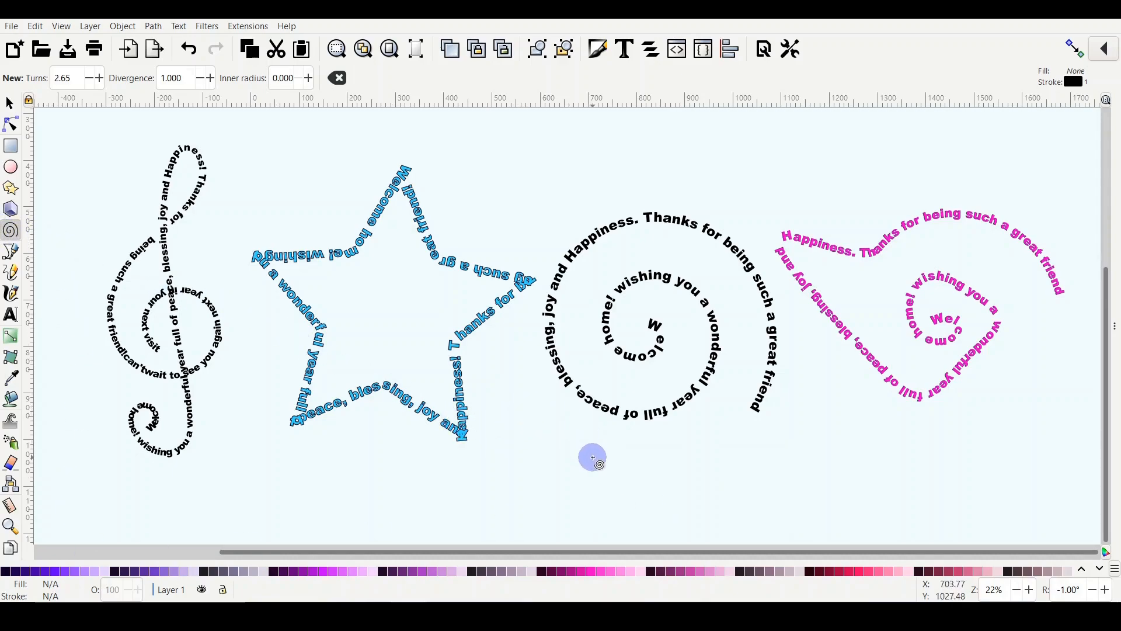
mouse_move(580, 467)
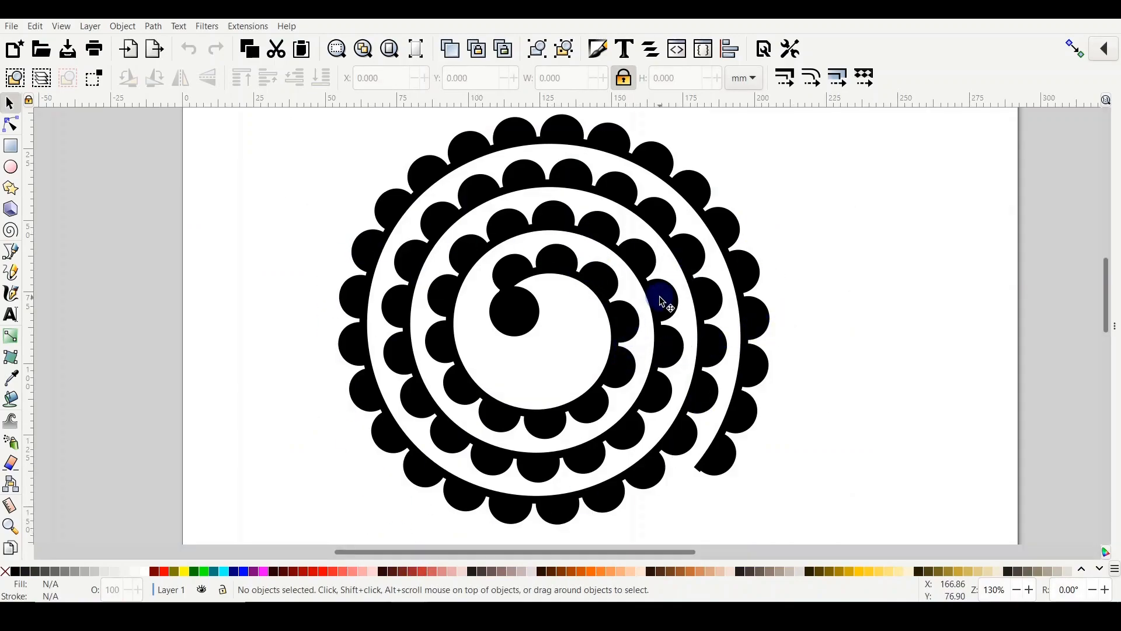
mouse_move(670, 307)
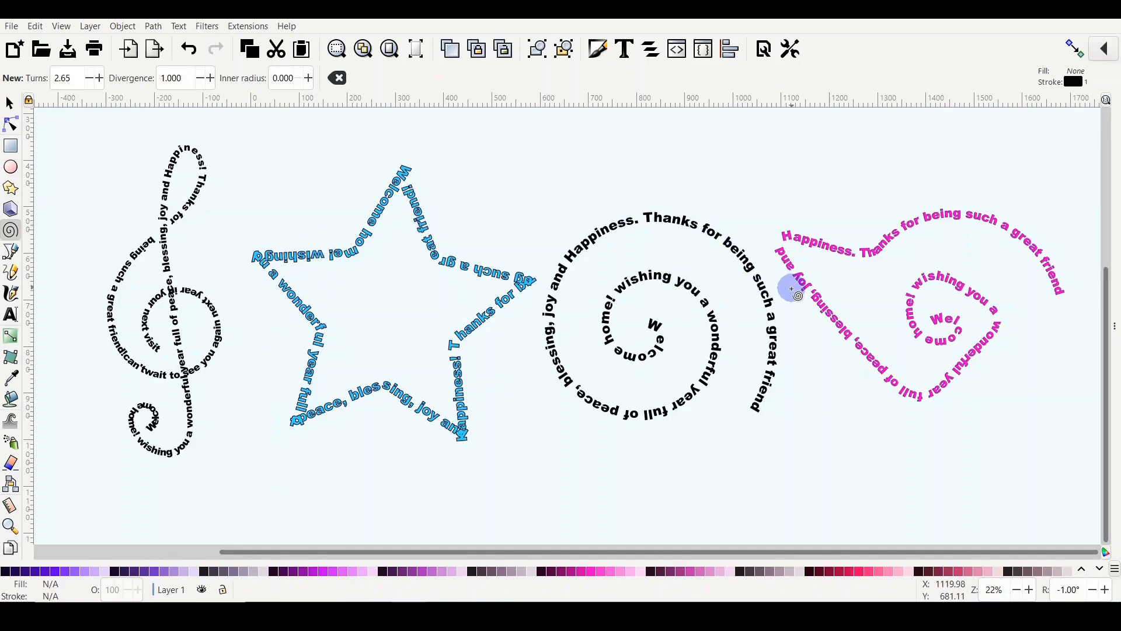
mouse_move(28, 248)
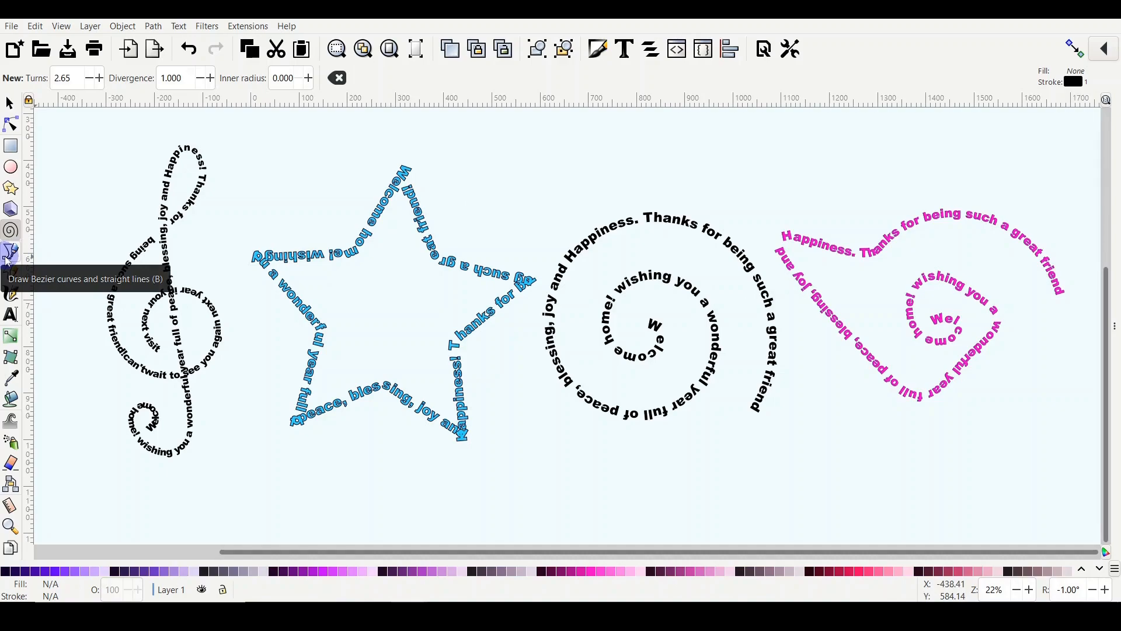
mouse_move(10, 273)
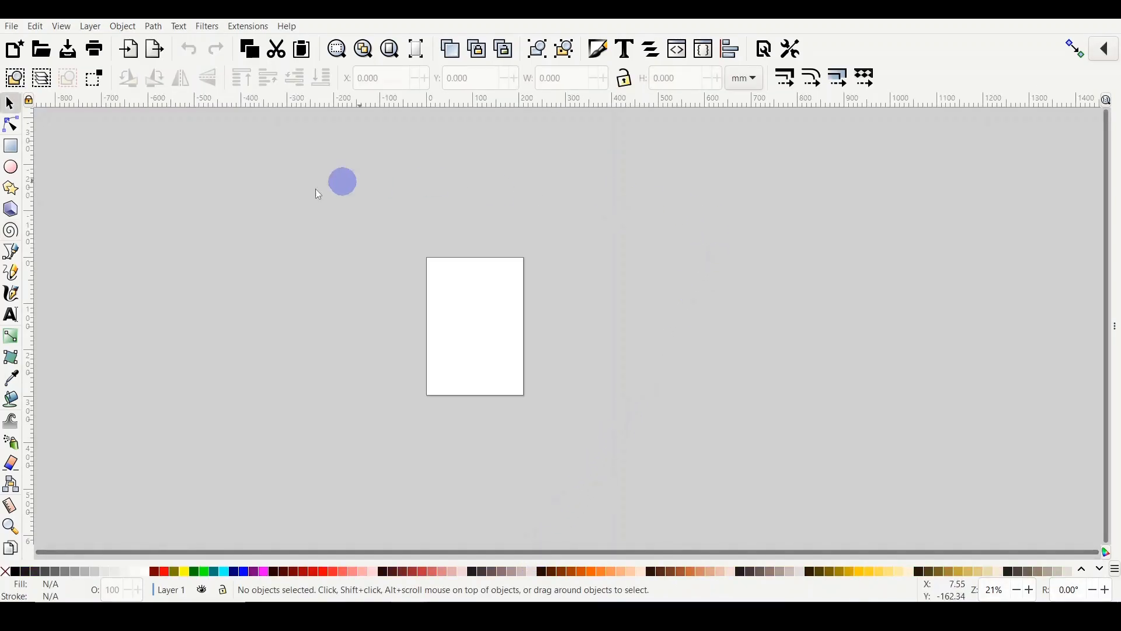
Step: Set the document page to a custom 11.5 × 11.5 inch square and close Document Properties
left_click_drag(342, 181, 441, 296)
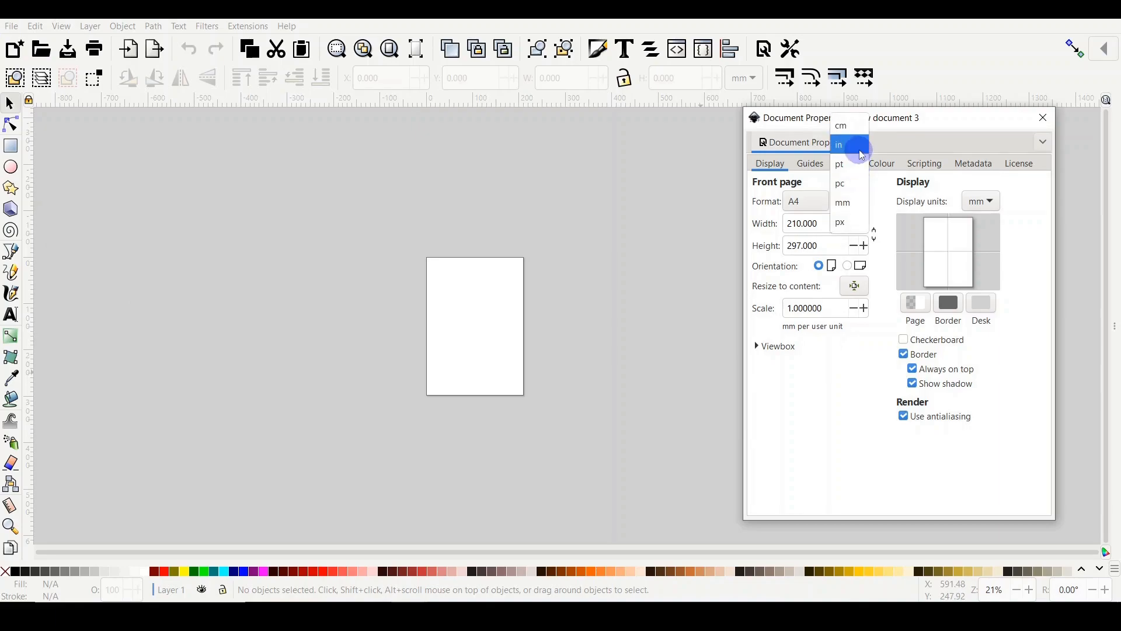
left_click(838, 145)
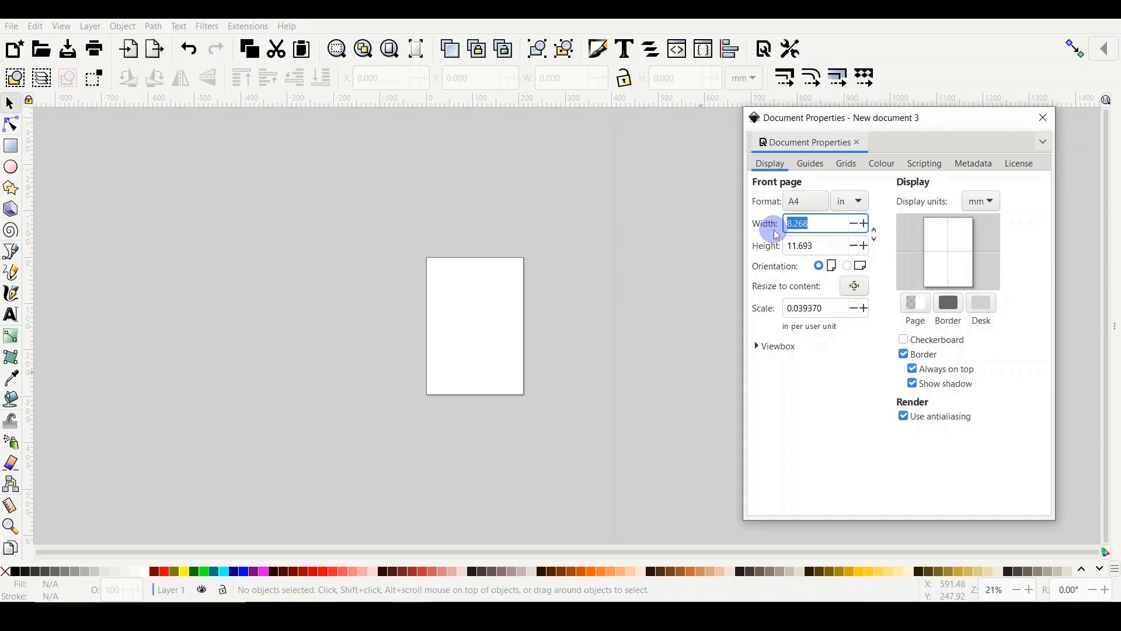
type("11.500")
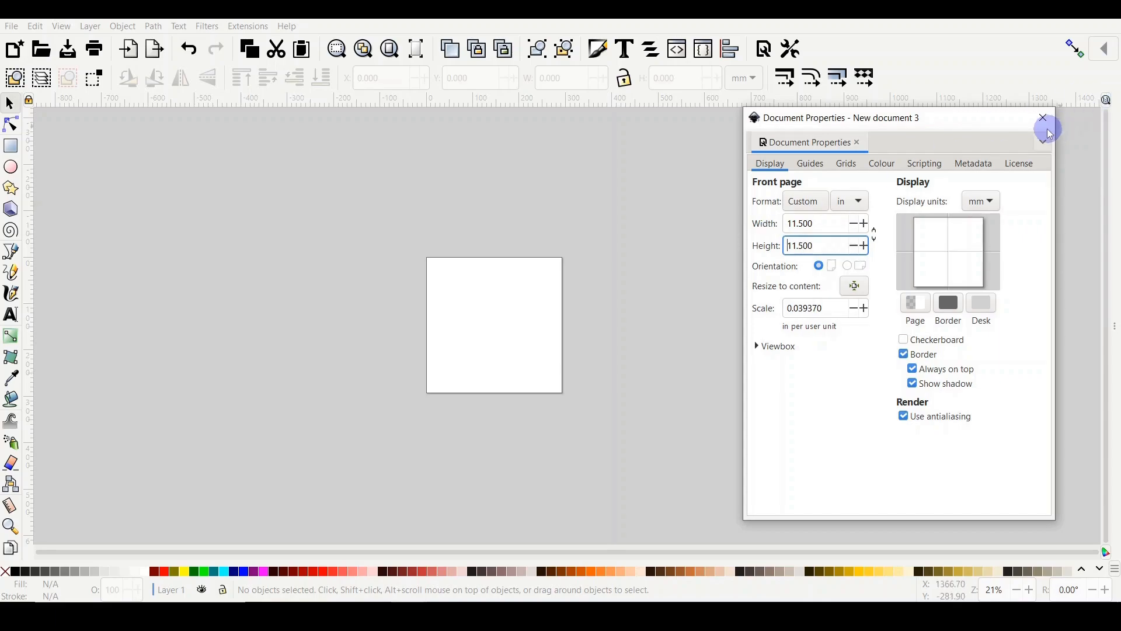
left_click(1042, 117)
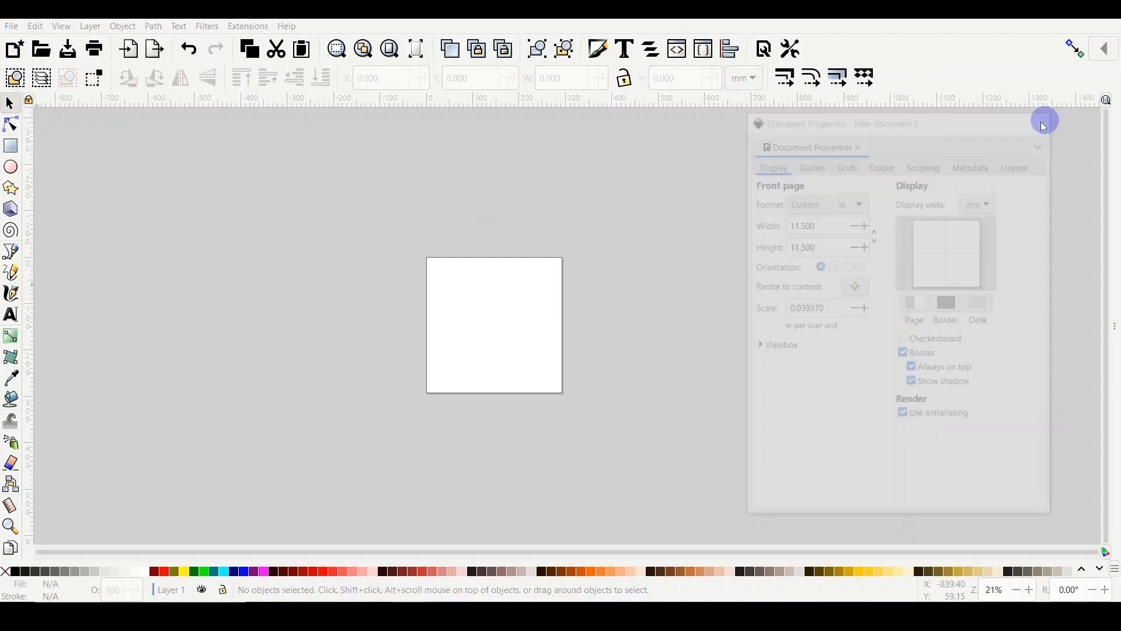
left_click(1043, 120)
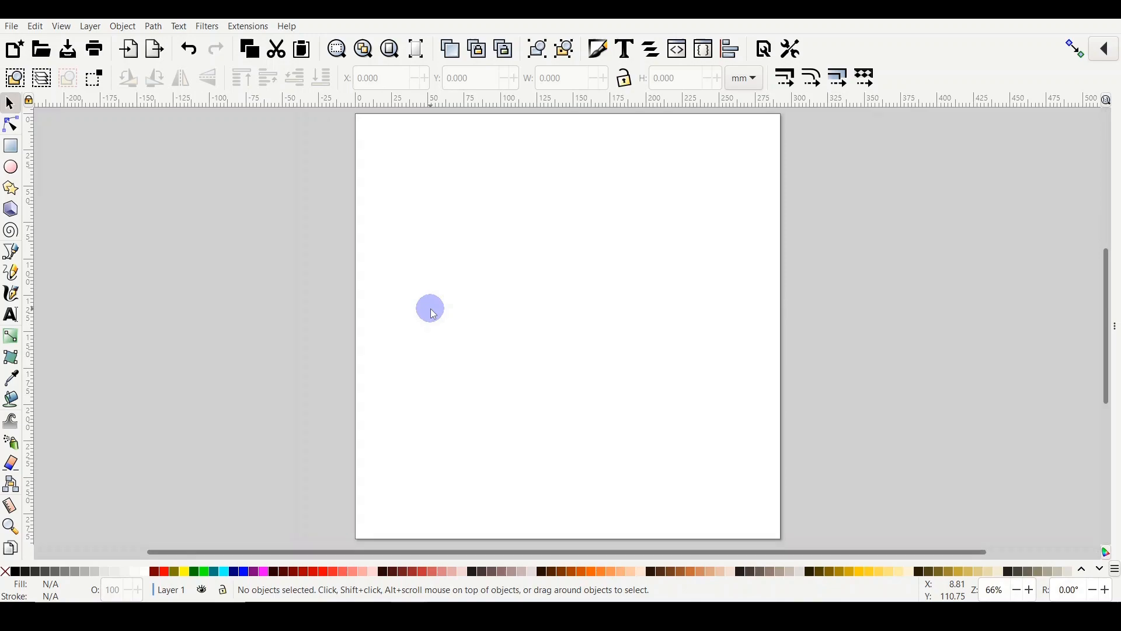
Step: Fit the square page in the view and activate the Spiral tool
left_click_drag(430, 307, 644, 492)
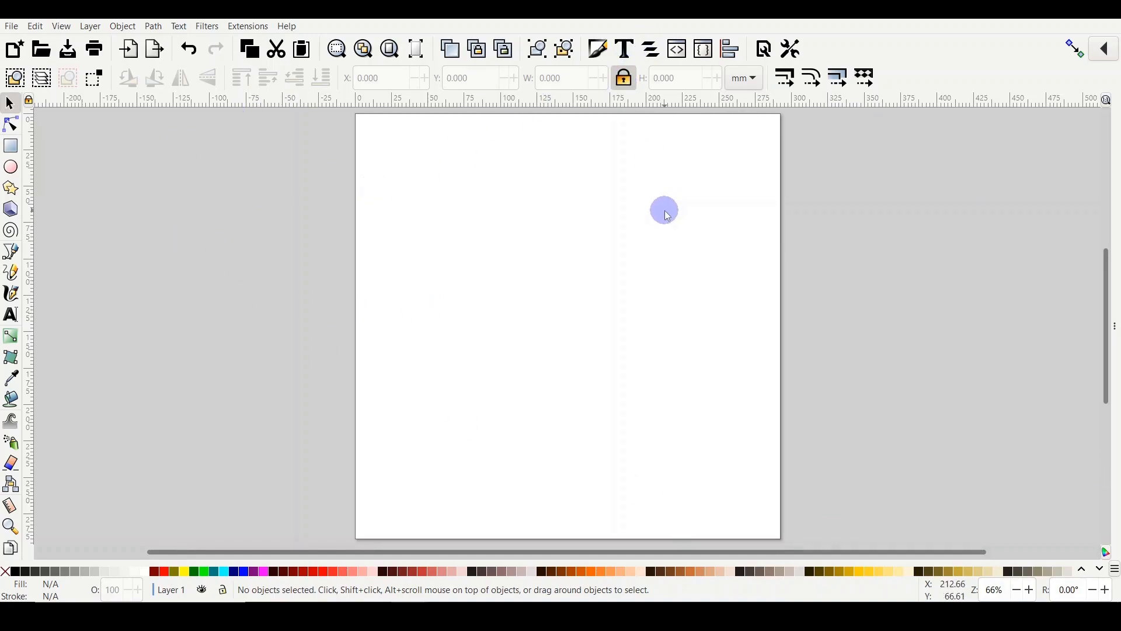
left_click_drag(663, 210, 652, 213)
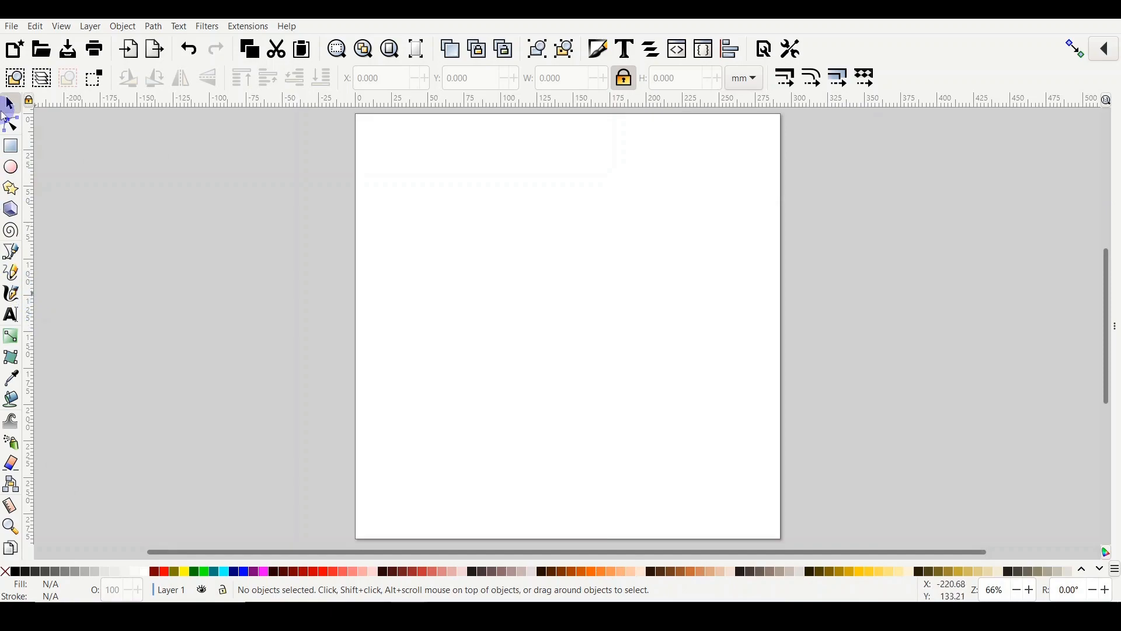
left_click(11, 231)
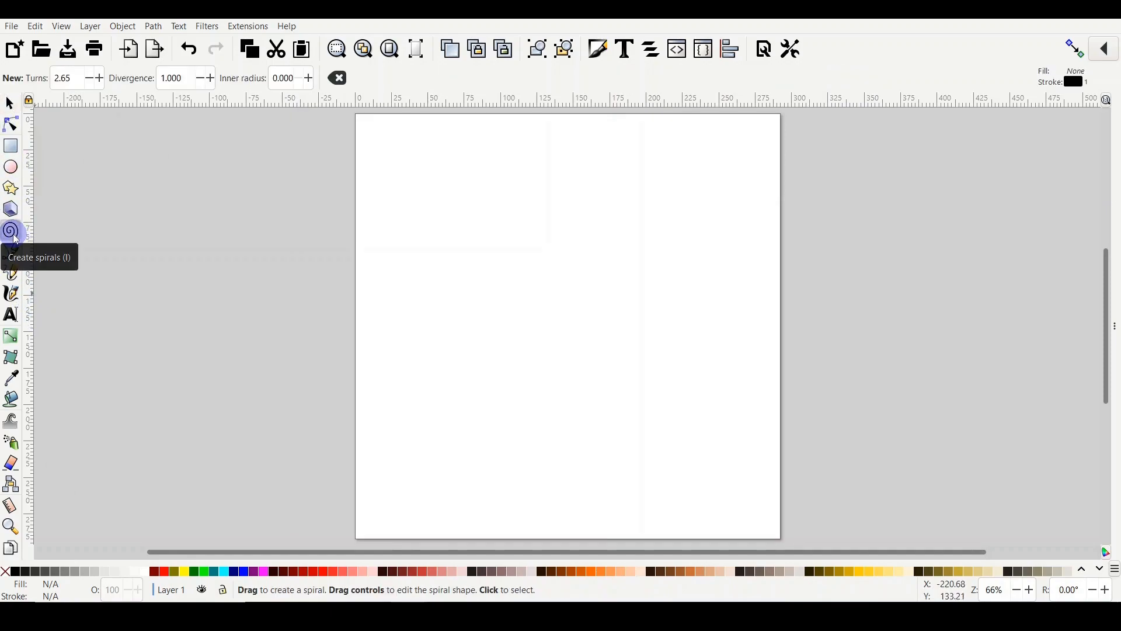
mouse_move(526, 287)
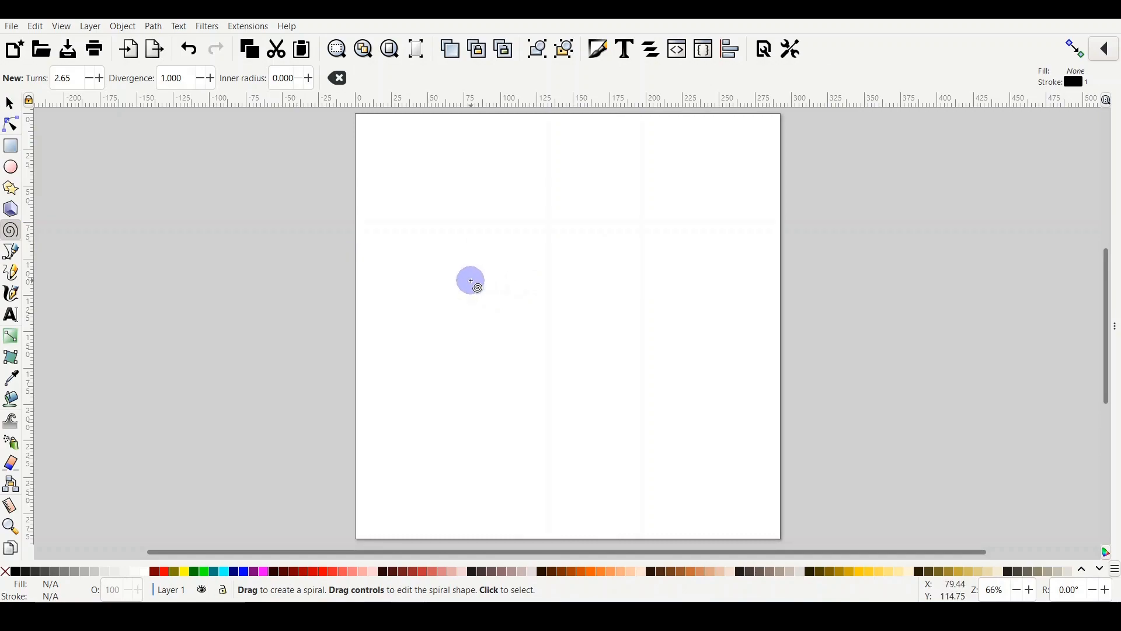
Step: Draw a spiral and move it to the centre of the page
left_click_drag(469, 279, 577, 377)
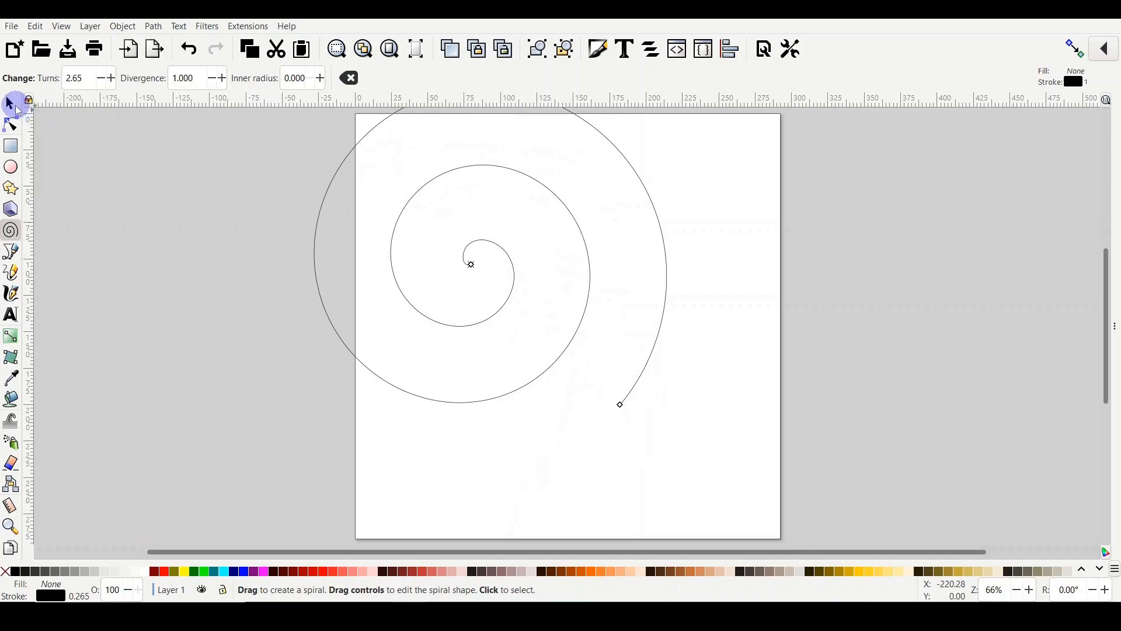
left_click(11, 104)
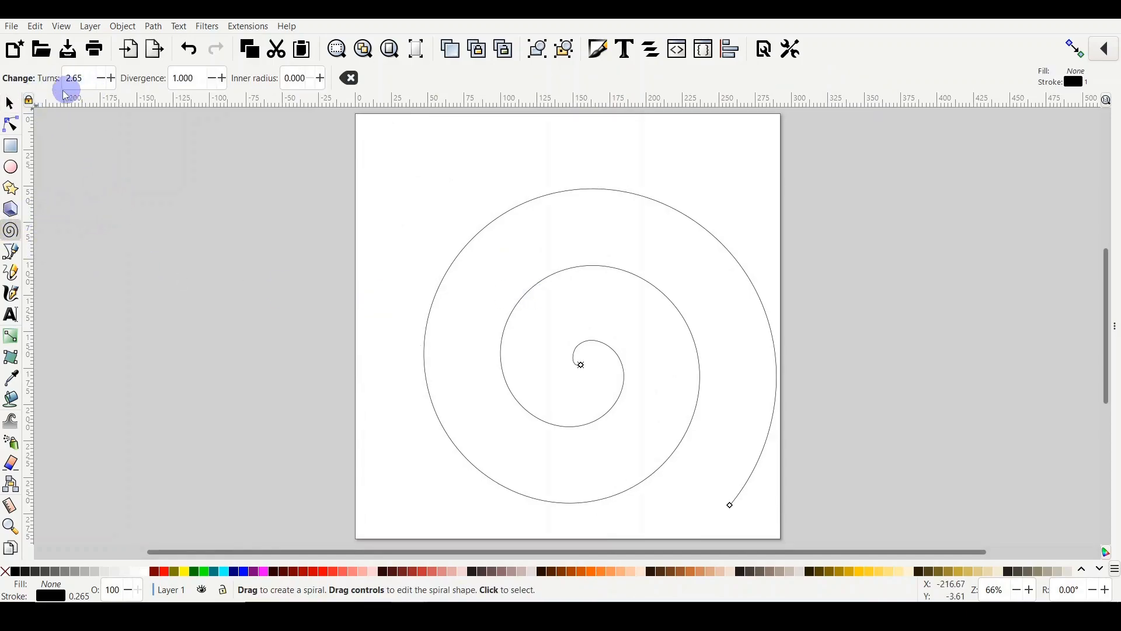
mouse_move(160, 78)
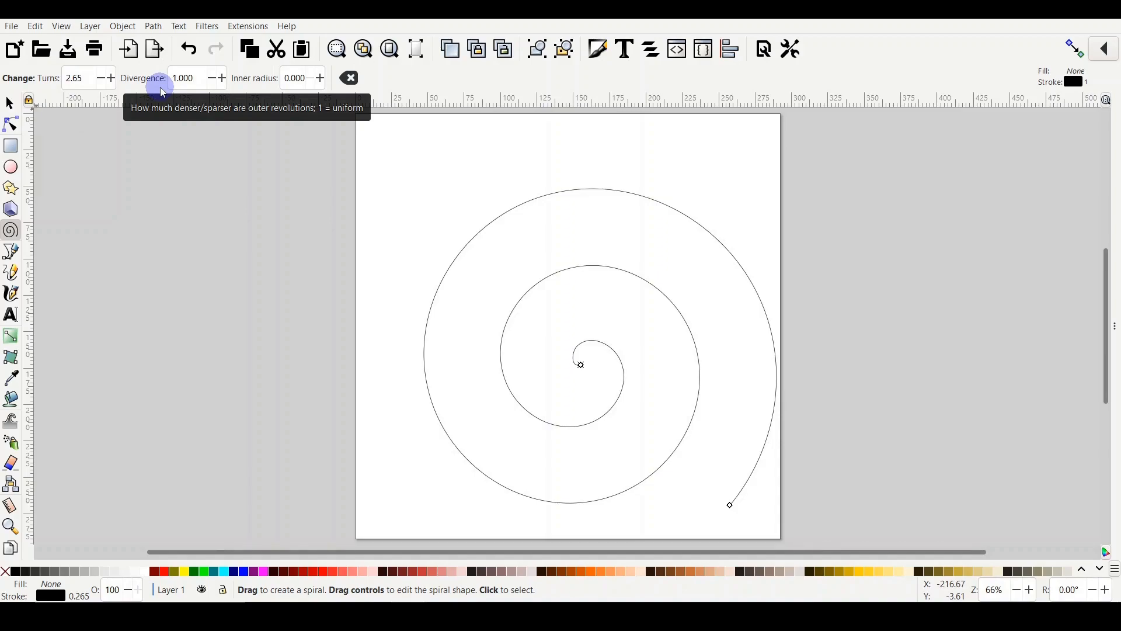
mouse_move(420, 112)
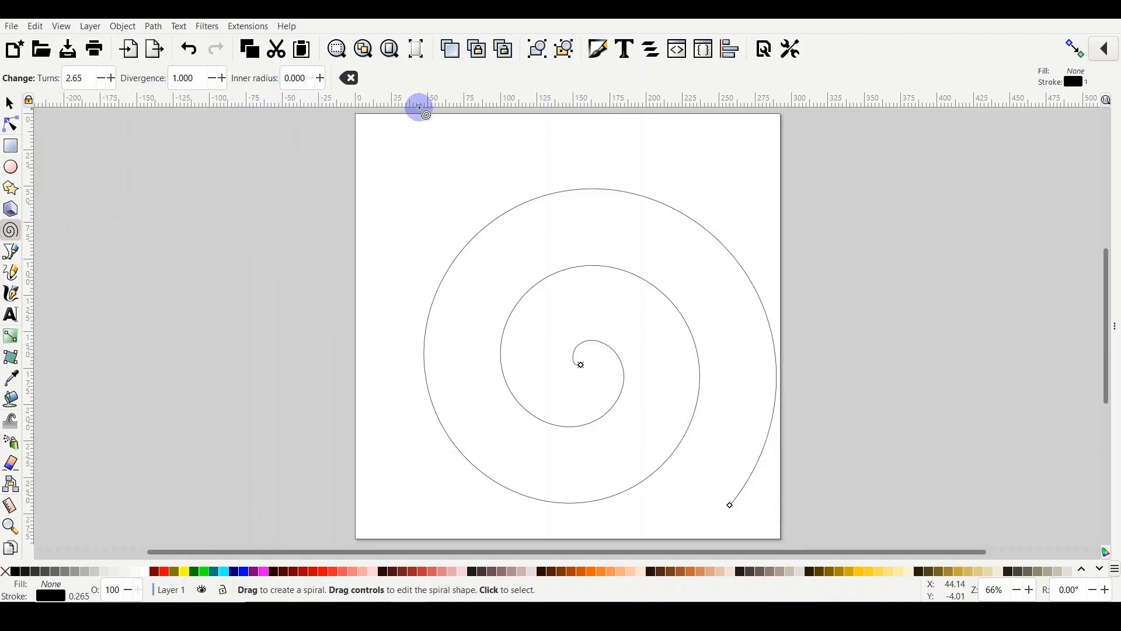
mouse_move(609, 260)
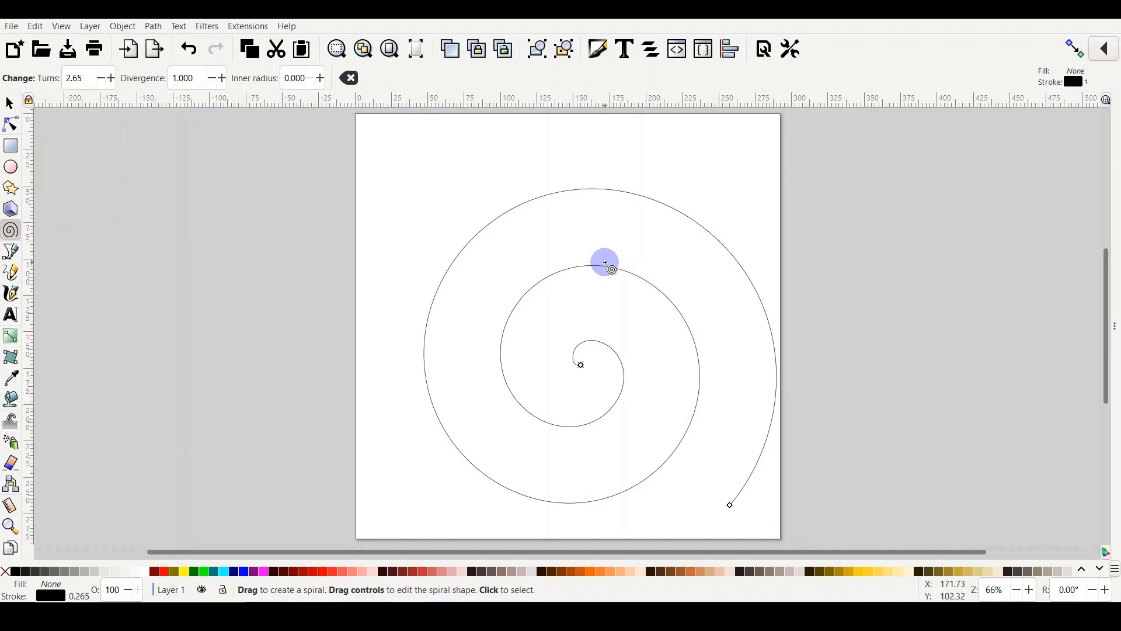
left_click_drag(604, 261, 580, 364)
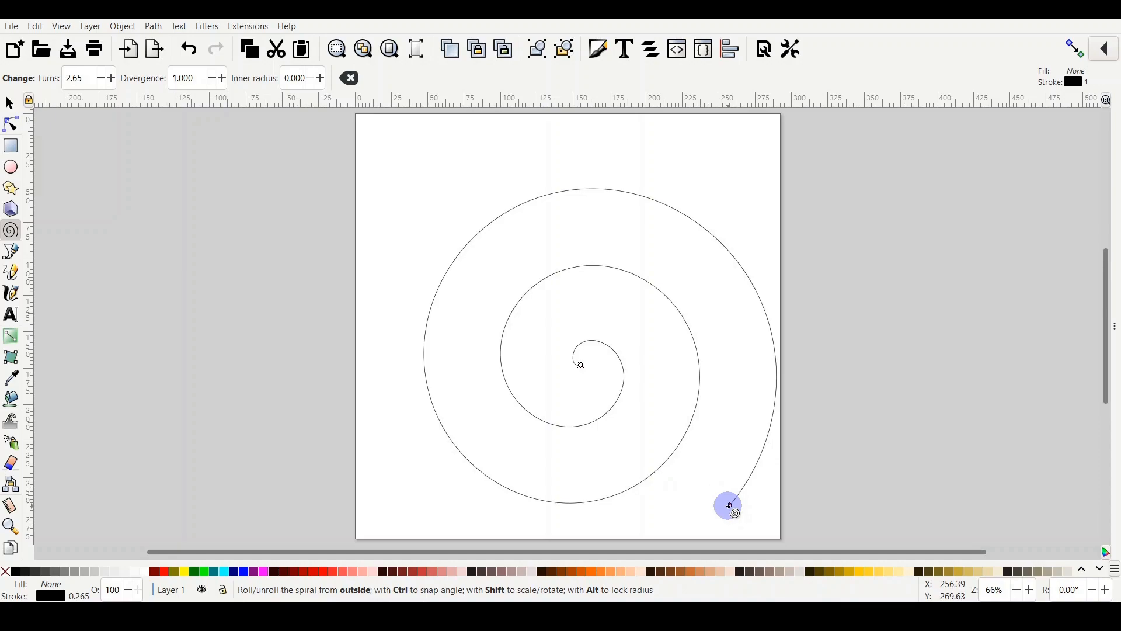
left_click_drag(727, 505, 579, 364)
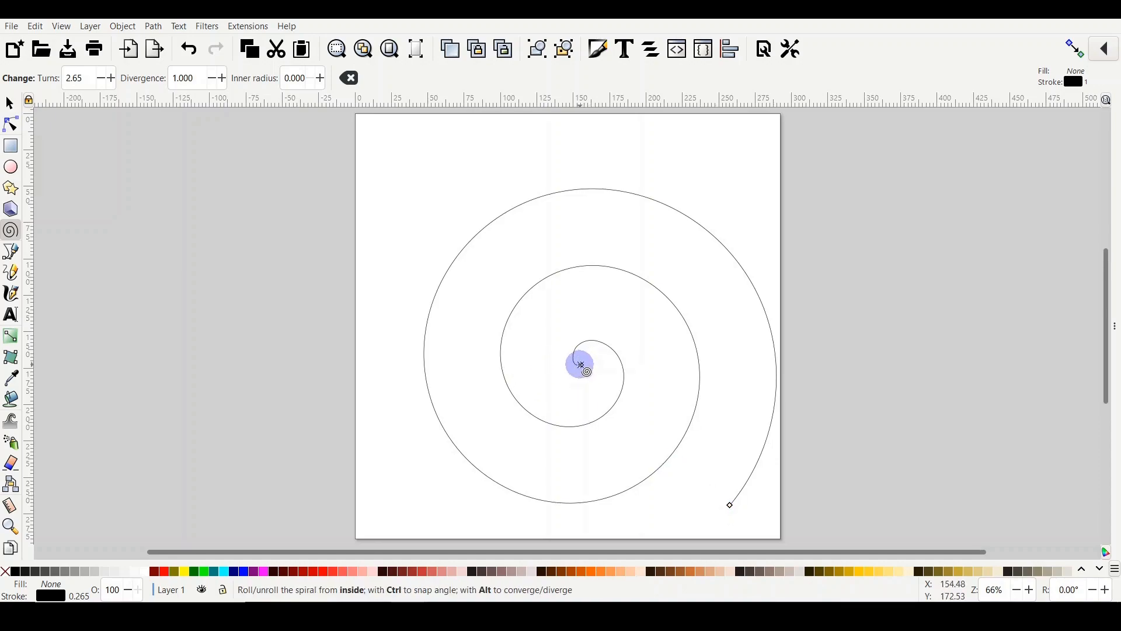
Step: Adjust the spiral's inner handle so its inner end sits slightly away from the centre
left_click_drag(582, 364, 594, 357)
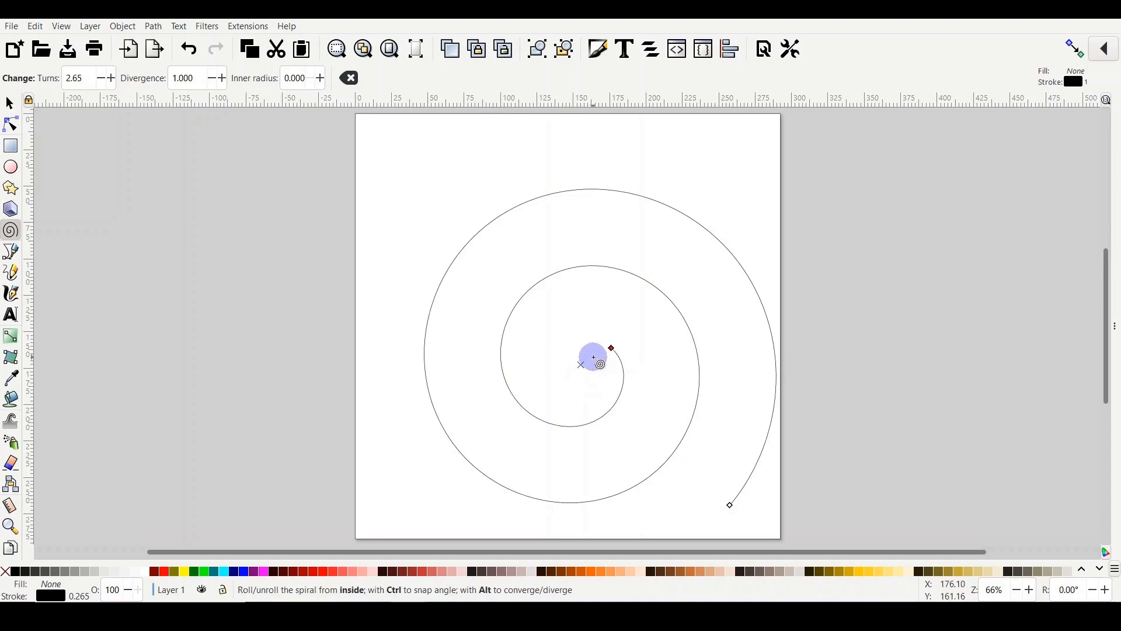
left_click_drag(596, 358, 562, 317)
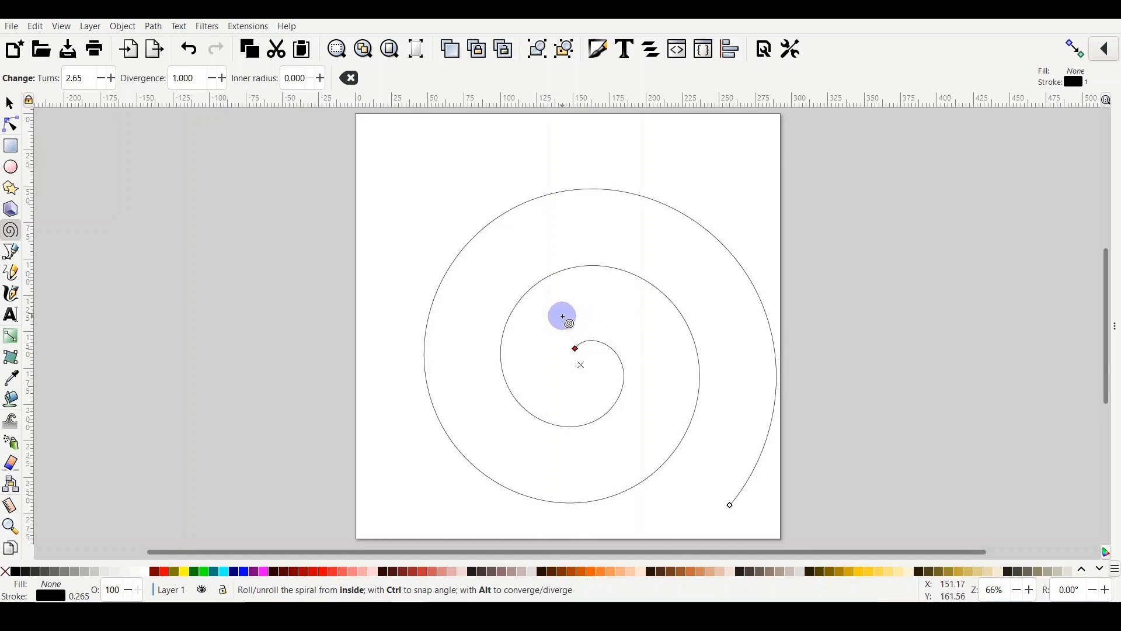
left_click_drag(563, 316, 550, 331)
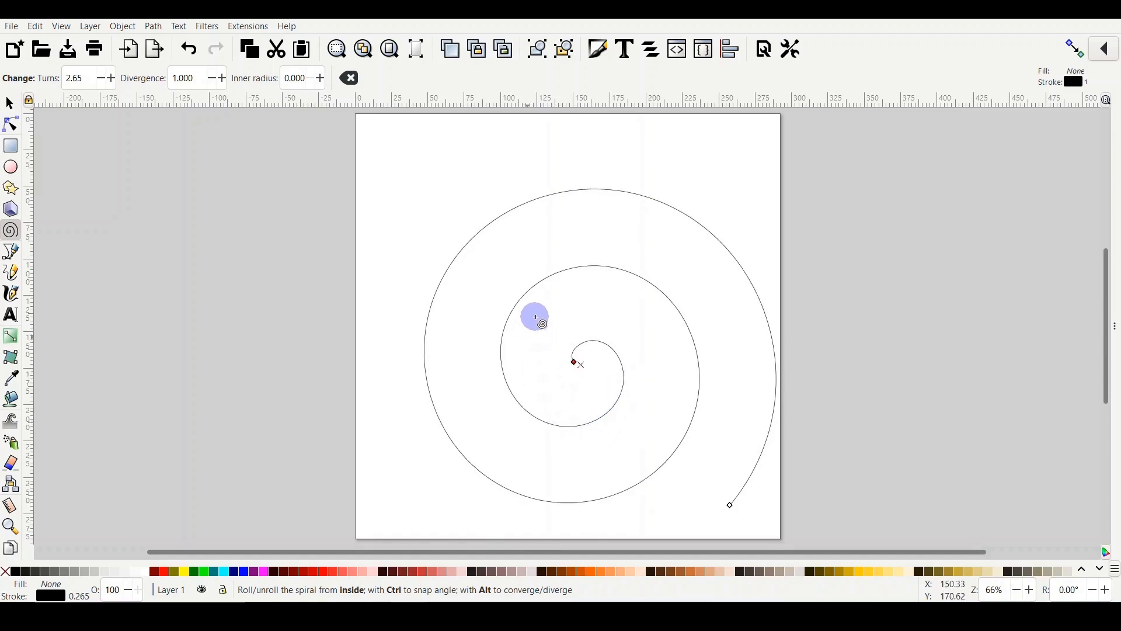
left_click_drag(535, 316, 560, 260)
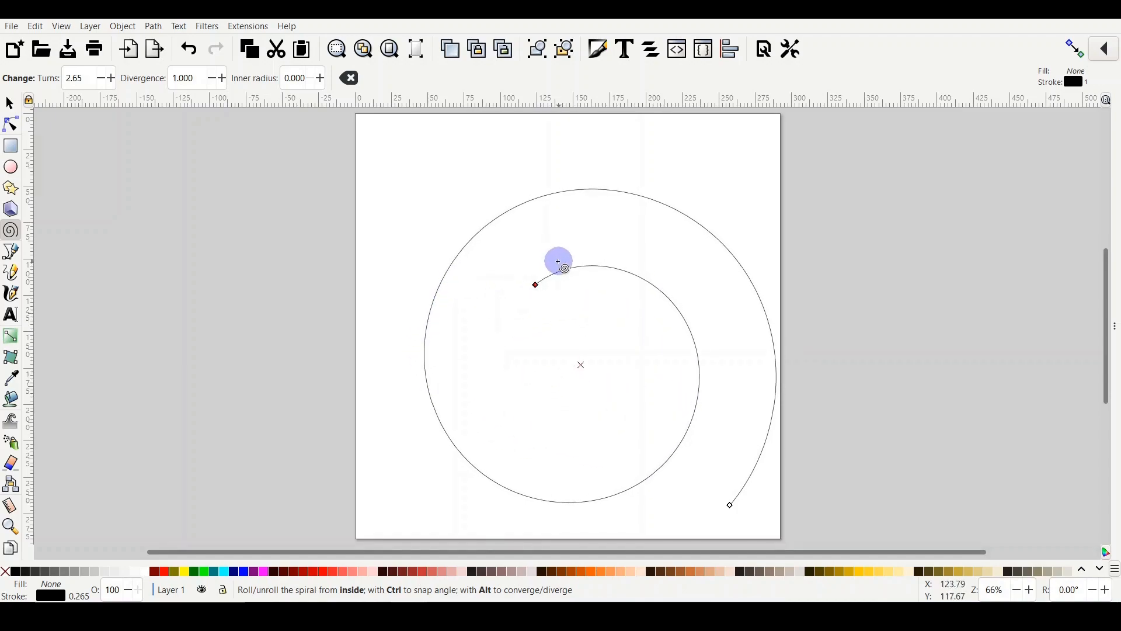
left_click_drag(565, 269, 616, 293)
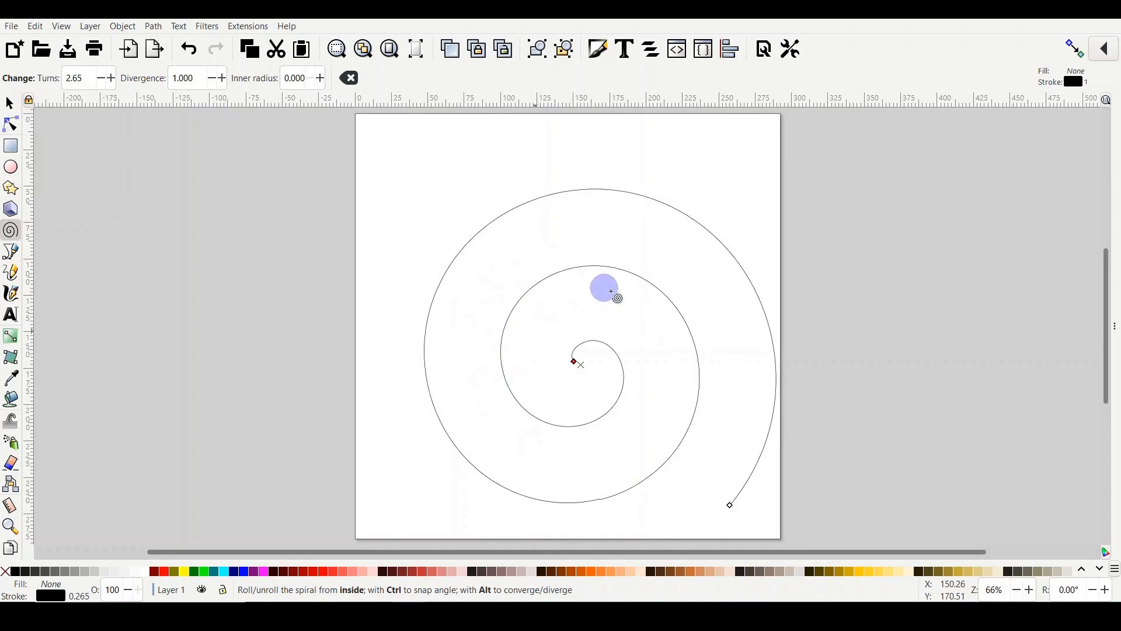
left_click_drag(604, 287, 643, 371)
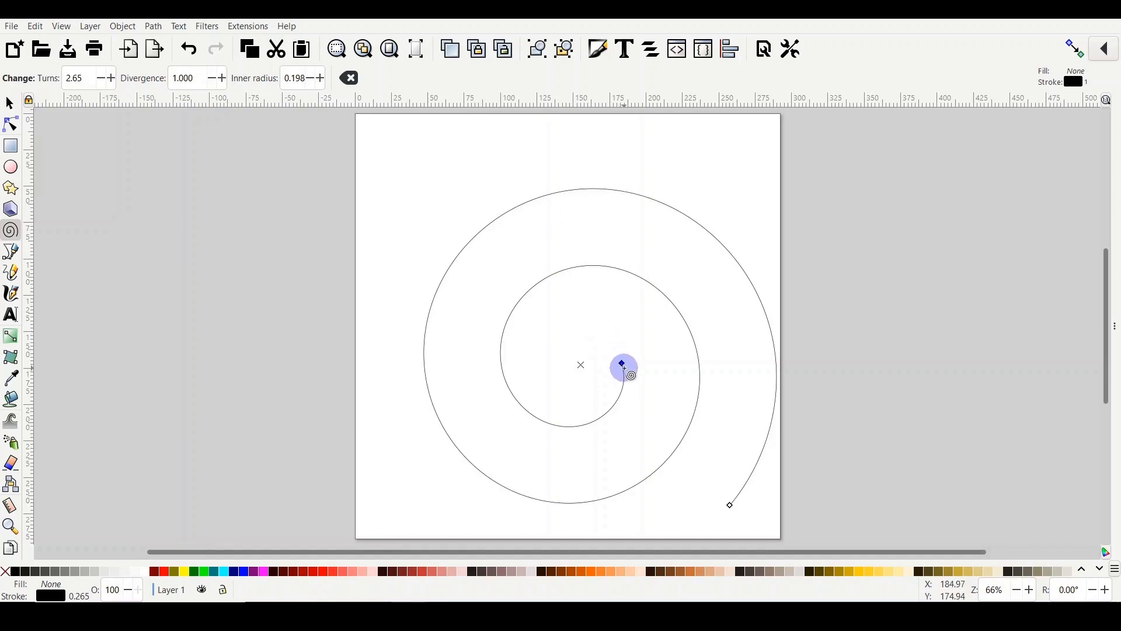
Step: Reduce the spiral's turns and set its Divergence to 0.75 for evenly spread rings
left_click_drag(623, 367, 579, 239)
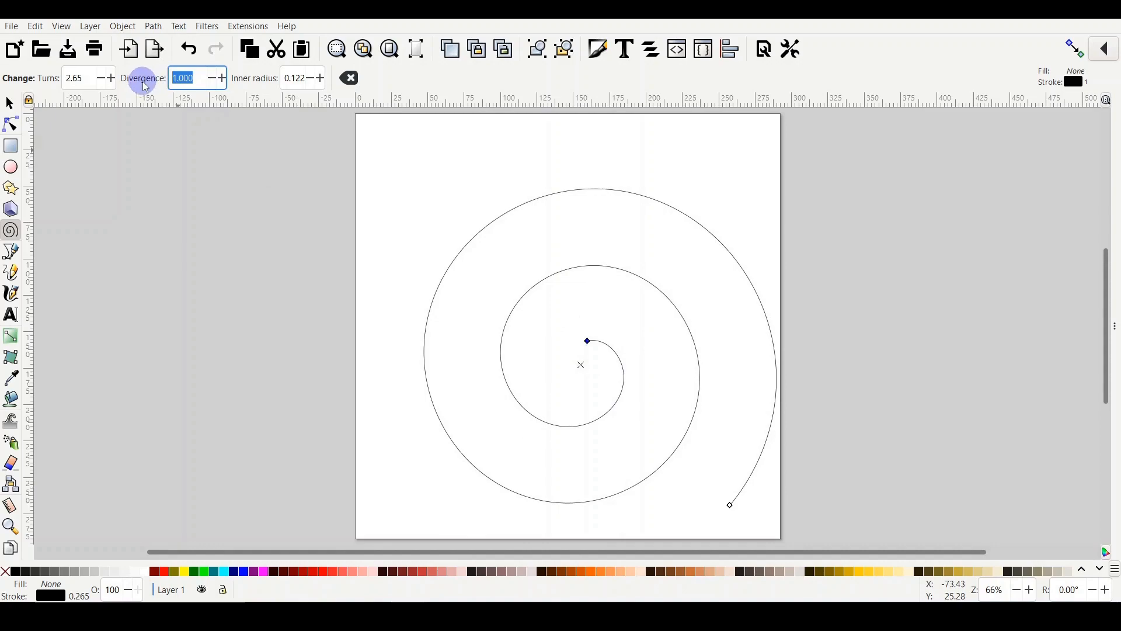
type("3")
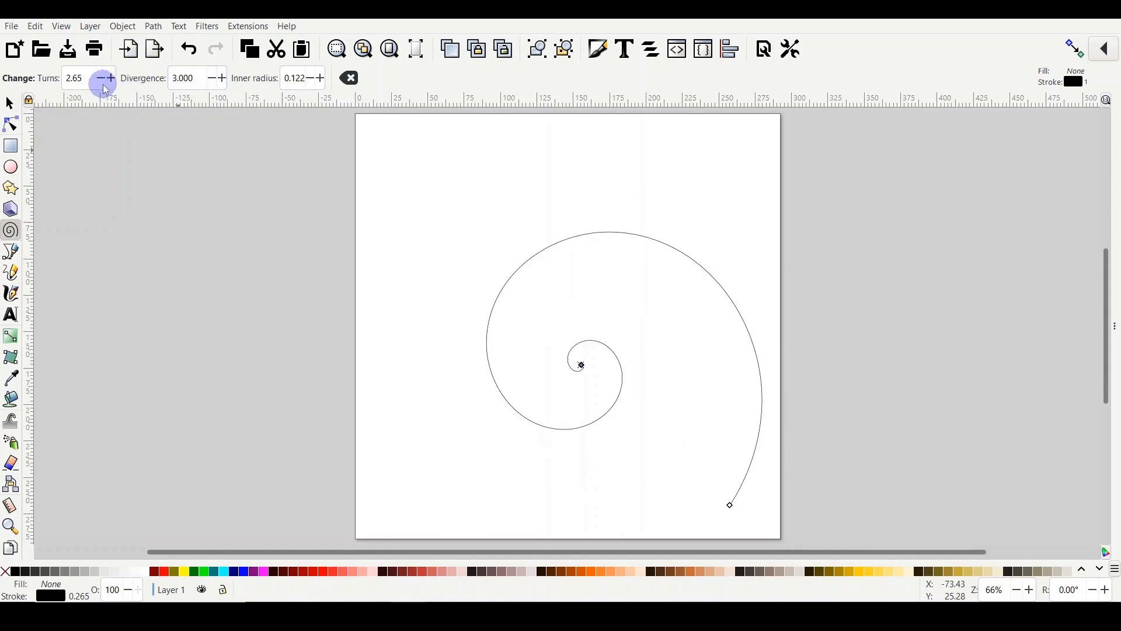
left_click(75, 78)
type("20")
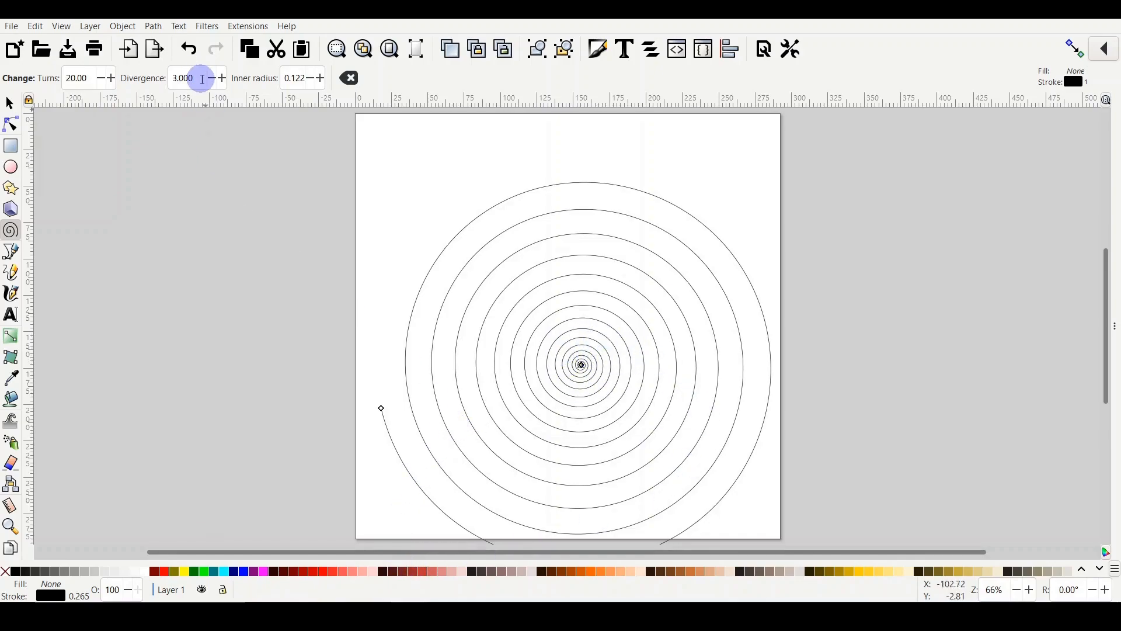
mouse_move(195, 79)
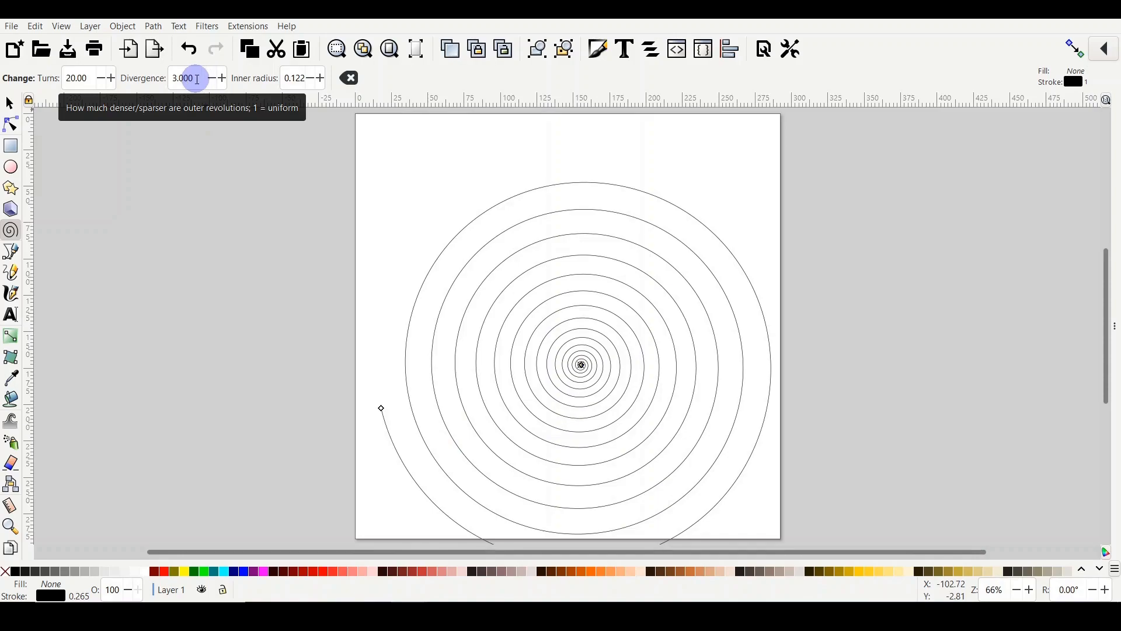
left_click(189, 79)
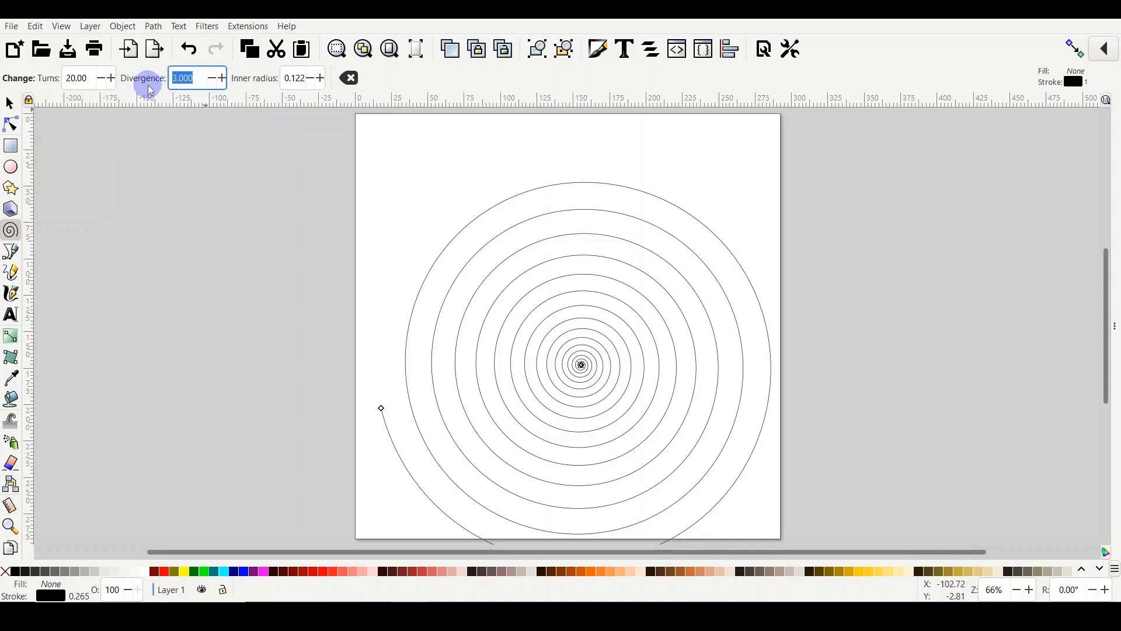
type("0.750")
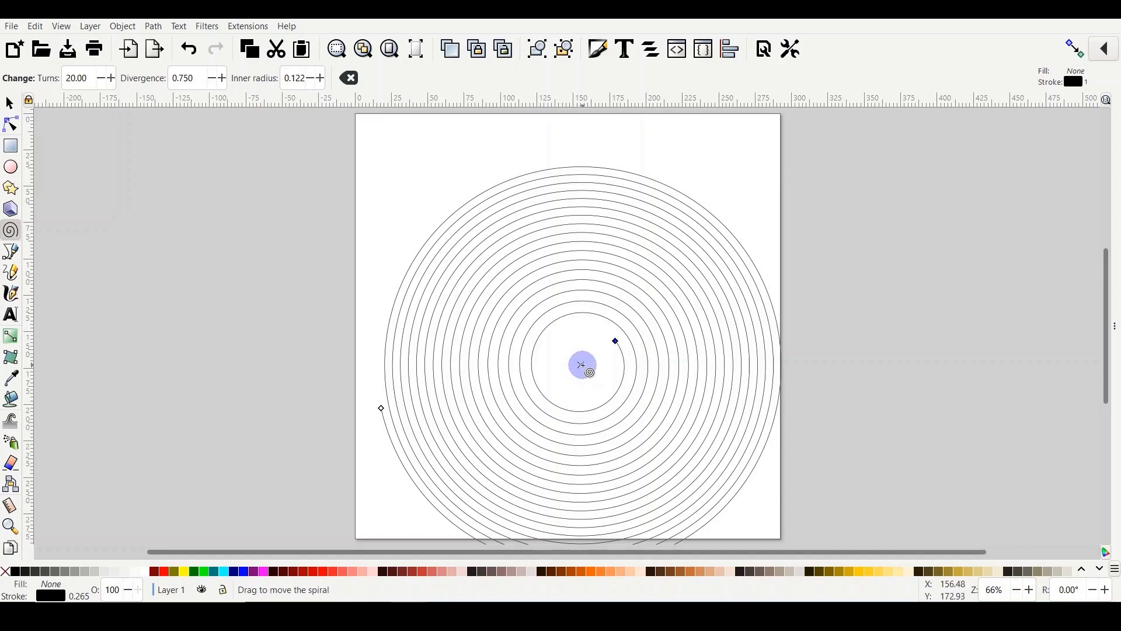
Step: Enlarge the spiral's hollow centre via the inner handle and the Inner radius + button
left_click_drag(583, 365, 613, 342)
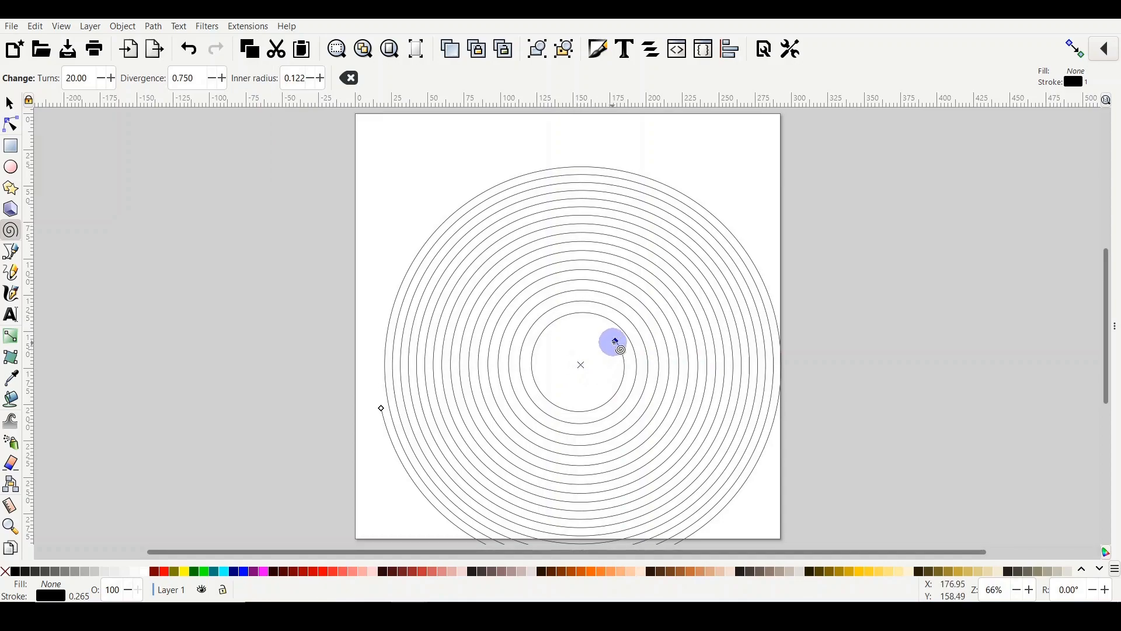
mouse_move(616, 342)
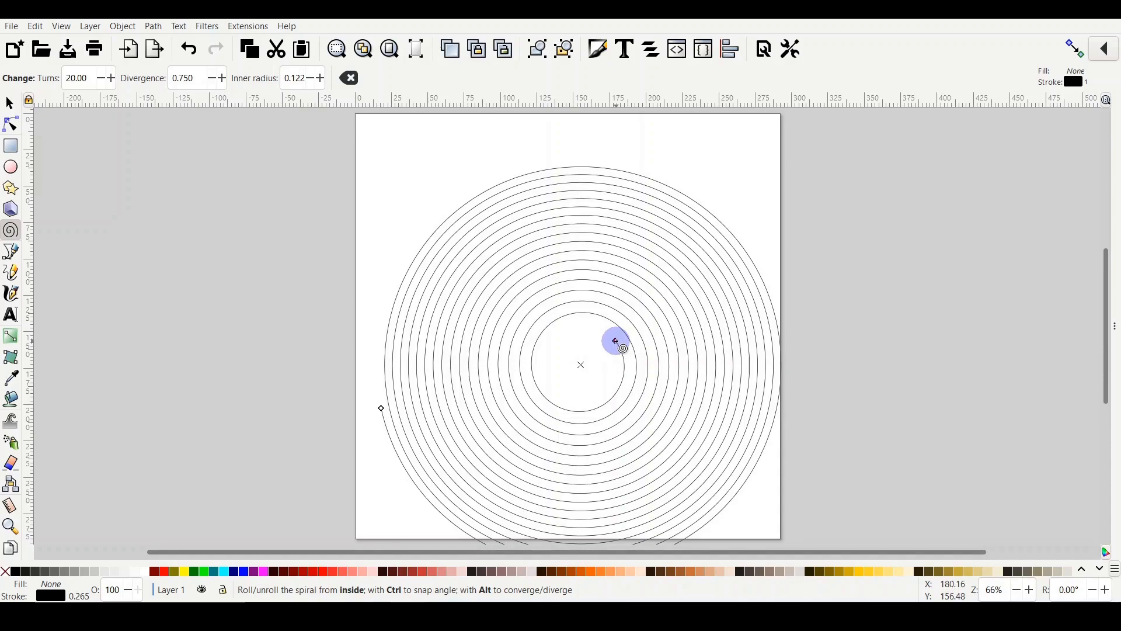
left_click_drag(617, 344, 587, 333)
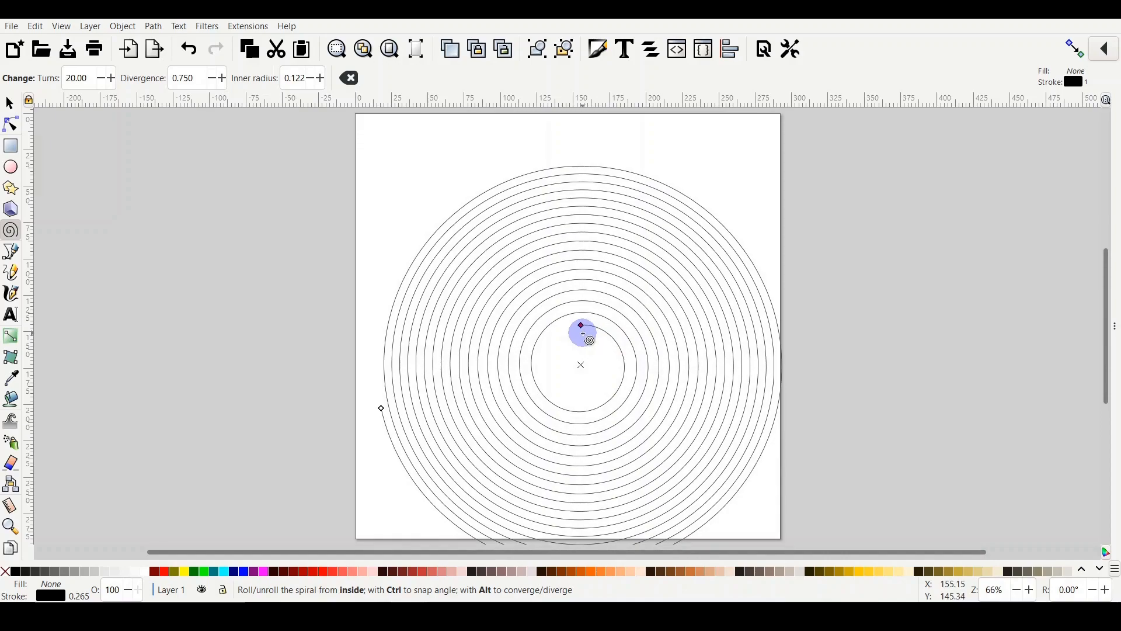
left_click_drag(582, 333, 549, 392)
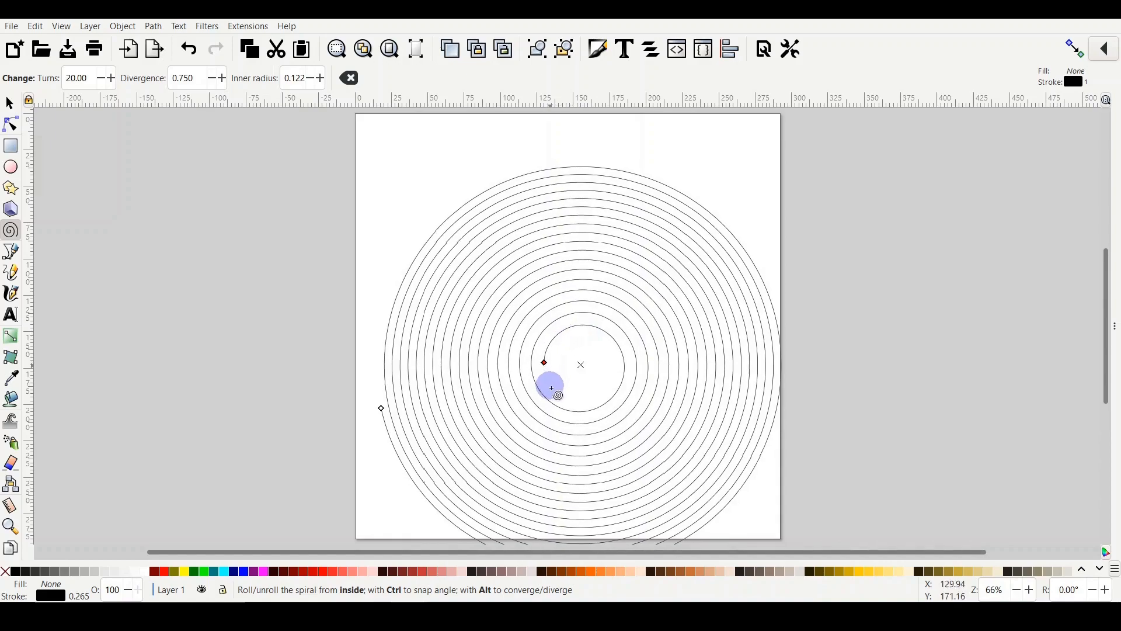
left_click_drag(550, 392, 610, 370)
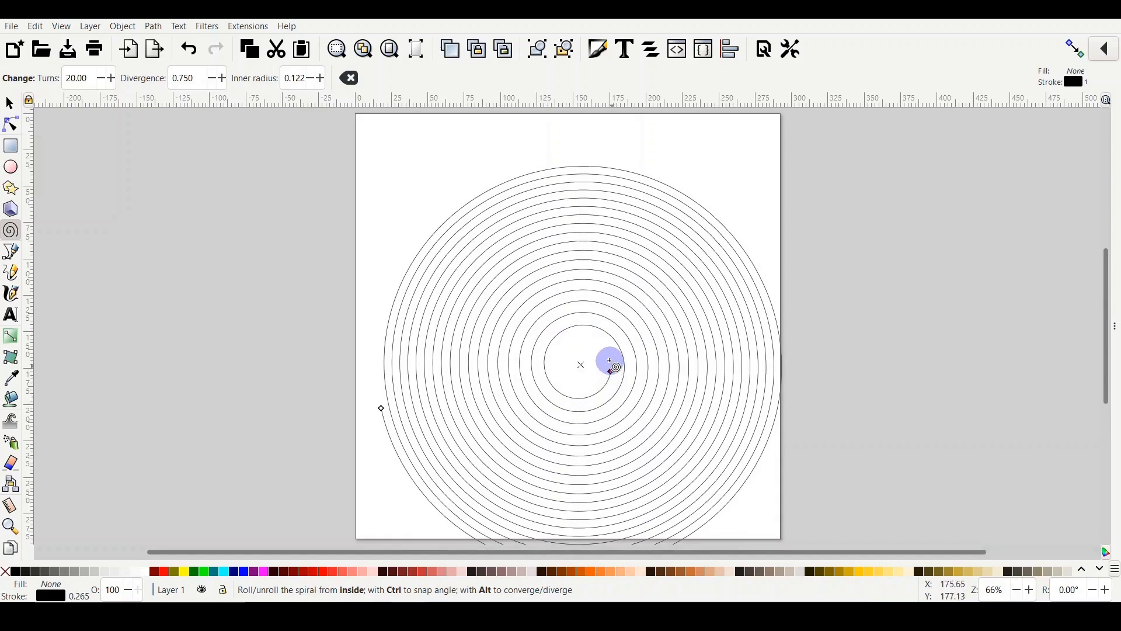
left_click_drag(609, 359, 590, 340)
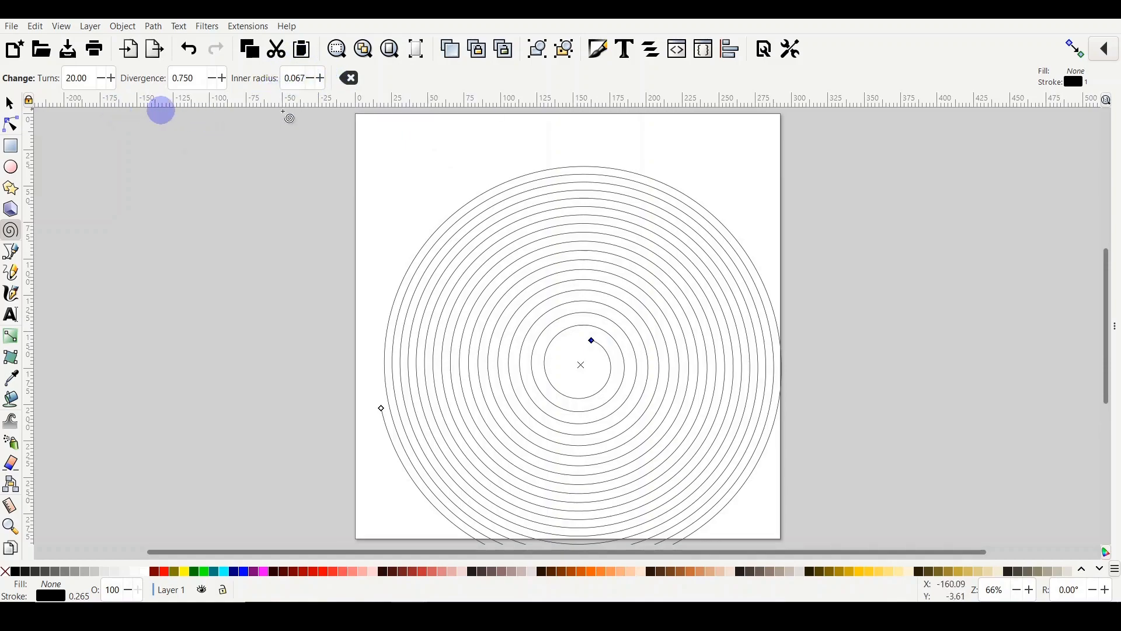
left_click(320, 78)
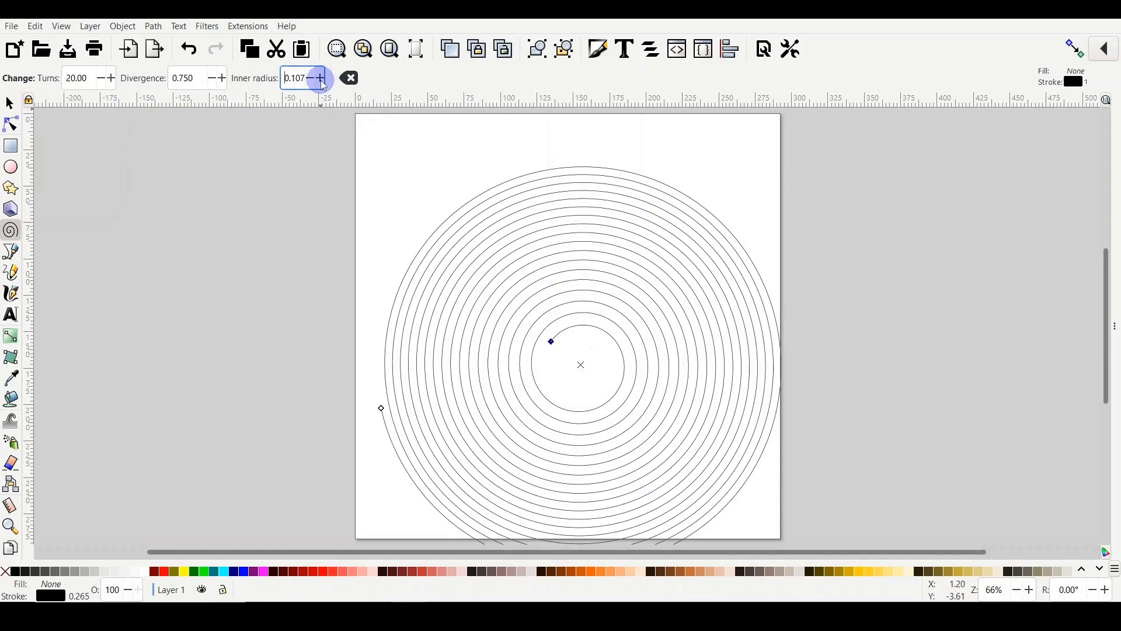
left_click(320, 78)
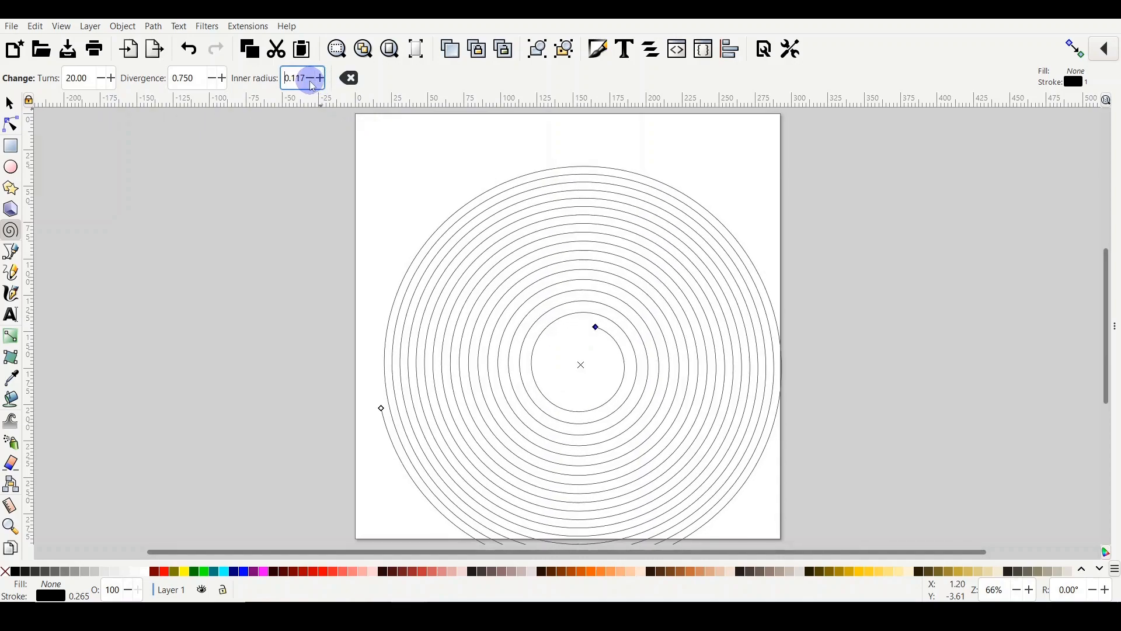
left_click(320, 78)
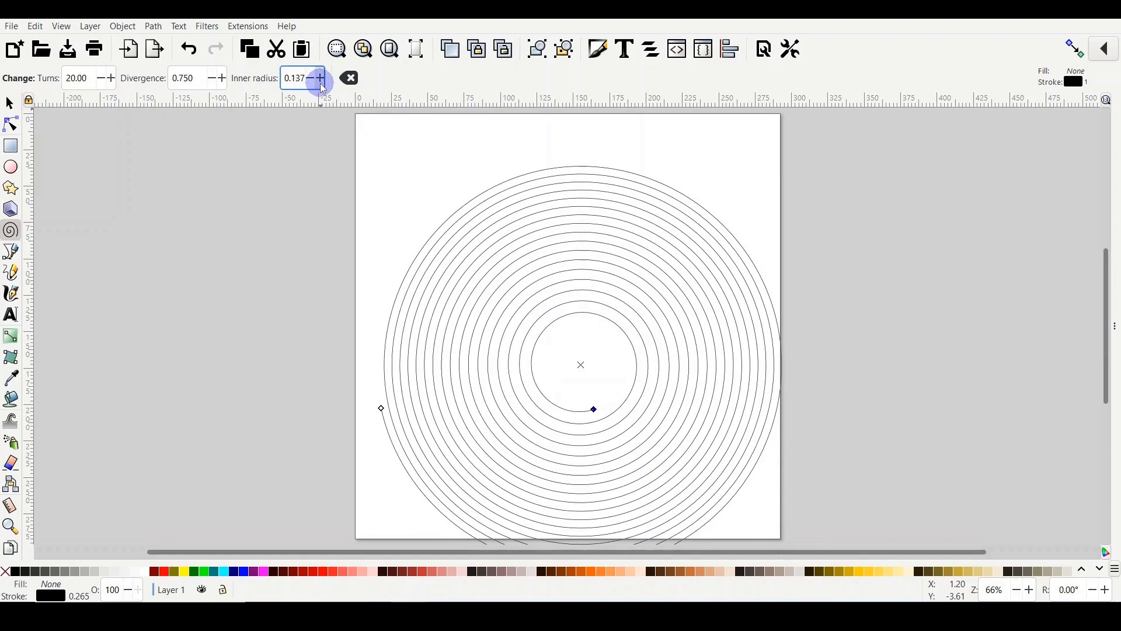
left_click(320, 78)
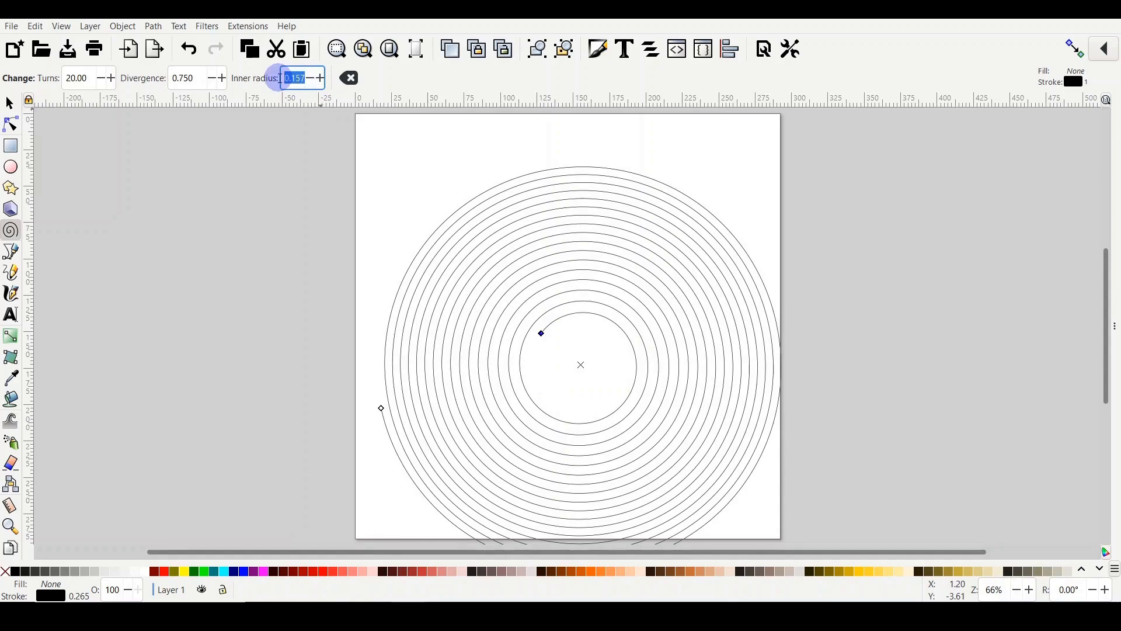
Step: Test Divergence 0.000 then 0.750, and roll the outer end in so the spiral fits the page
type("2")
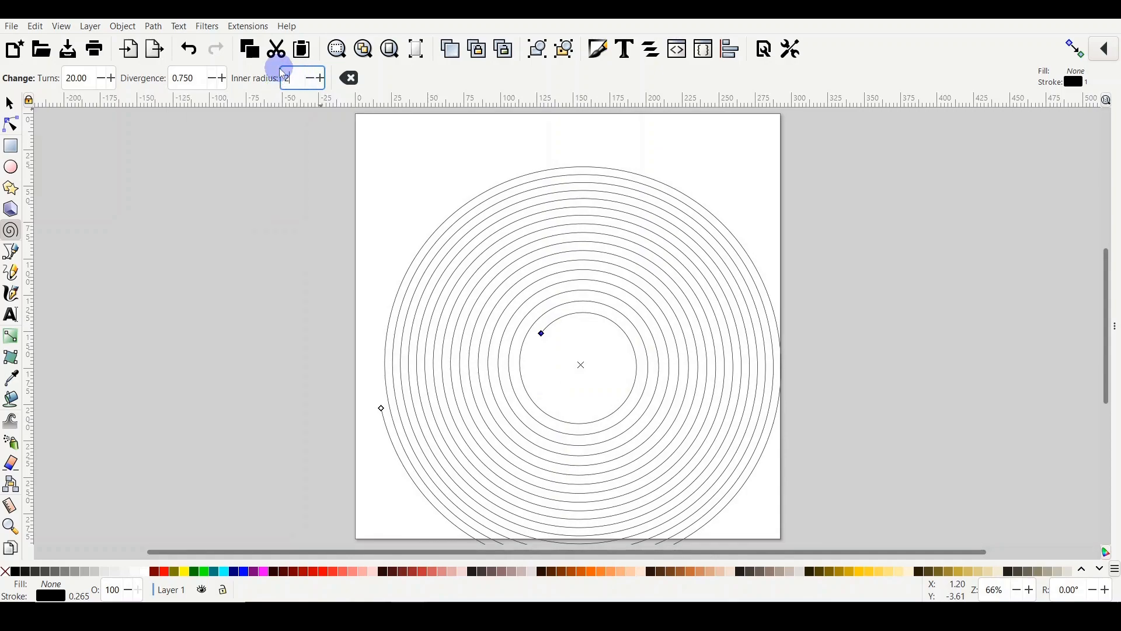
left_click(318, 78)
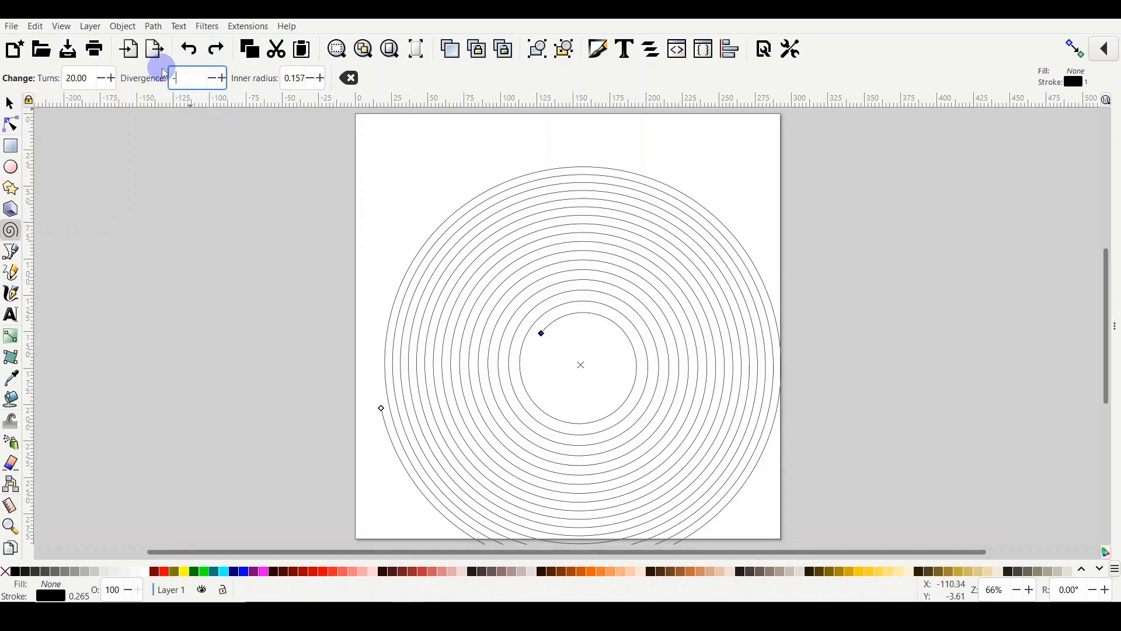
type("0.000")
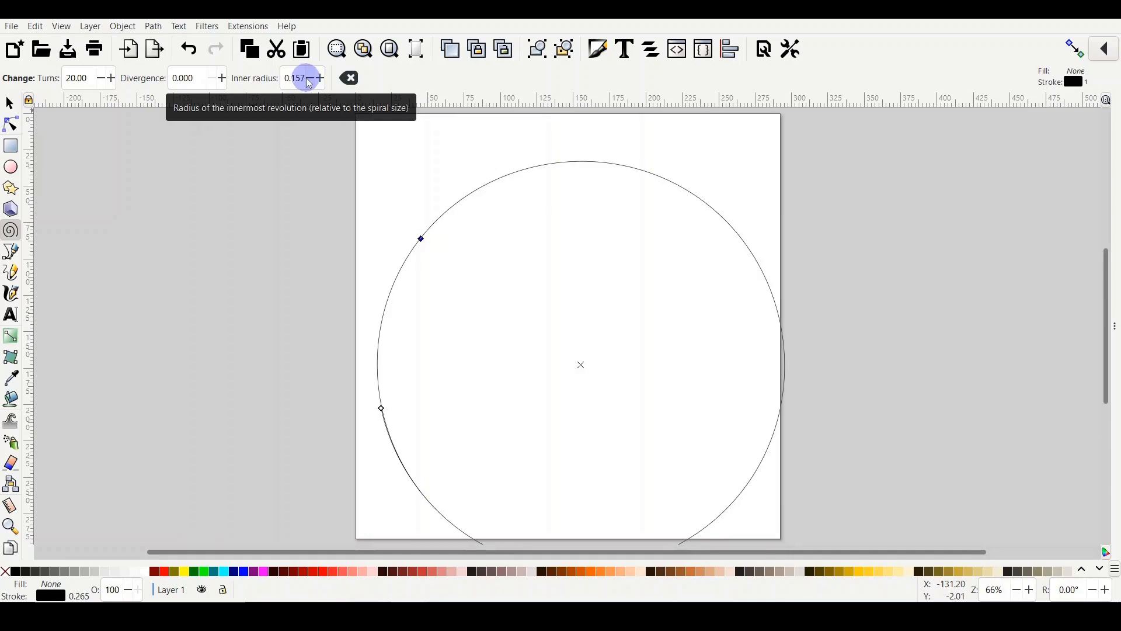
type("0.750")
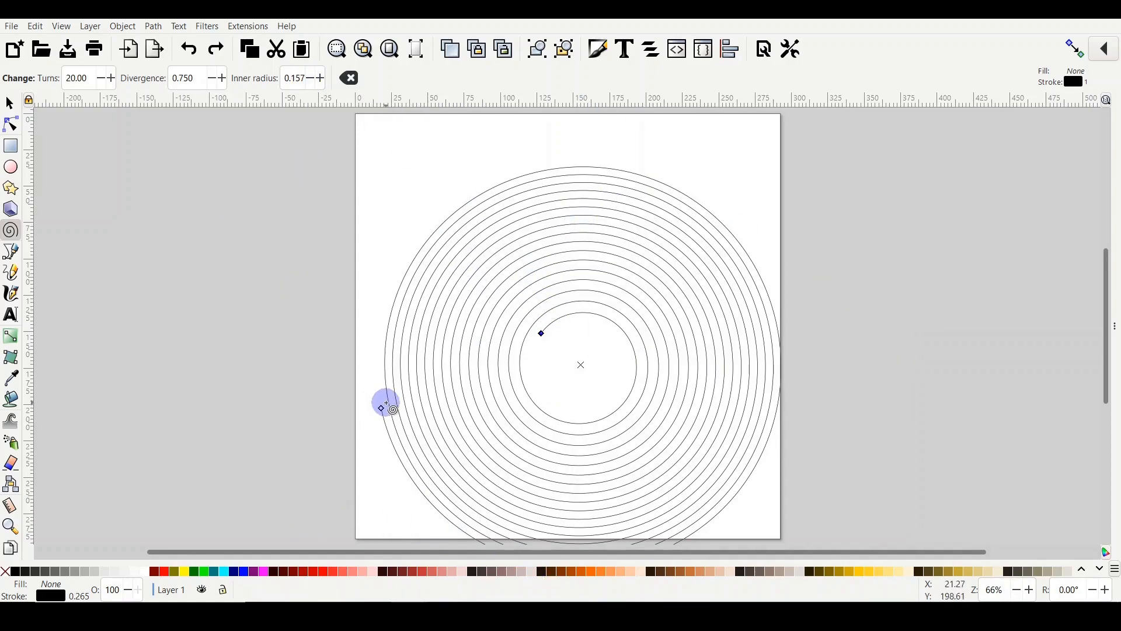
left_click_drag(387, 404, 593, 170)
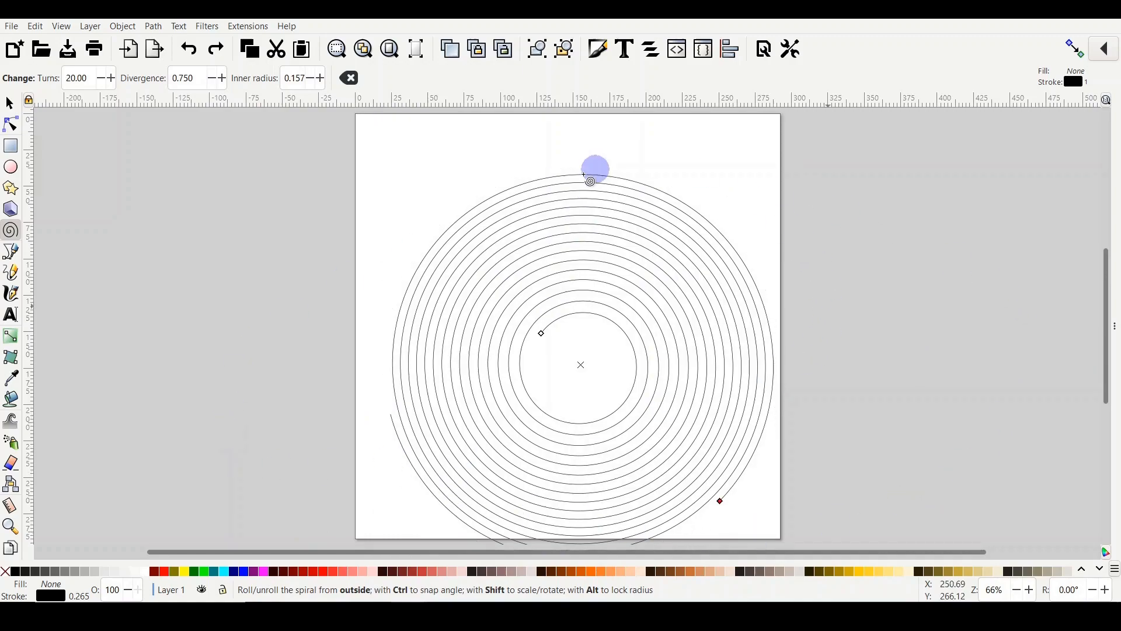
left_click_drag(592, 170, 502, 296)
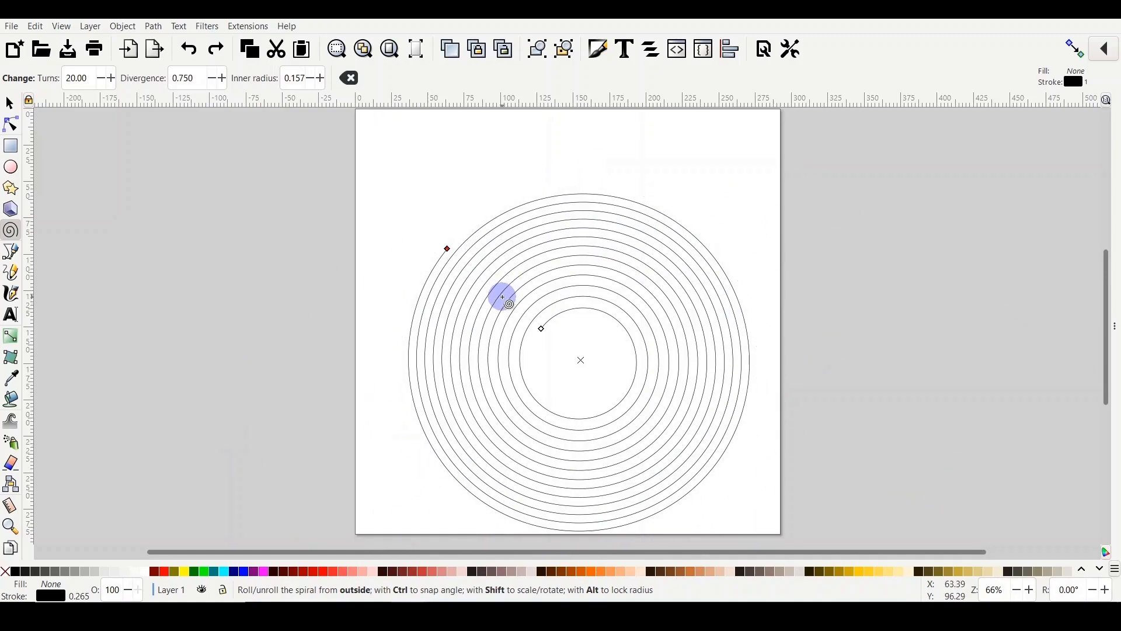
left_click_drag(501, 296, 540, 329)
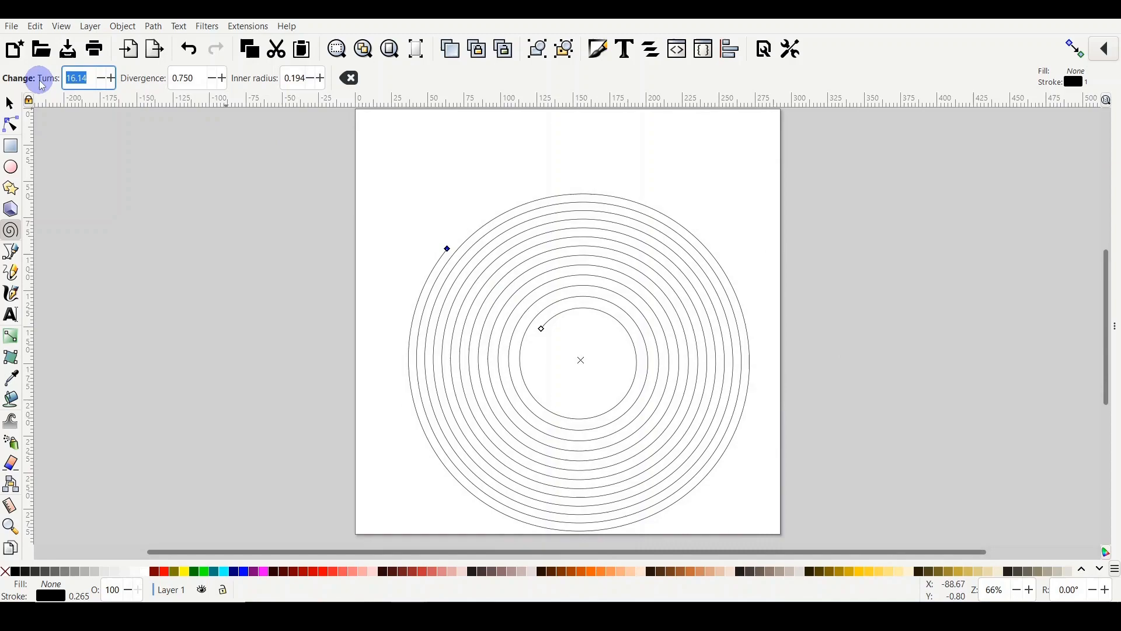
Step: Reshape the spiral to three turns across the page and switch to the Text tool
type("5.00")
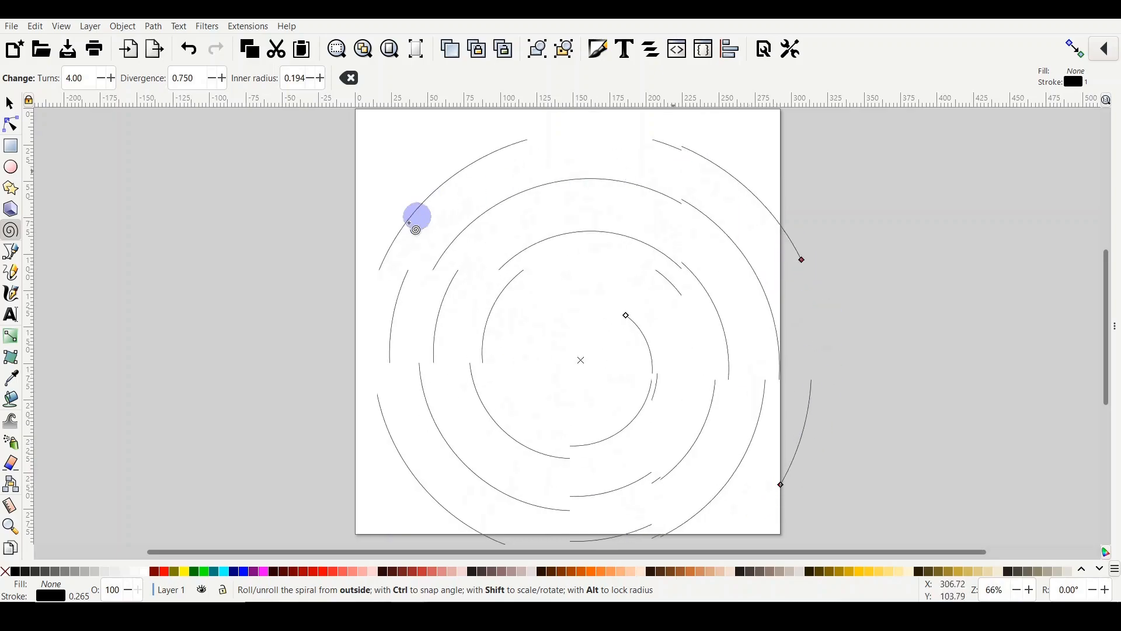
left_click_drag(417, 216, 357, 291)
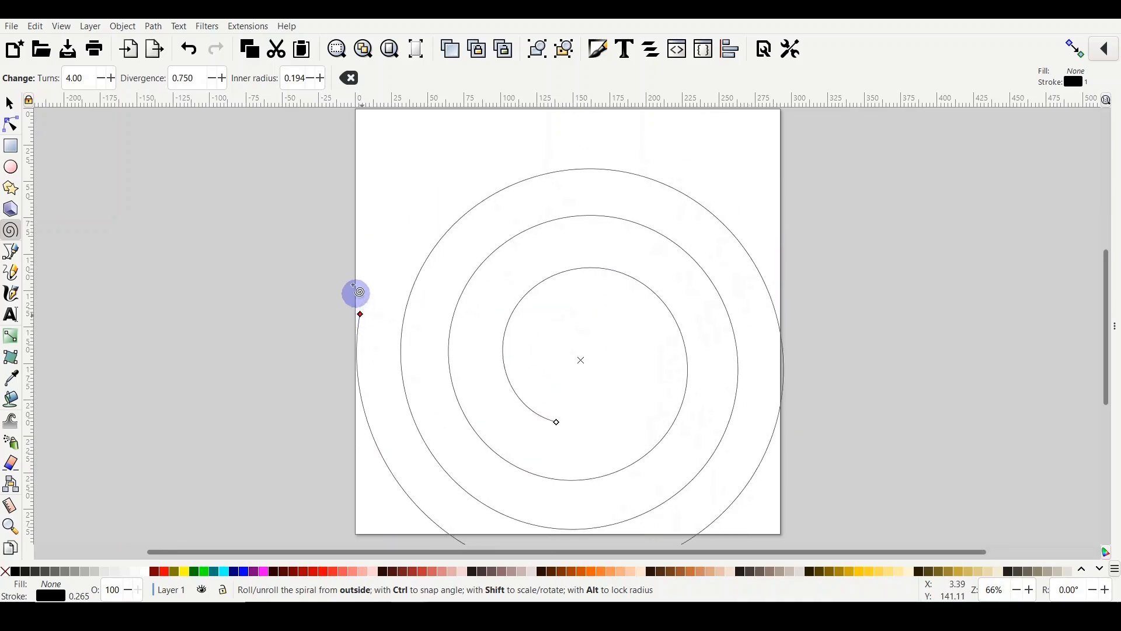
left_click(11, 102)
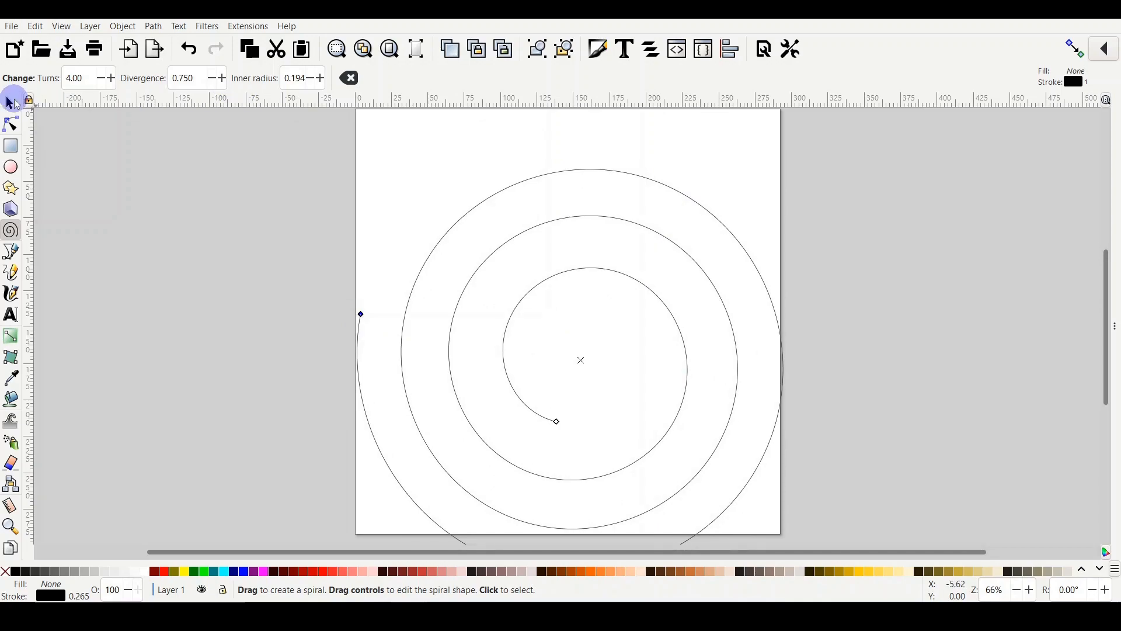
mouse_move(275, 122)
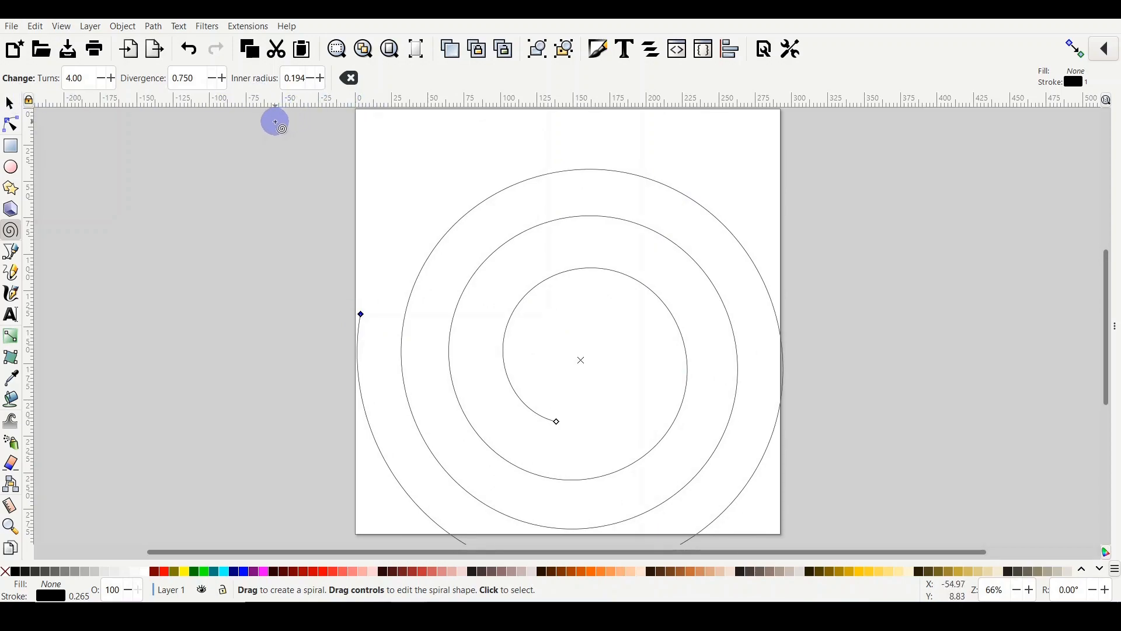
mouse_move(272, 120)
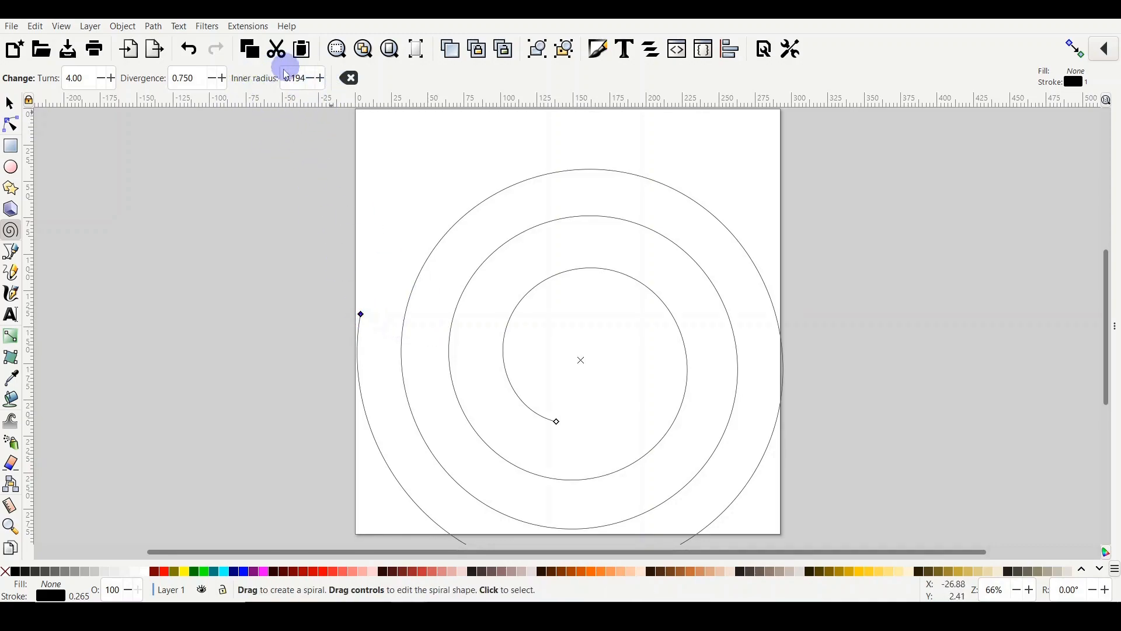
mouse_move(360, 315)
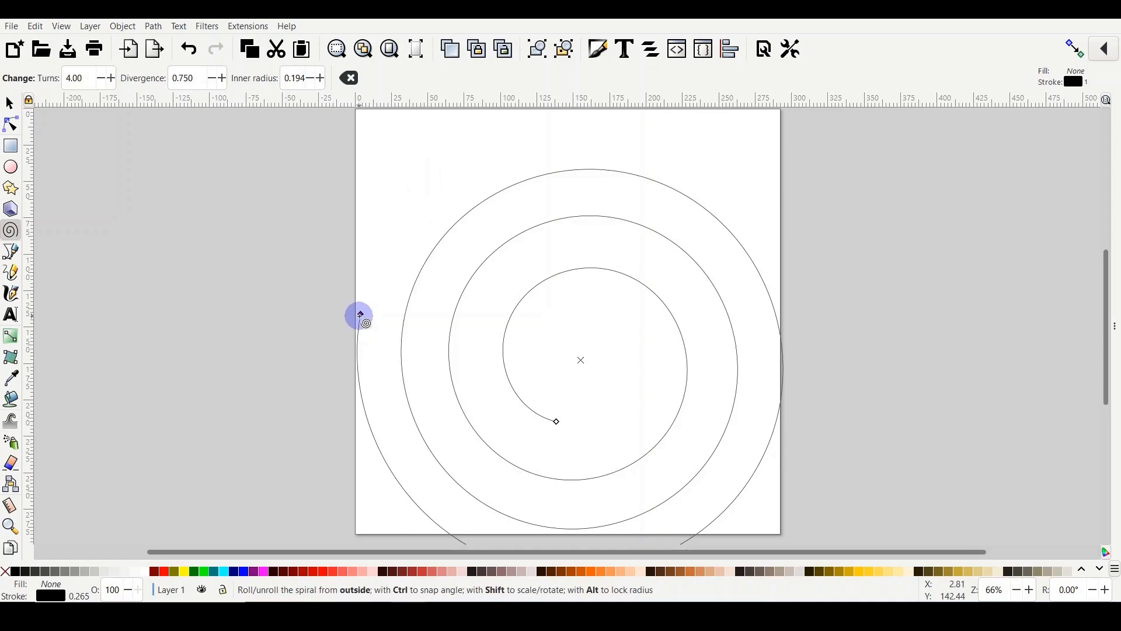
left_click_drag(360, 316, 383, 279)
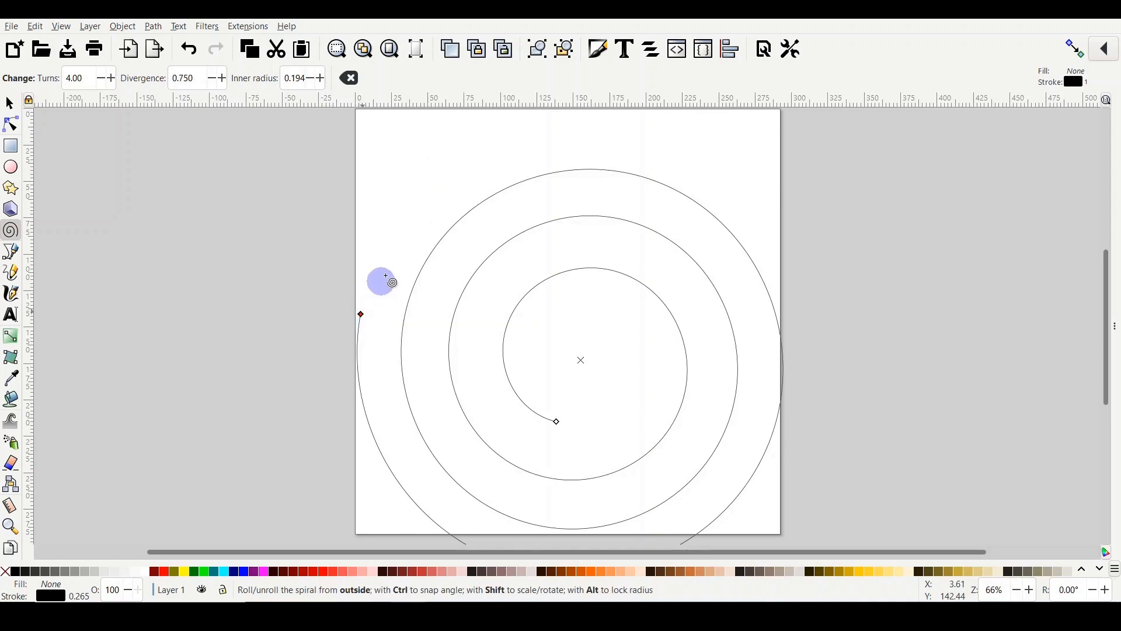
left_click_drag(385, 278, 648, 459)
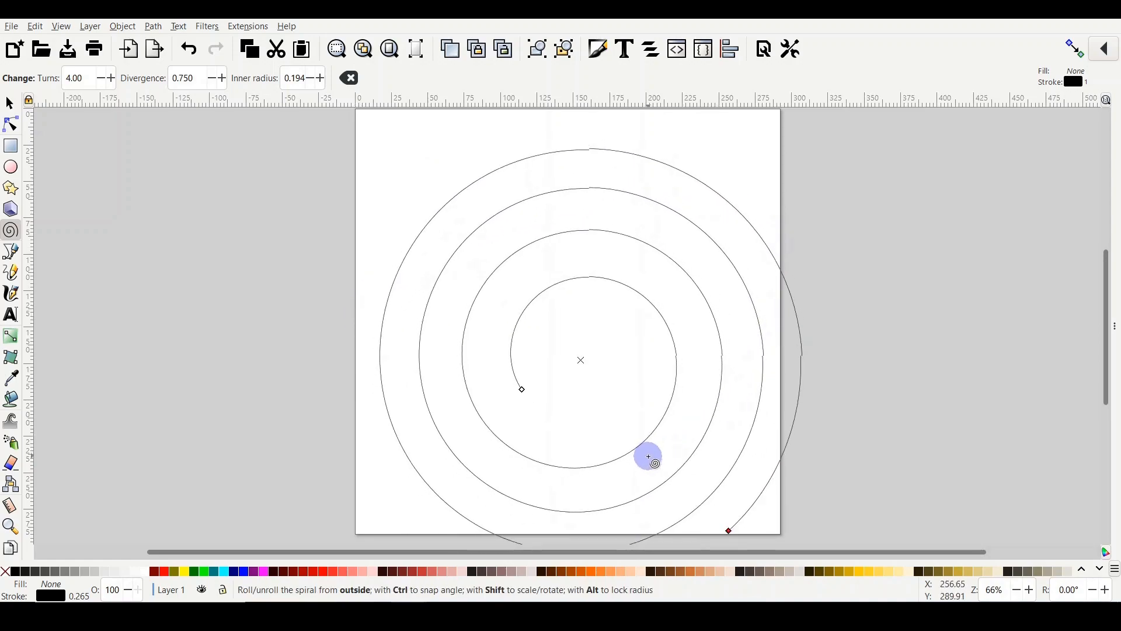
left_click_drag(647, 456, 583, 325)
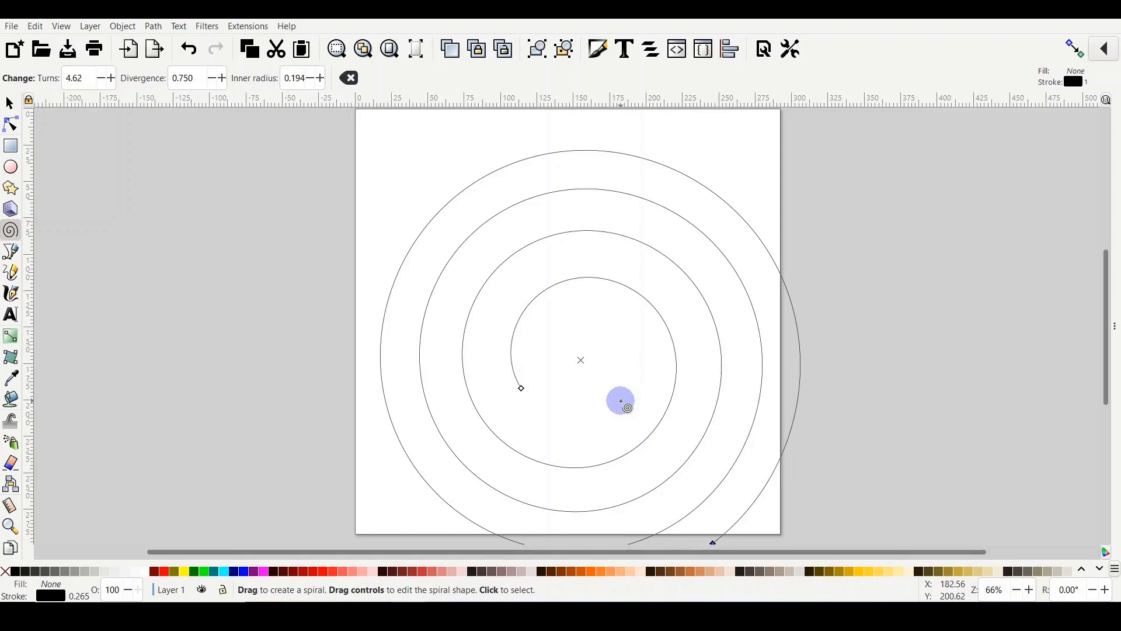
left_click_drag(620, 401, 629, 405)
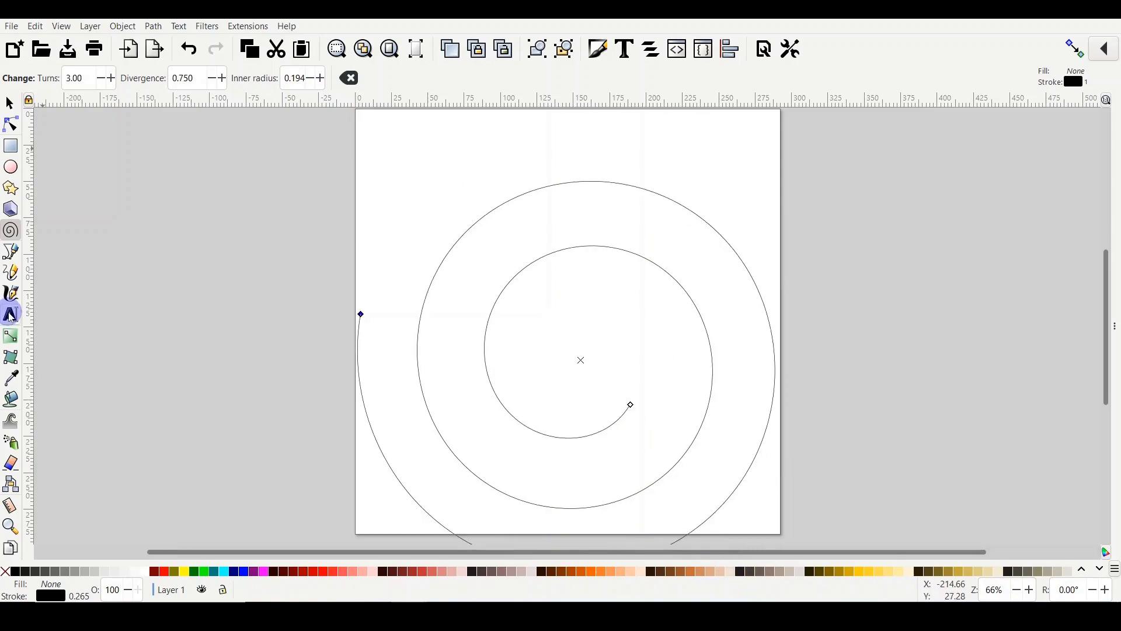
left_click(10, 315)
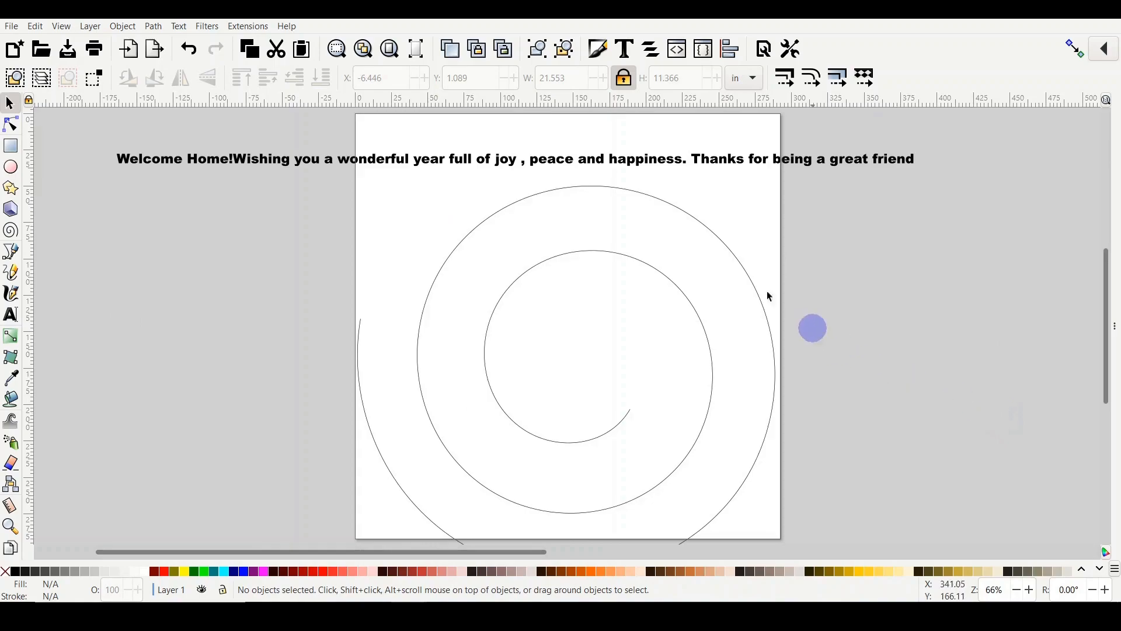
Step: Select the 'Welcome Home!' greeting with the spiral and apply Text > Put on Path
left_click(148, 158)
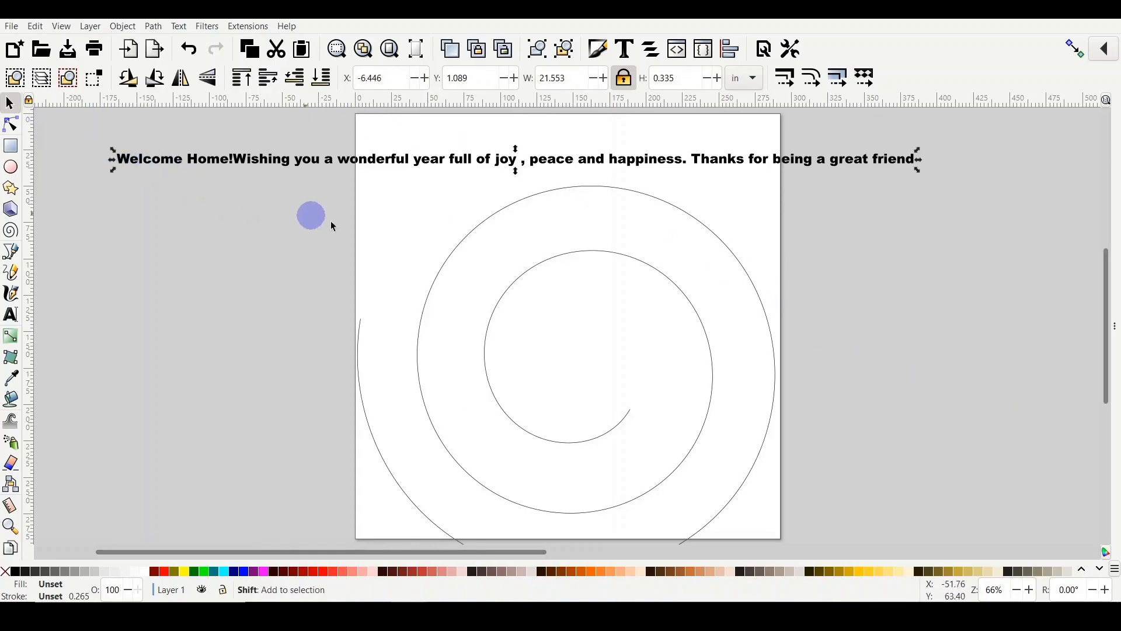
left_click_drag(311, 215, 435, 263)
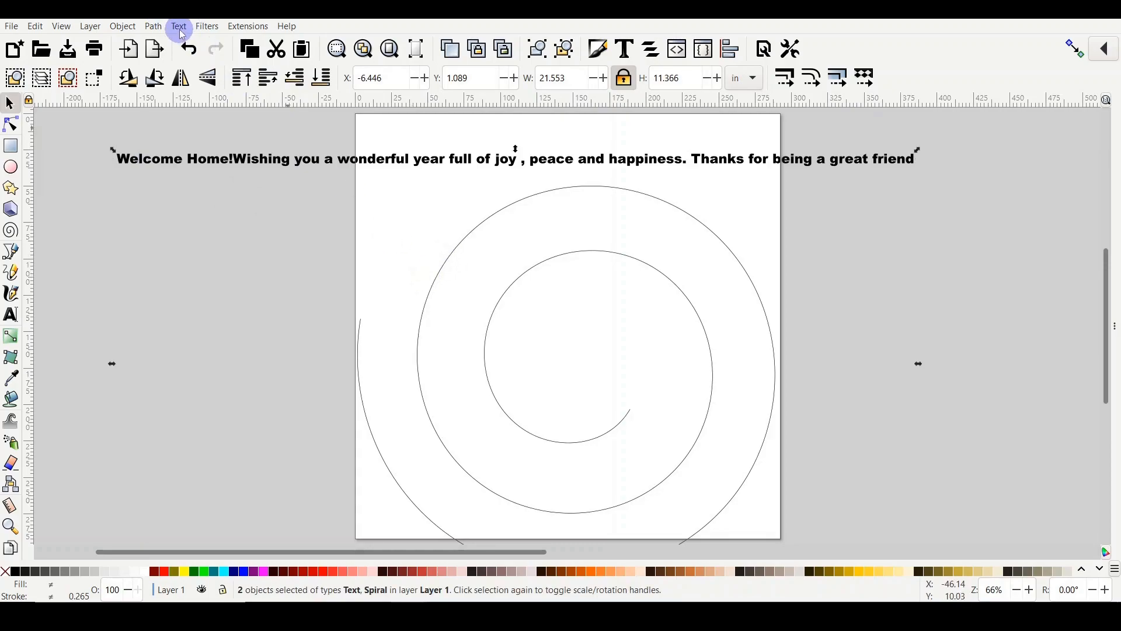
left_click(178, 26)
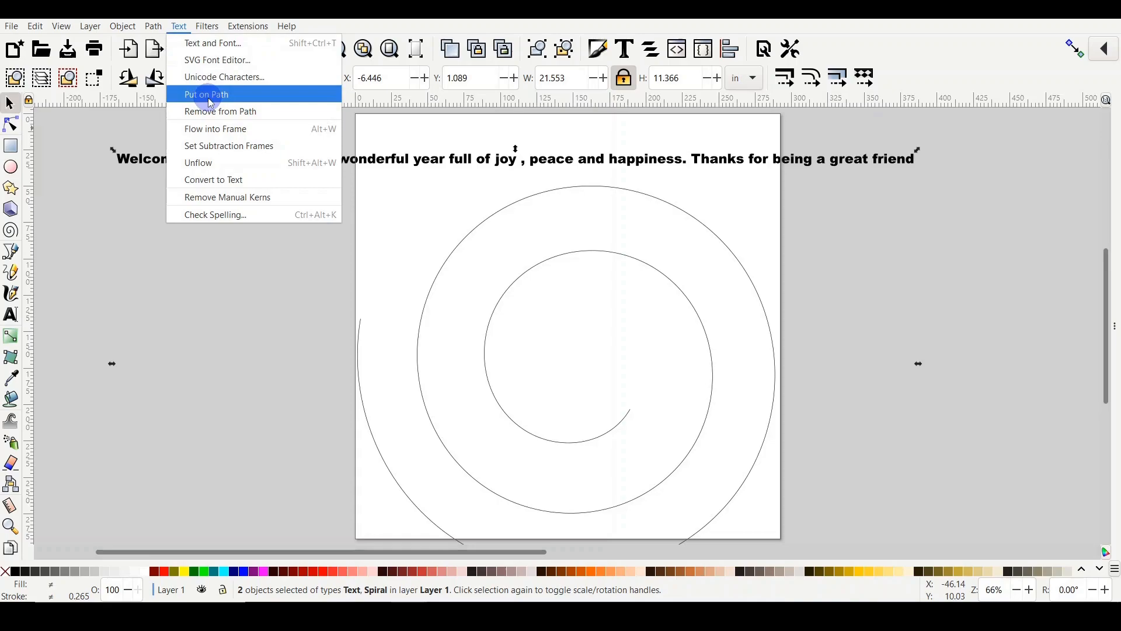
left_click(206, 95)
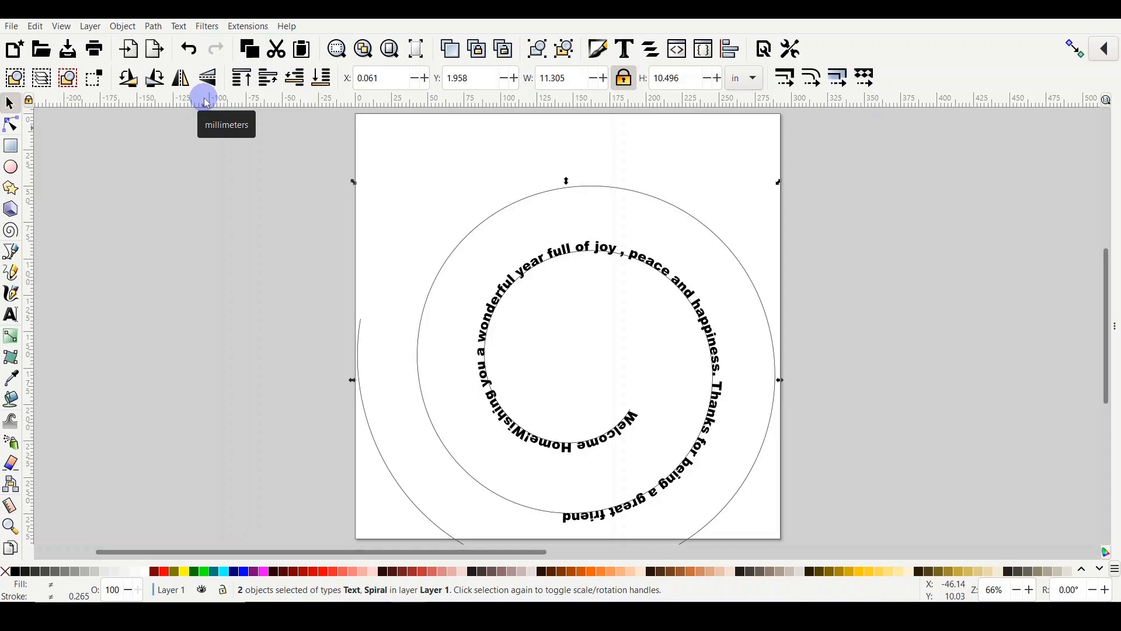
mouse_move(772, 186)
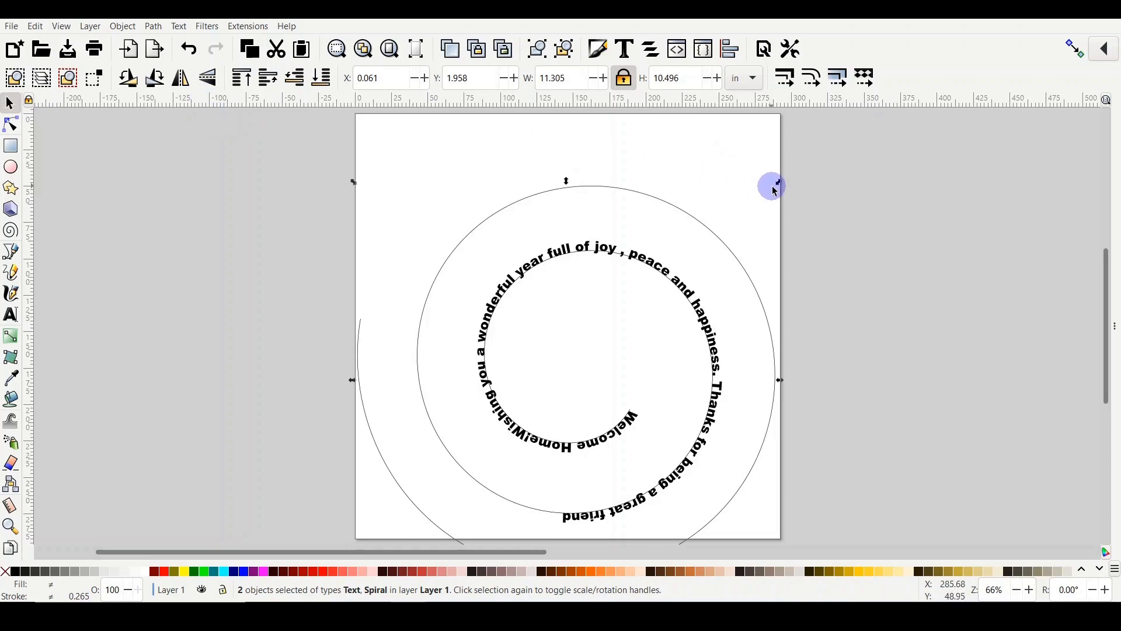
Step: Scale the spiral text down and move it to the upper right of the page
left_click_drag(771, 185, 718, 257)
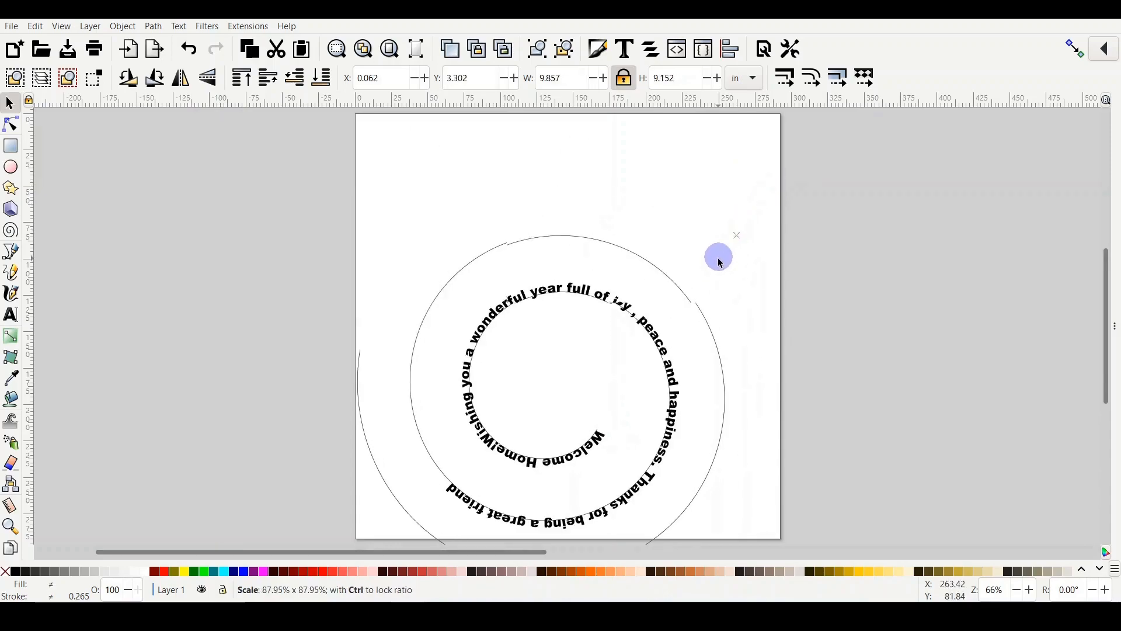
left_click_drag(718, 255, 648, 340)
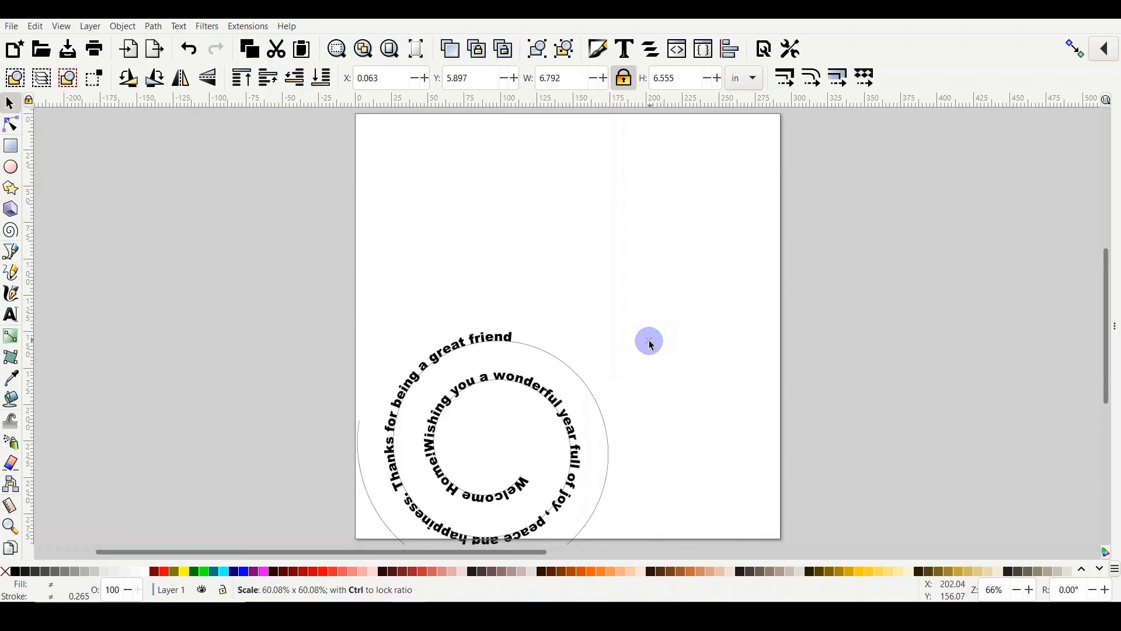
left_click_drag(648, 340, 619, 367)
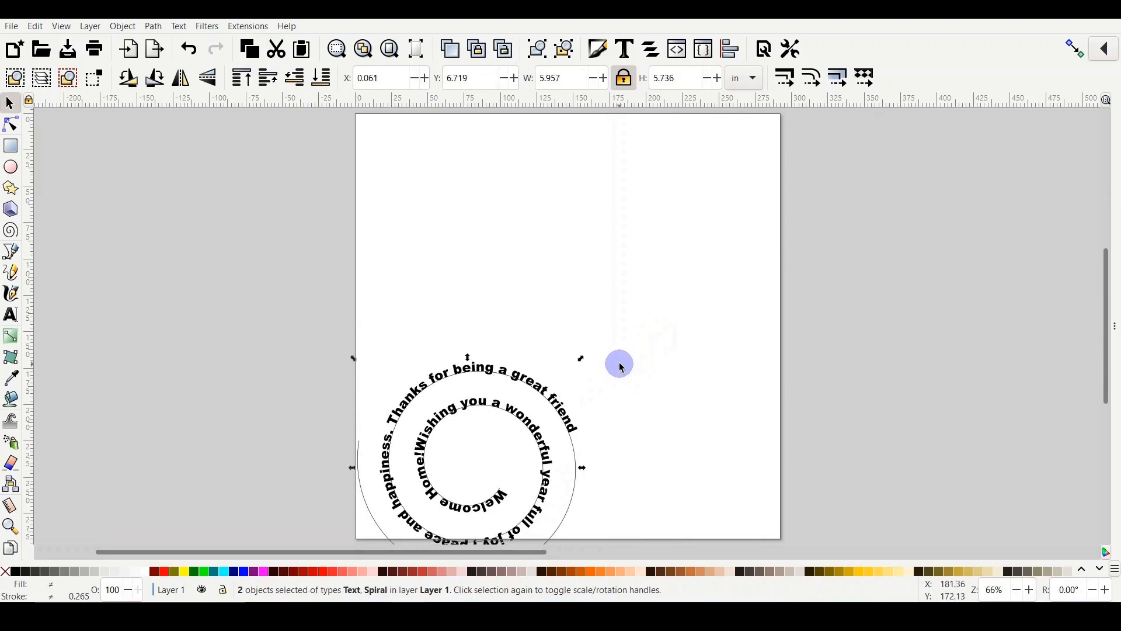
left_click_drag(619, 363, 639, 225)
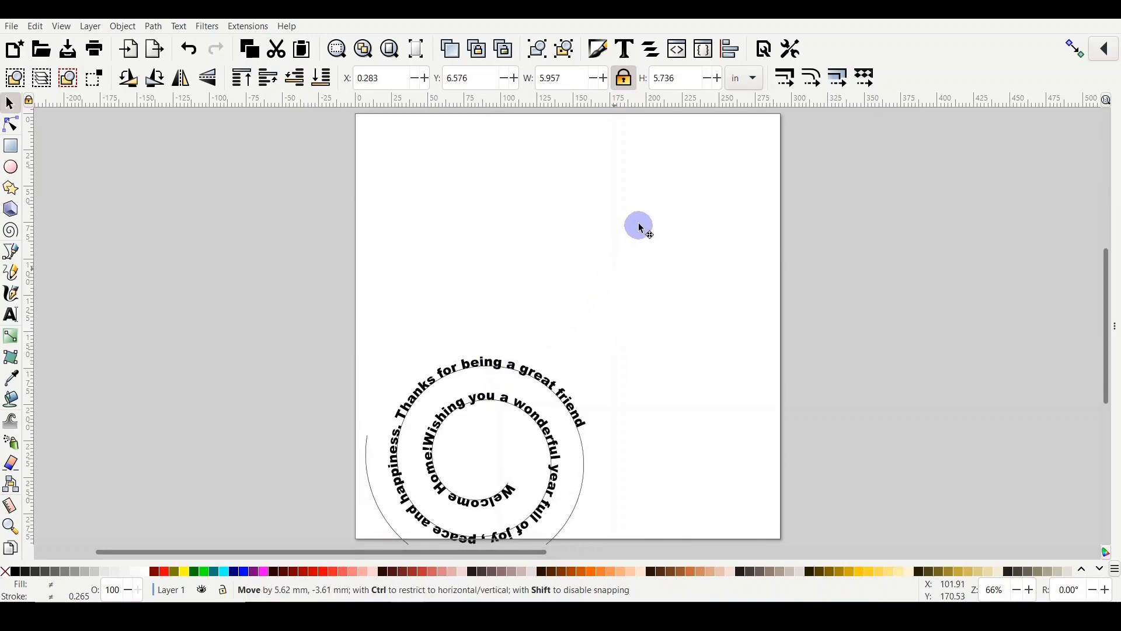
left_click_drag(637, 225, 733, 196)
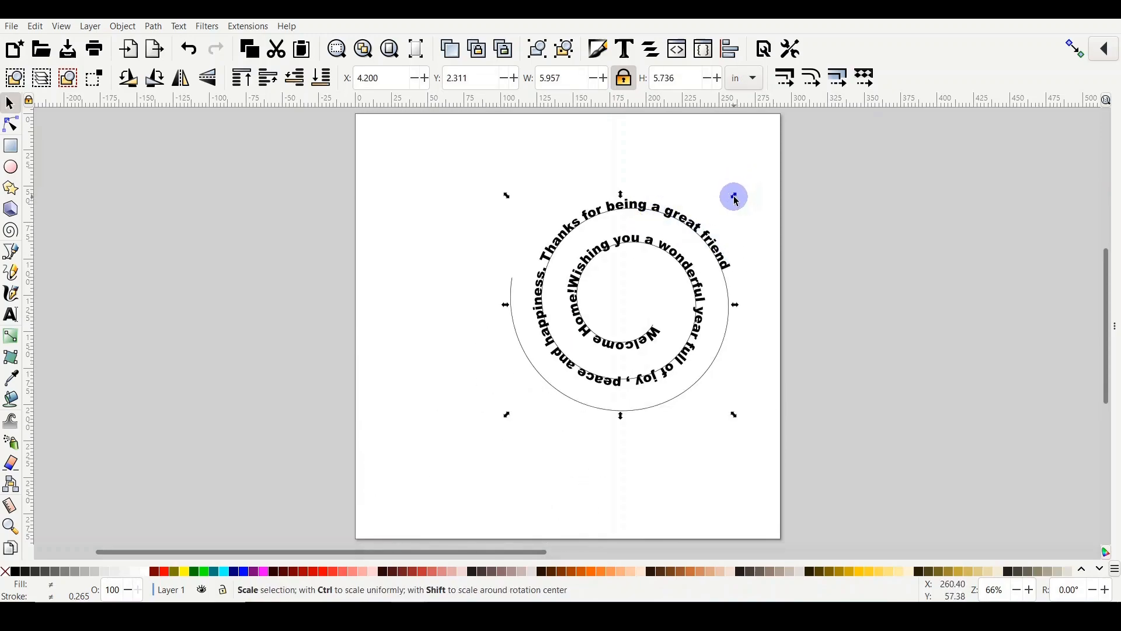
left_click_drag(732, 196, 709, 237)
type(" cant wai")
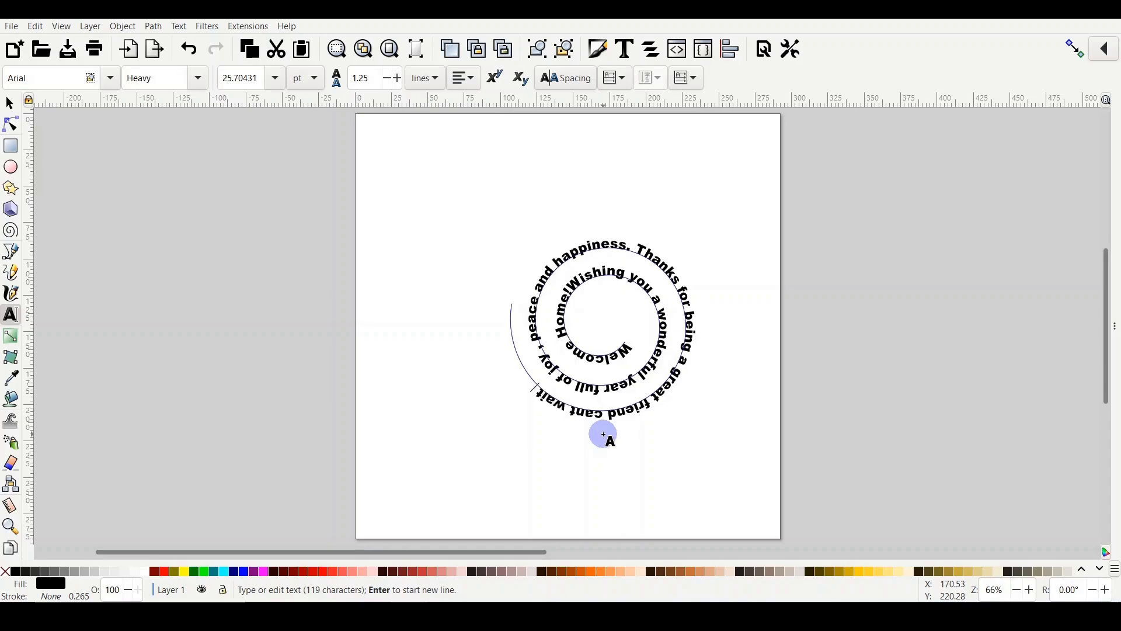
Step: Extend the greeting with 'cant wait to see you next year' and rescale the curved text
type("to see you!")
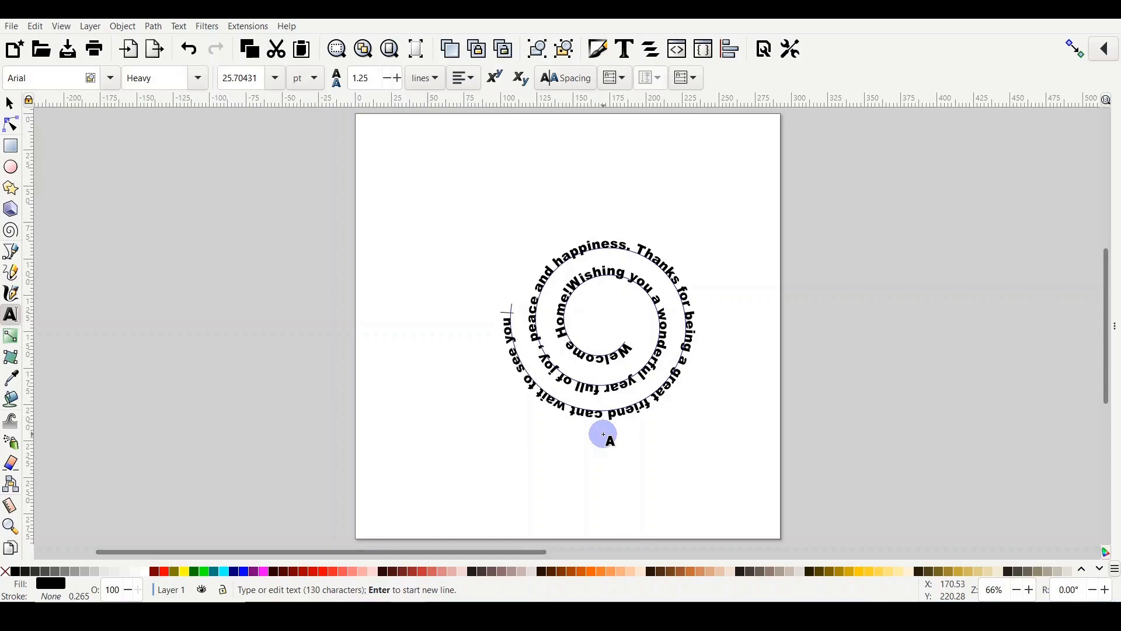
type("n")
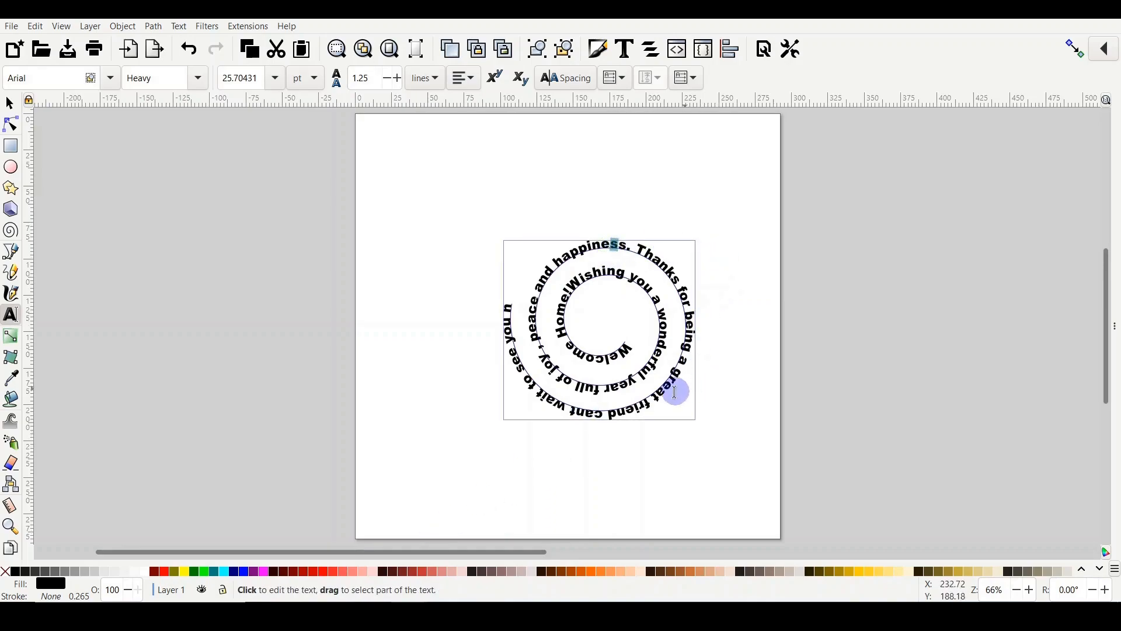
left_click(10, 103)
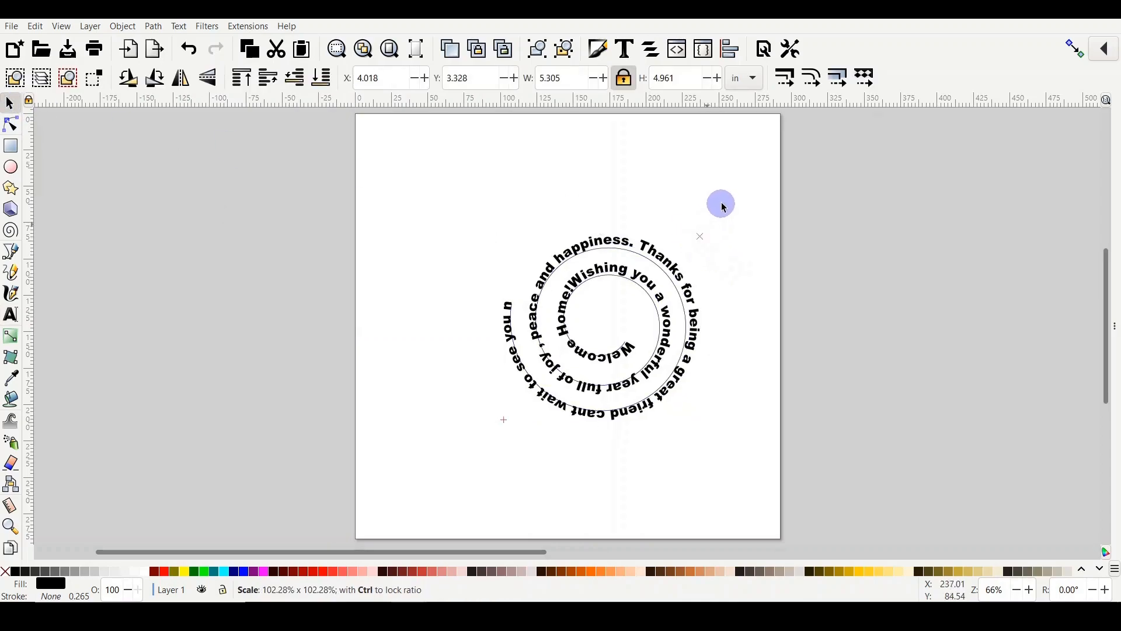
left_click_drag(720, 202, 774, 178)
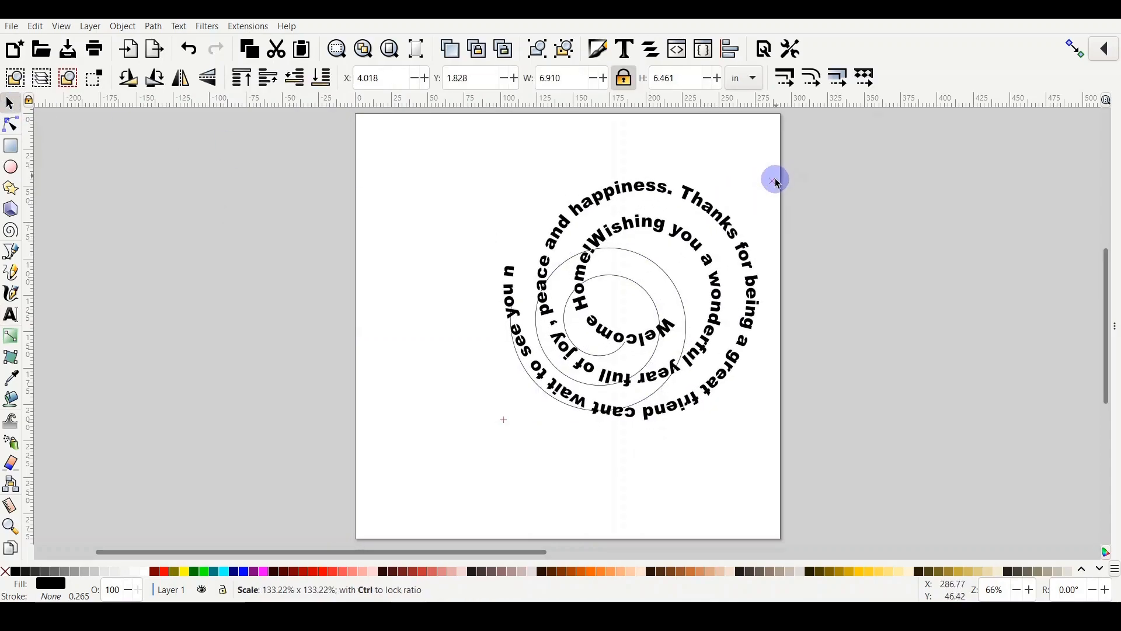
left_click_drag(774, 178, 686, 318)
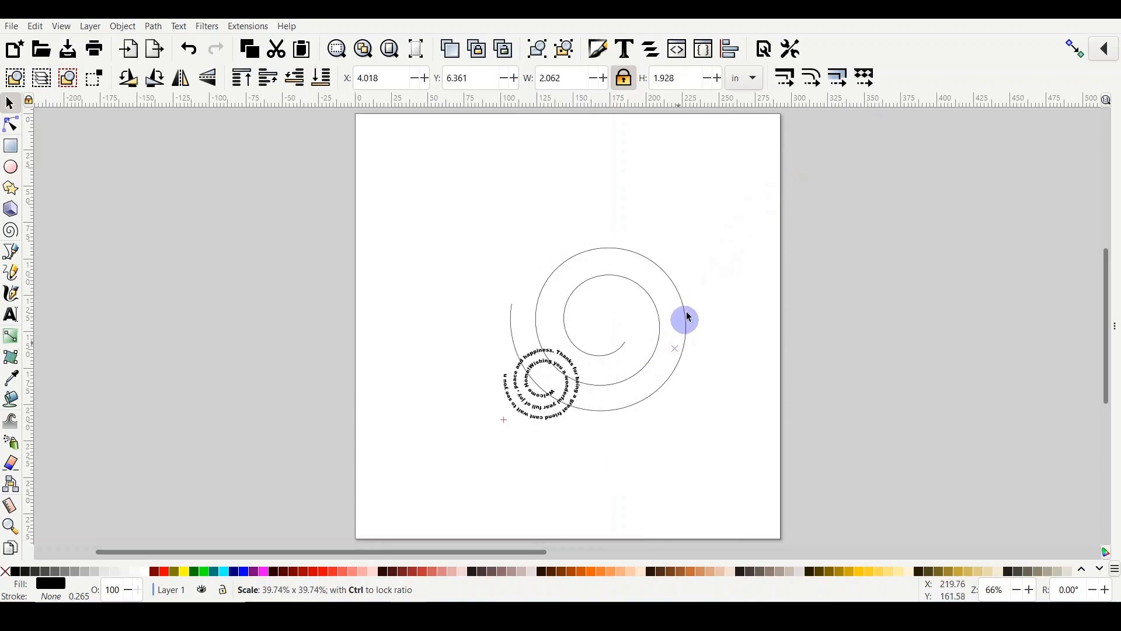
Step: Leave the curved greeting left of the page and select the bare spiral on the page
left_click(10, 314)
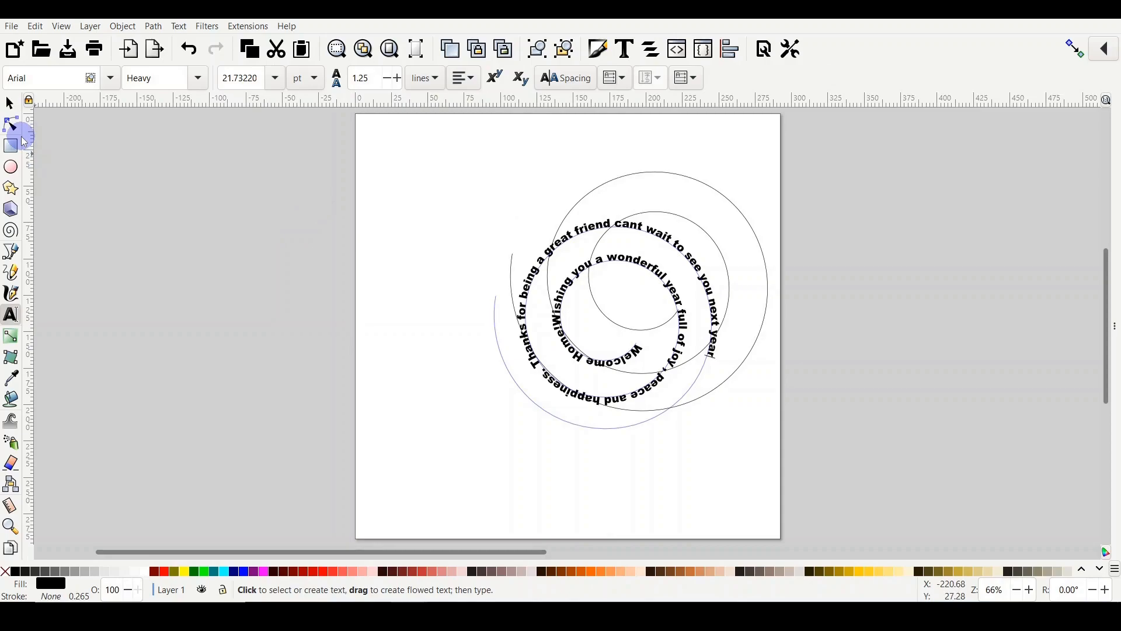
left_click(11, 103)
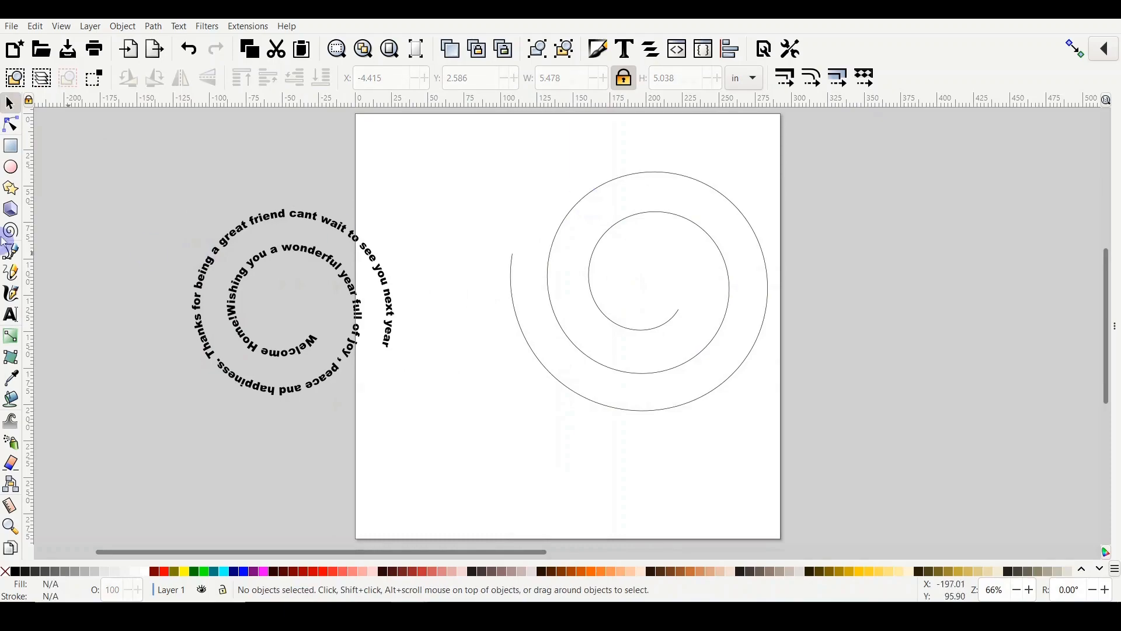
left_click(10, 232)
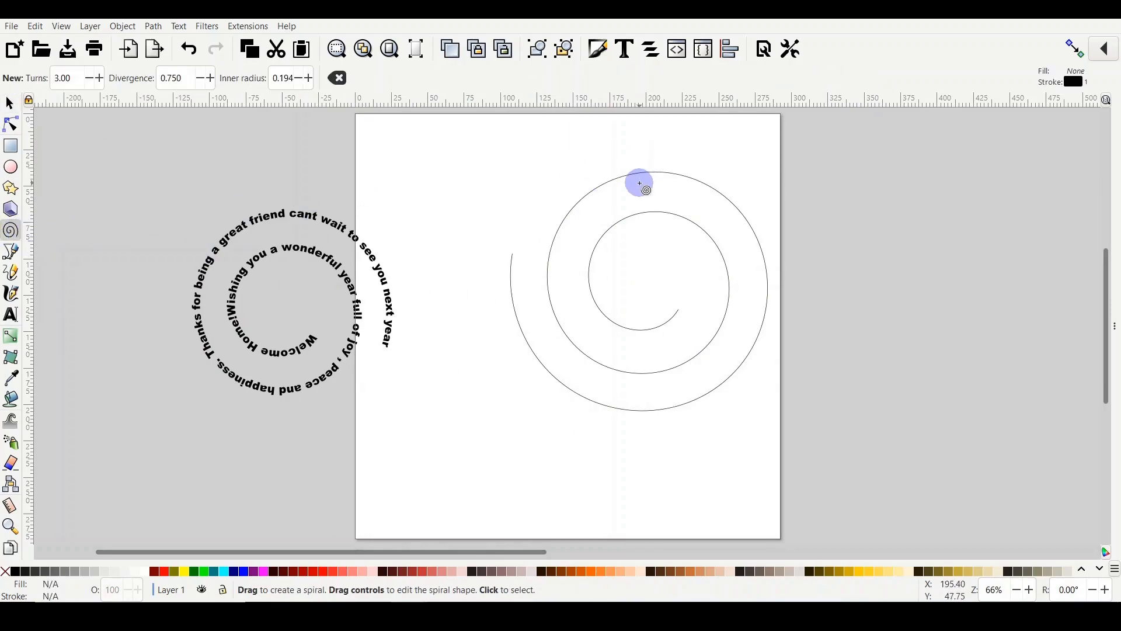
left_click(639, 179)
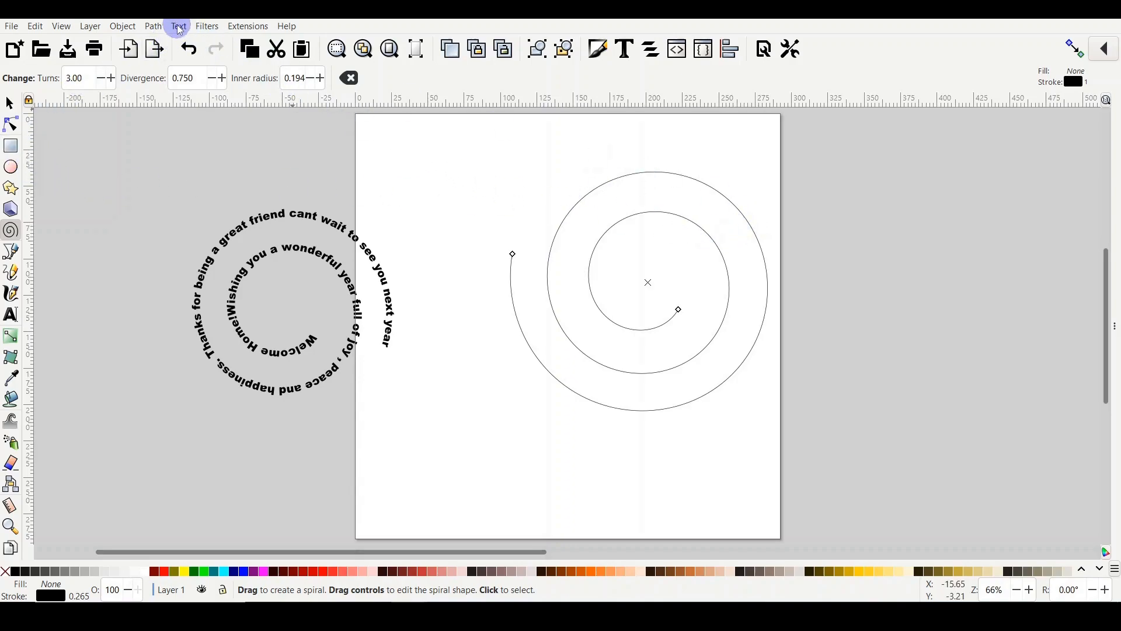
Step: Convert the spiral's stroke to a filled path and show its nodes with the Node tool
left_click(152, 26)
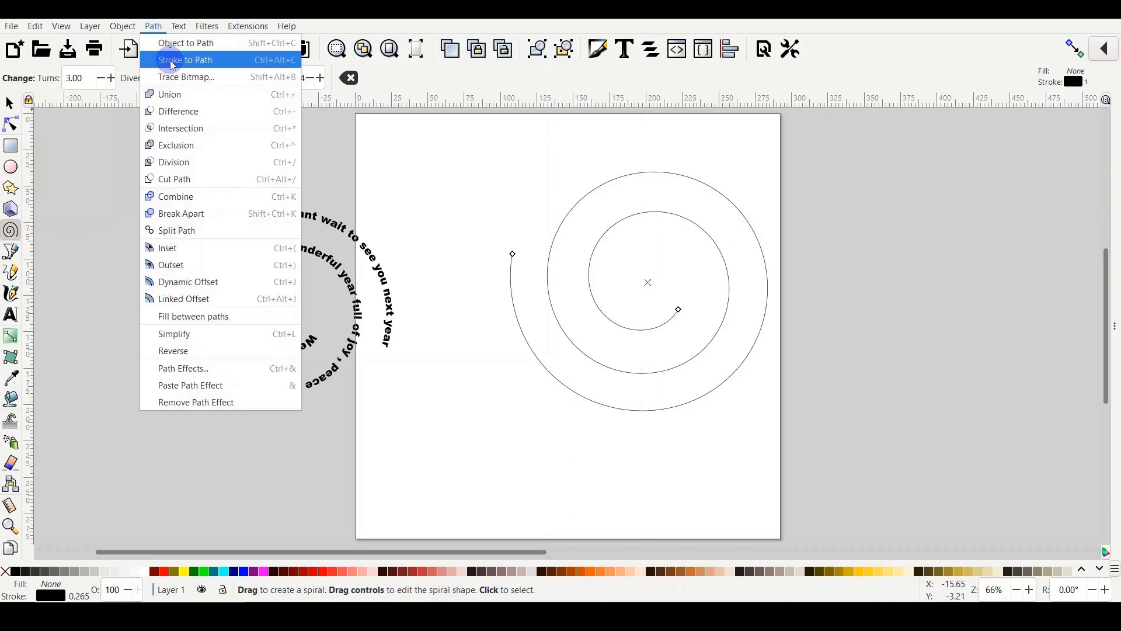
left_click(186, 59)
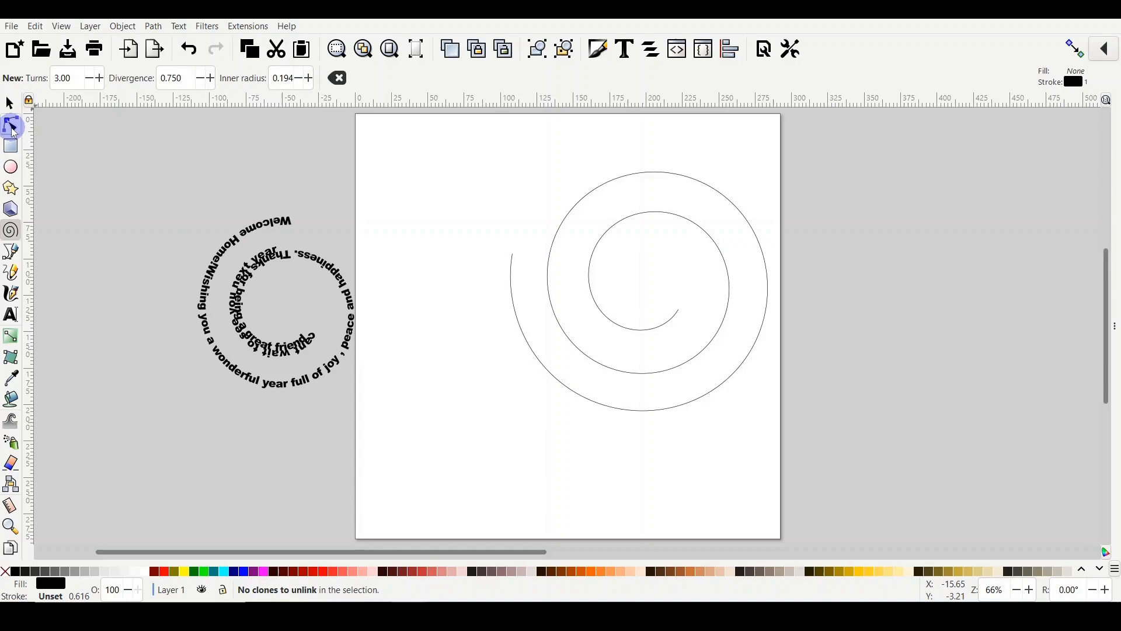
left_click(11, 125)
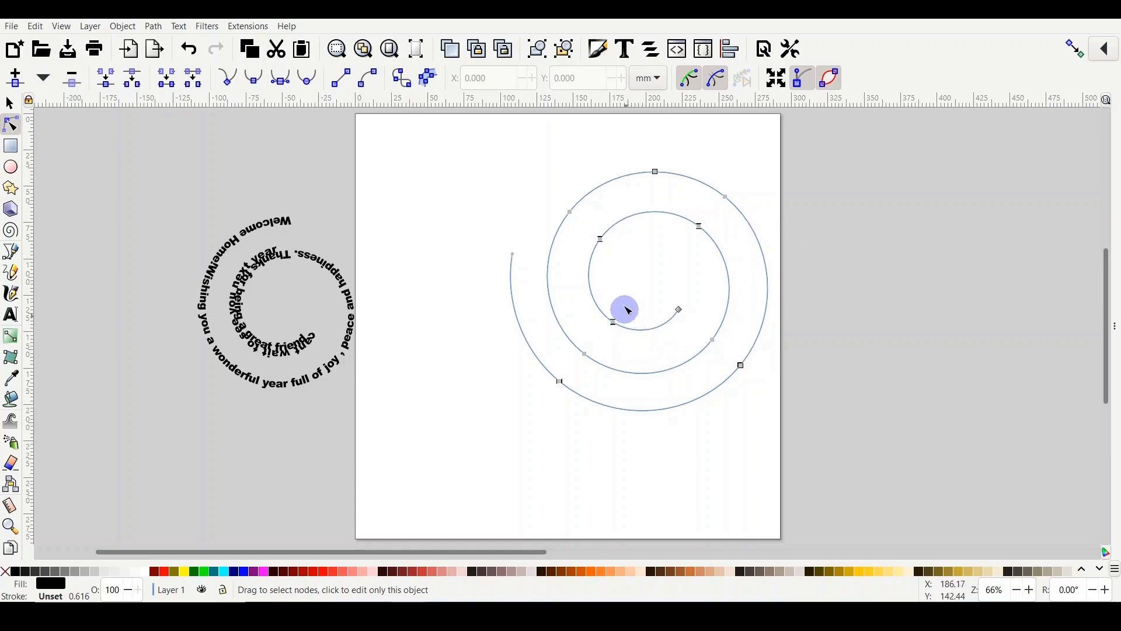
Step: Pull the inner spiral nodes upward and out to the page's top left, and remove the shape's fill
left_click_drag(626, 309, 661, 255)
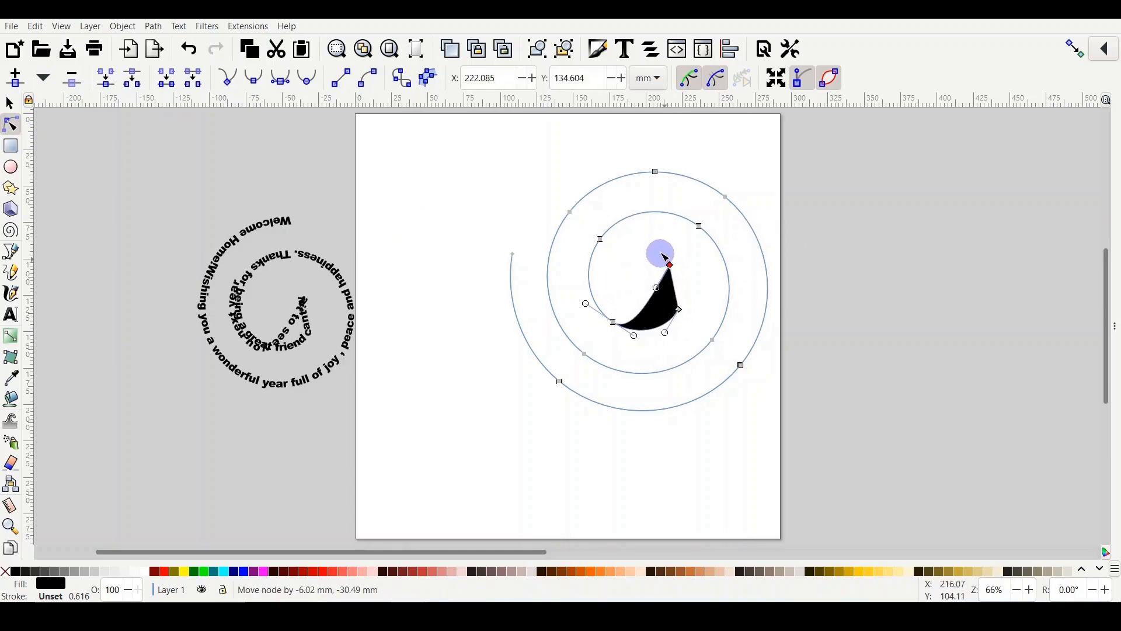
left_click_drag(666, 265, 676, 233)
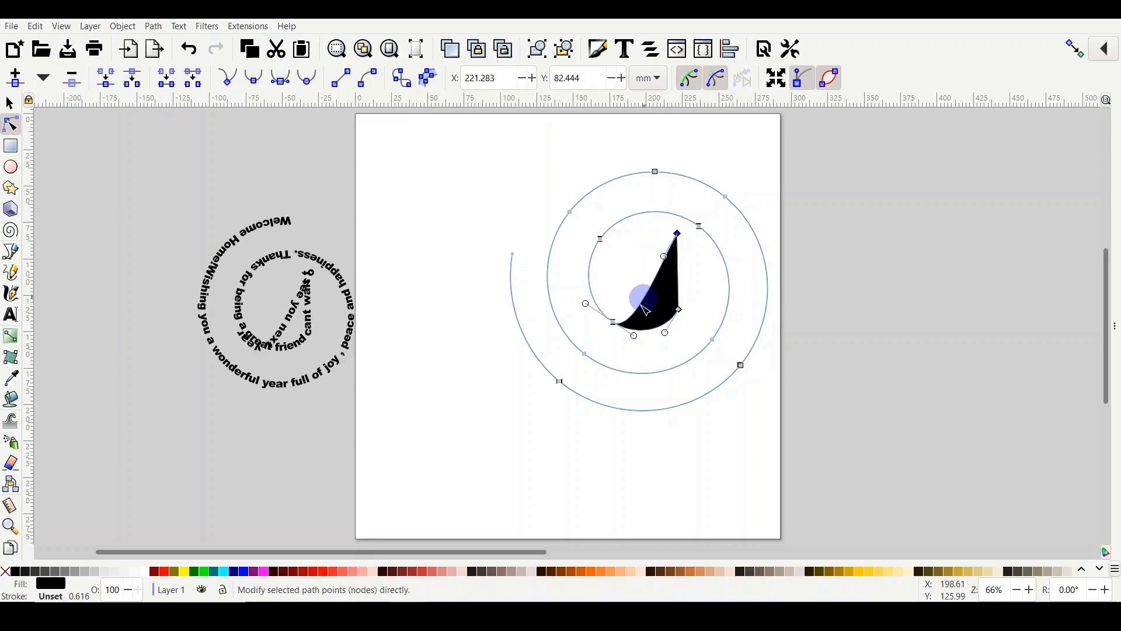
left_click_drag(640, 293, 615, 326)
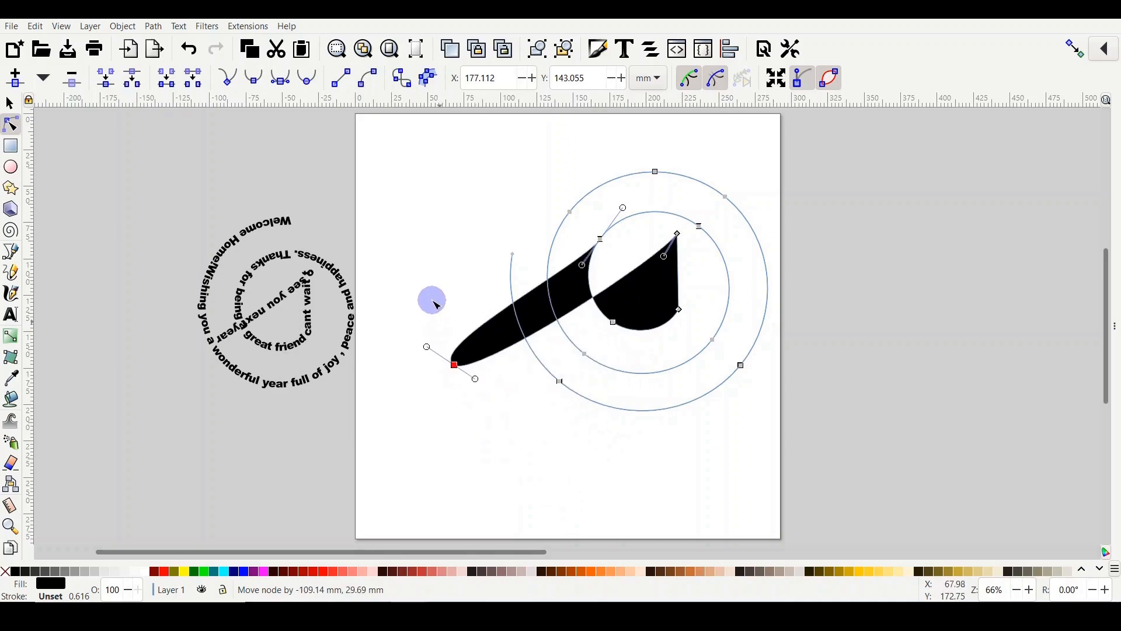
left_click_drag(453, 365, 383, 149)
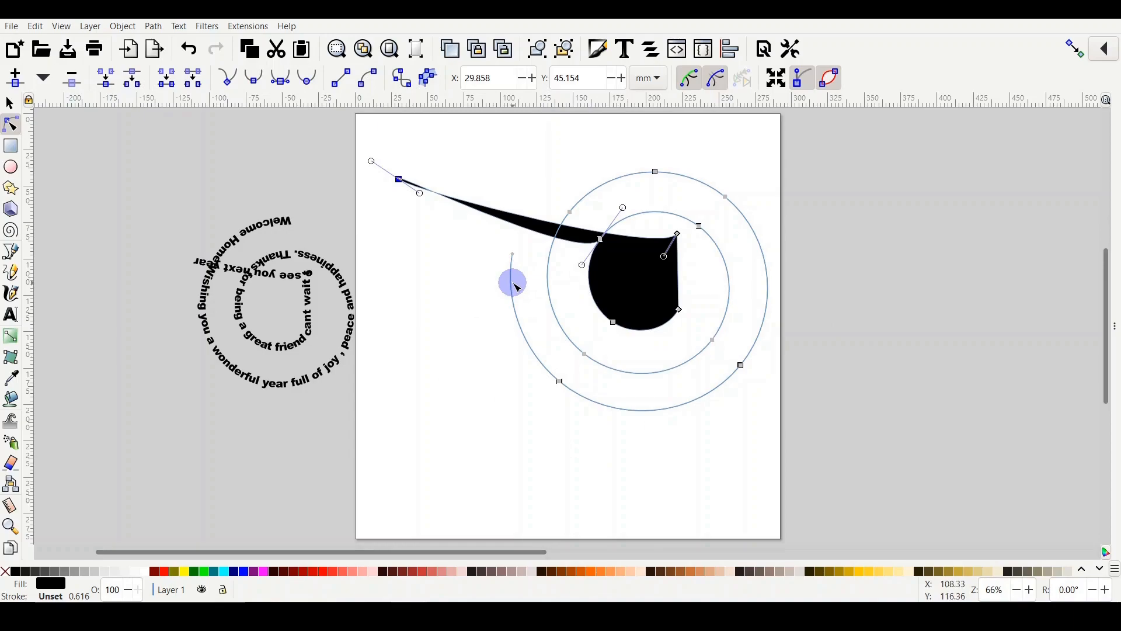
mouse_move(218, 526)
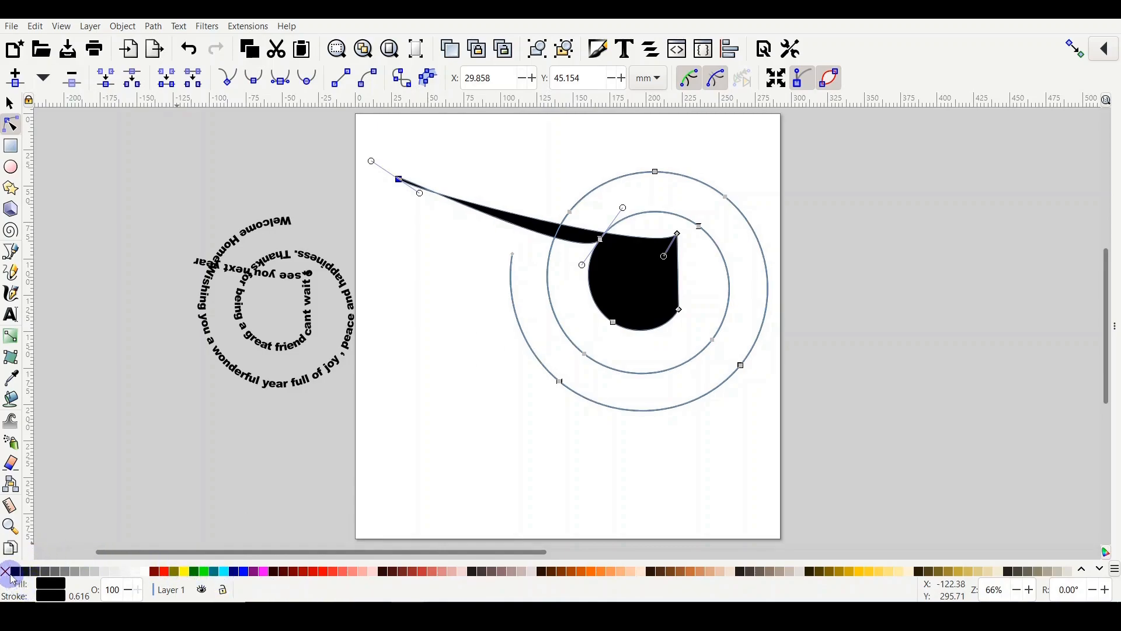
left_click(7, 571)
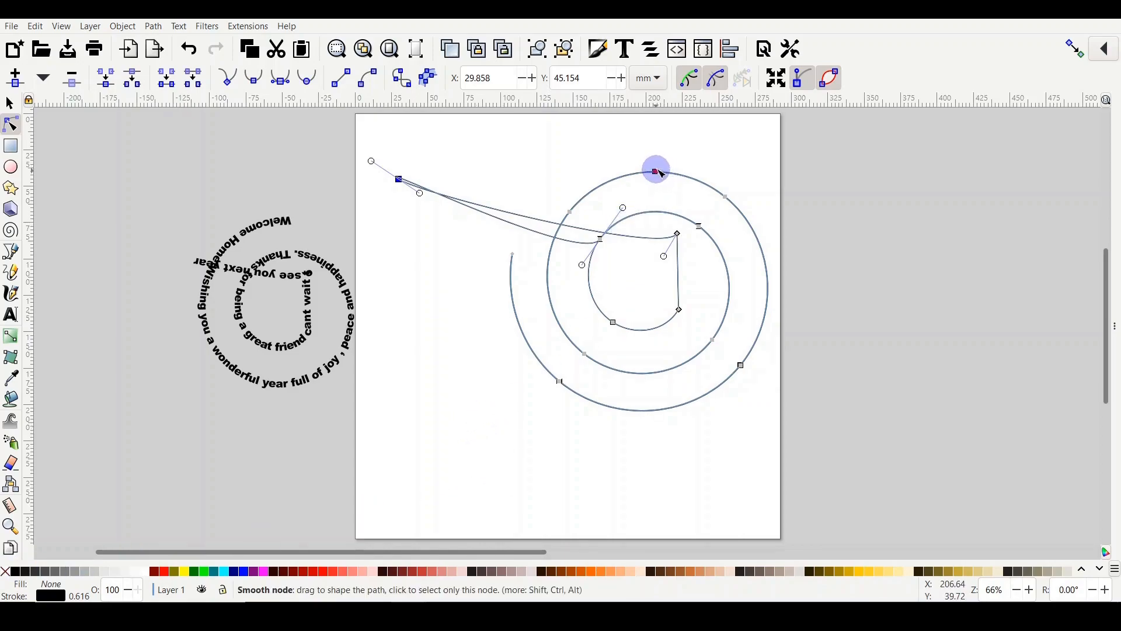
Step: Reshape the outer curve into a pointed loop bending out to the right, and lower the inner end
left_click_drag(654, 172, 715, 119)
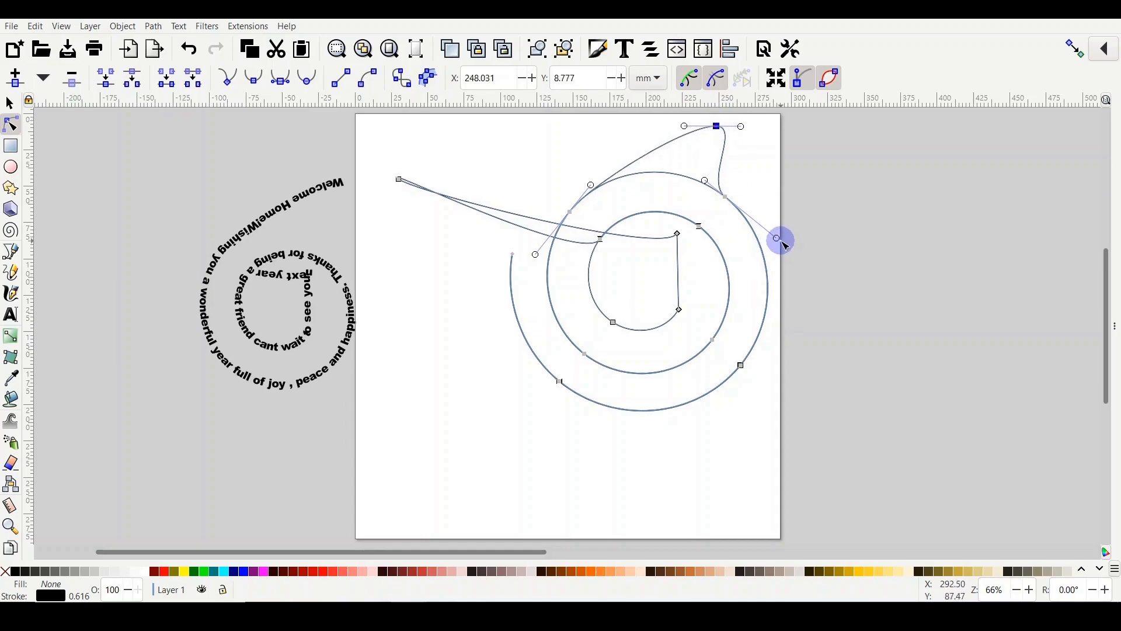
left_click_drag(778, 238, 751, 378)
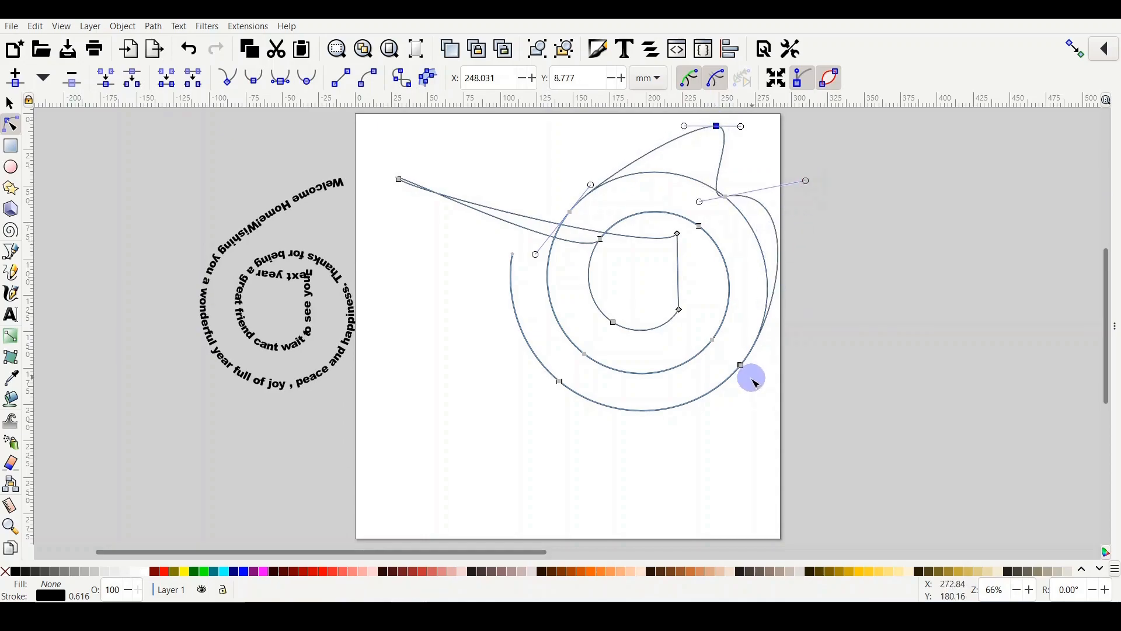
left_click_drag(751, 377, 660, 245)
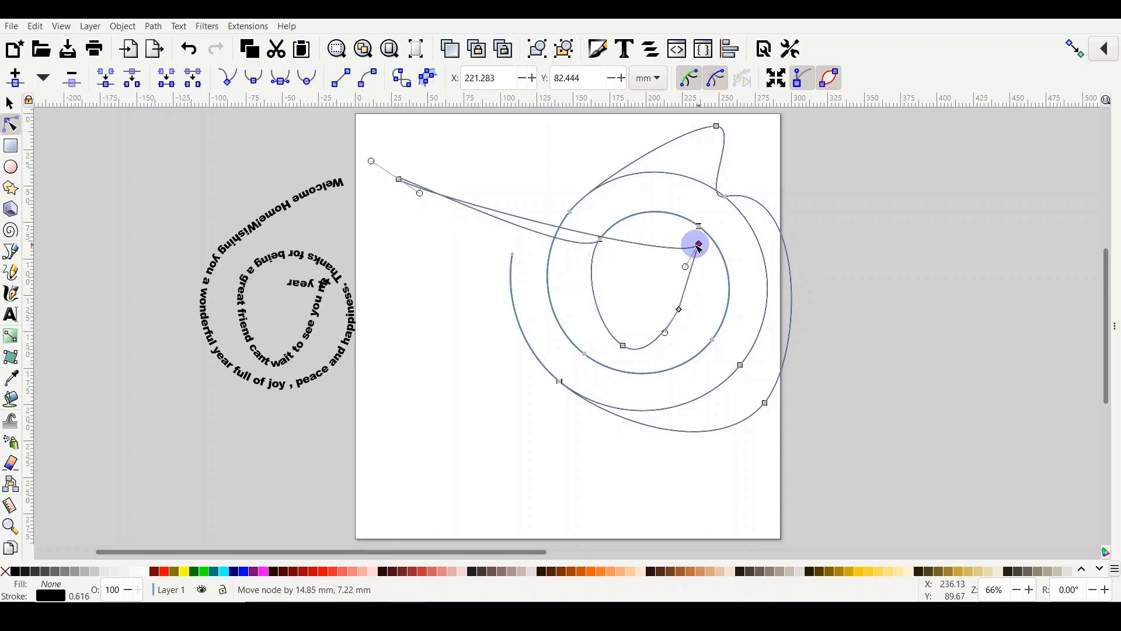
left_click_drag(697, 245, 679, 309)
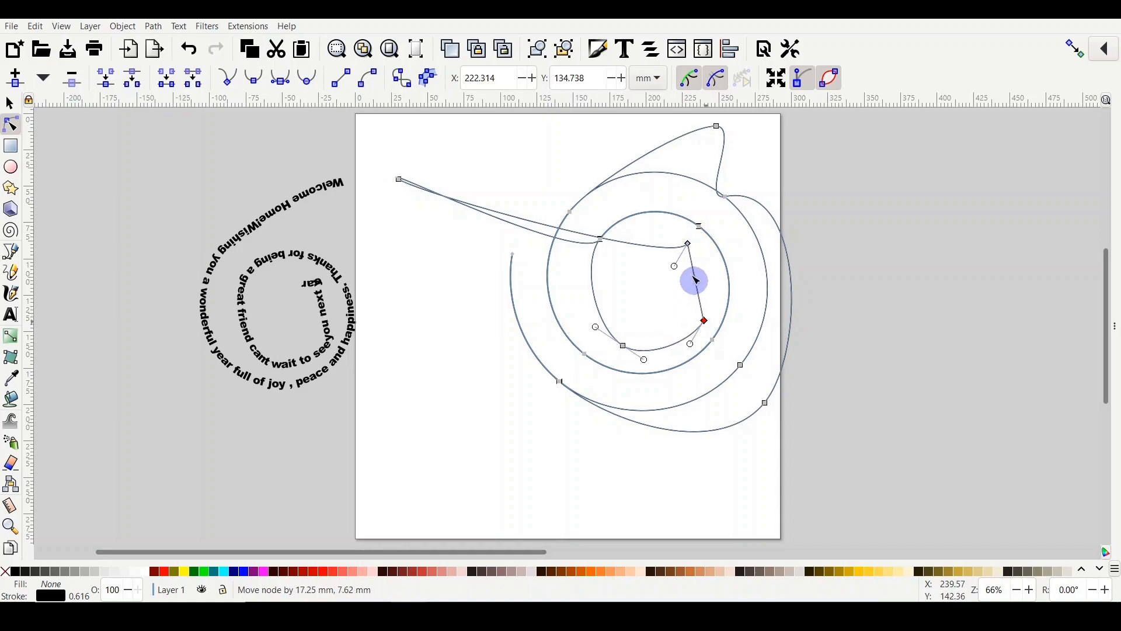
Step: Straighten the curve near the centre, pull the outer loop down, and bring the tail end inward
left_click_drag(694, 280, 674, 269)
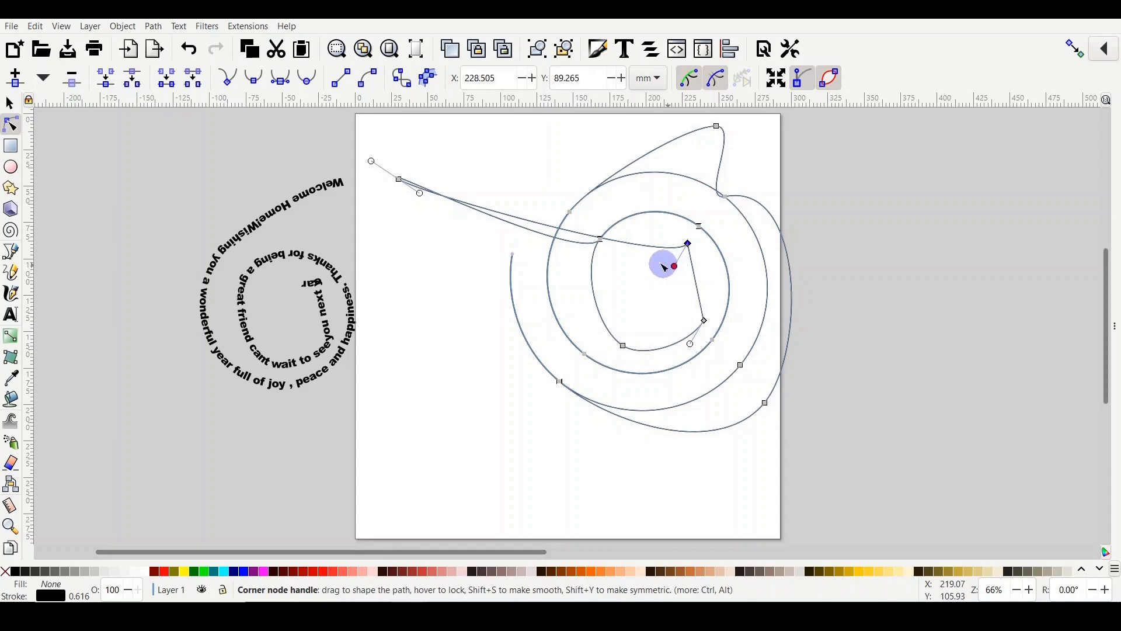
left_click_drag(673, 266, 642, 213)
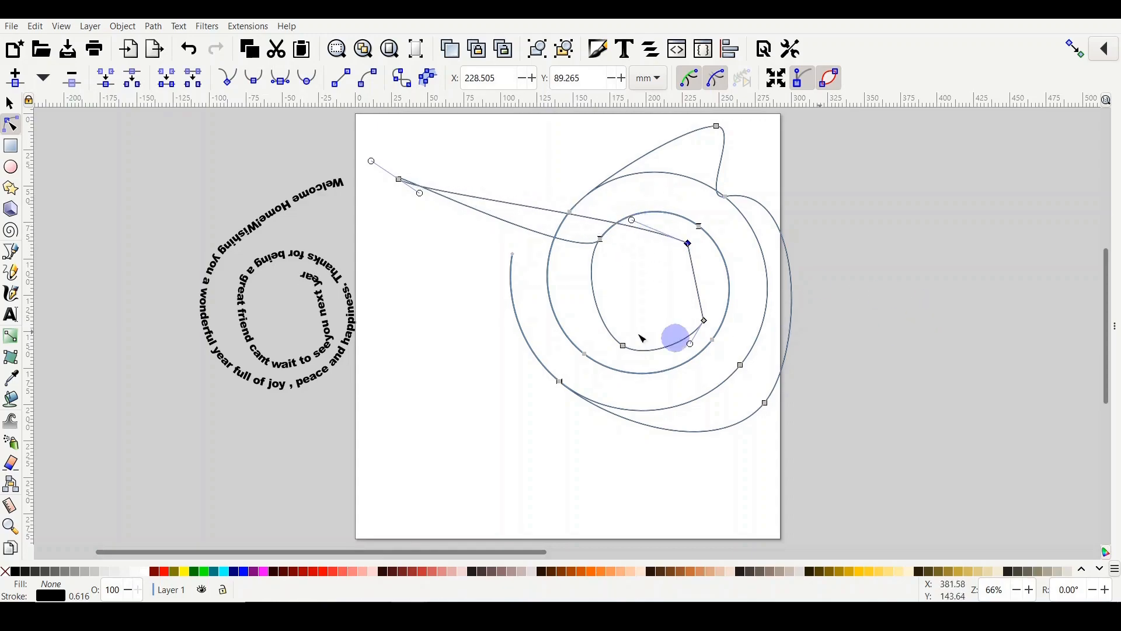
left_click_drag(673, 336, 651, 317)
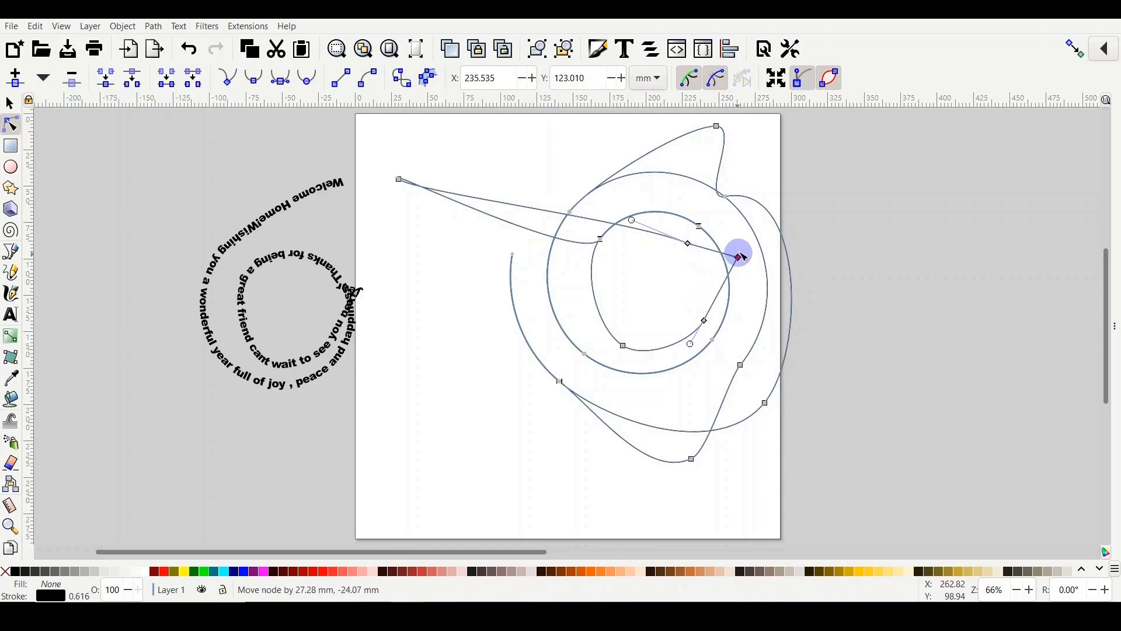
left_click_drag(737, 257, 629, 265)
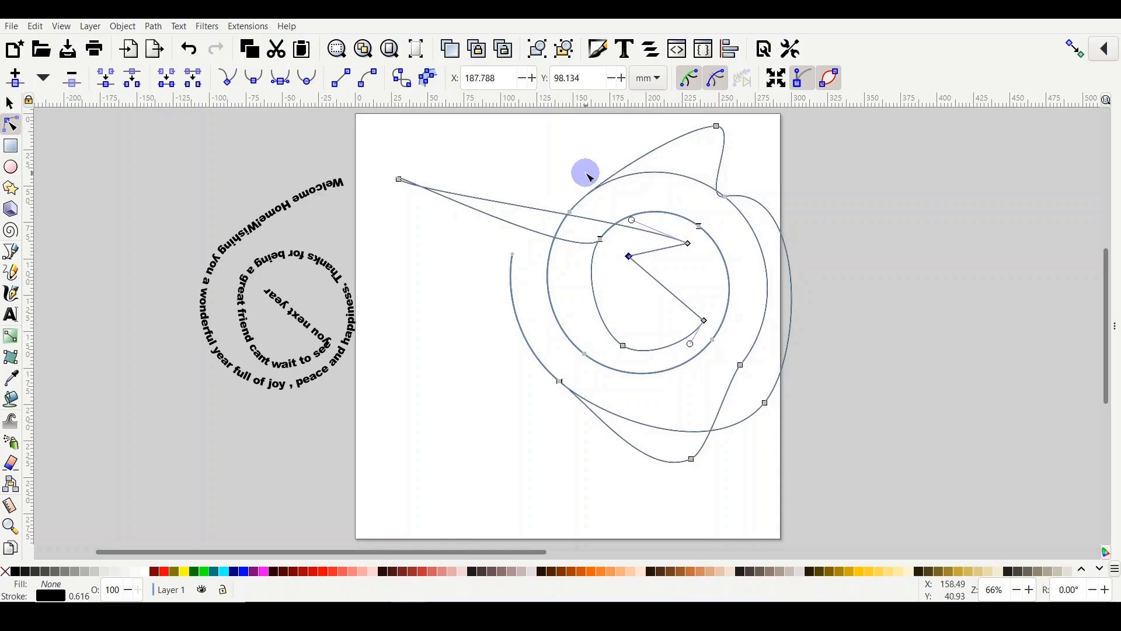
mouse_move(629, 220)
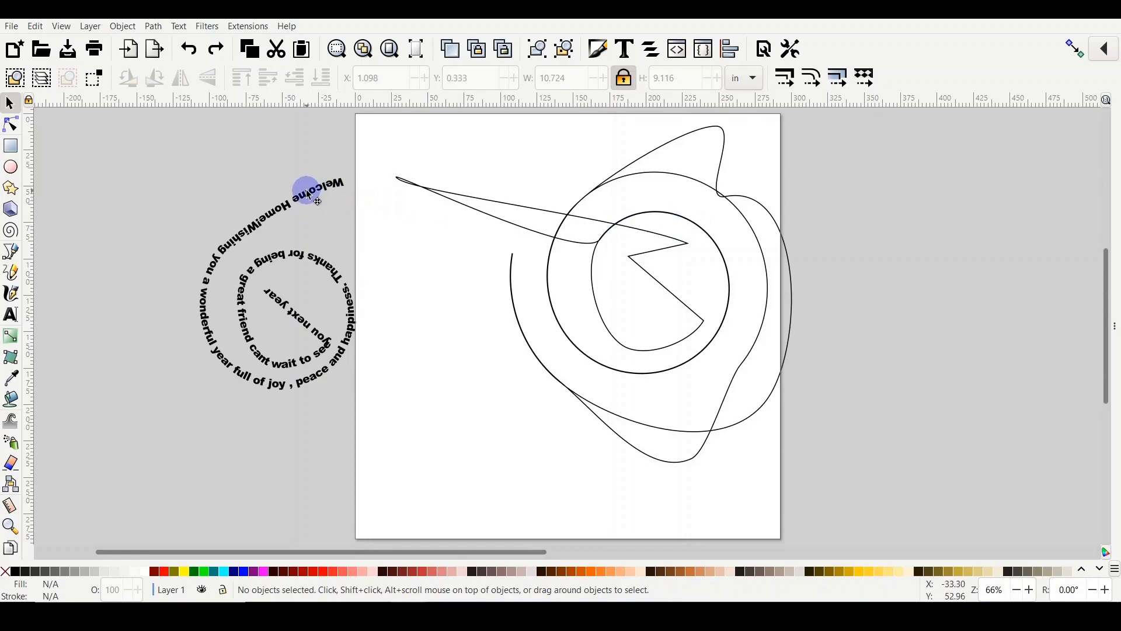
Step: Move the spiral greeting text left, then delete the guide curve so only the text path remains
left_click(313, 188)
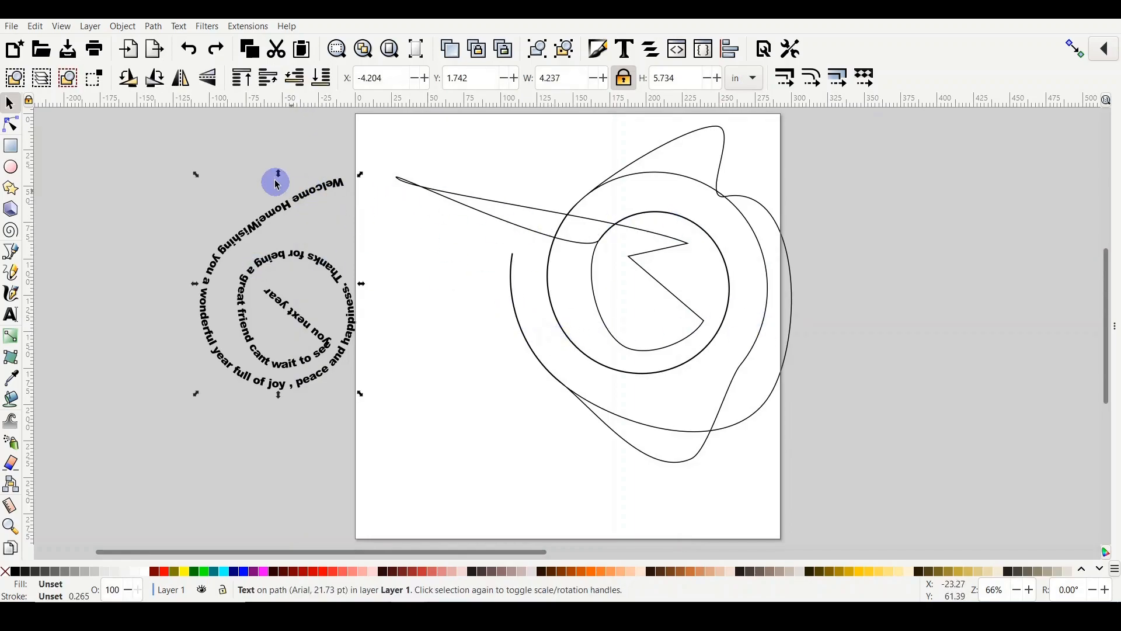
left_click_drag(275, 181, 277, 215)
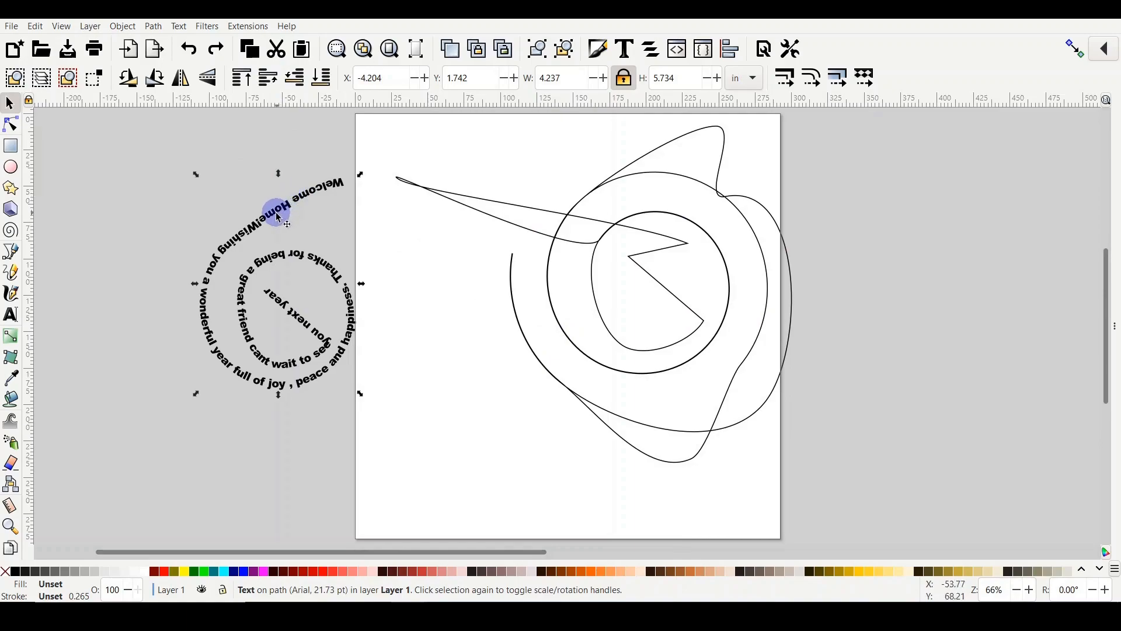
left_click_drag(278, 215, 212, 223)
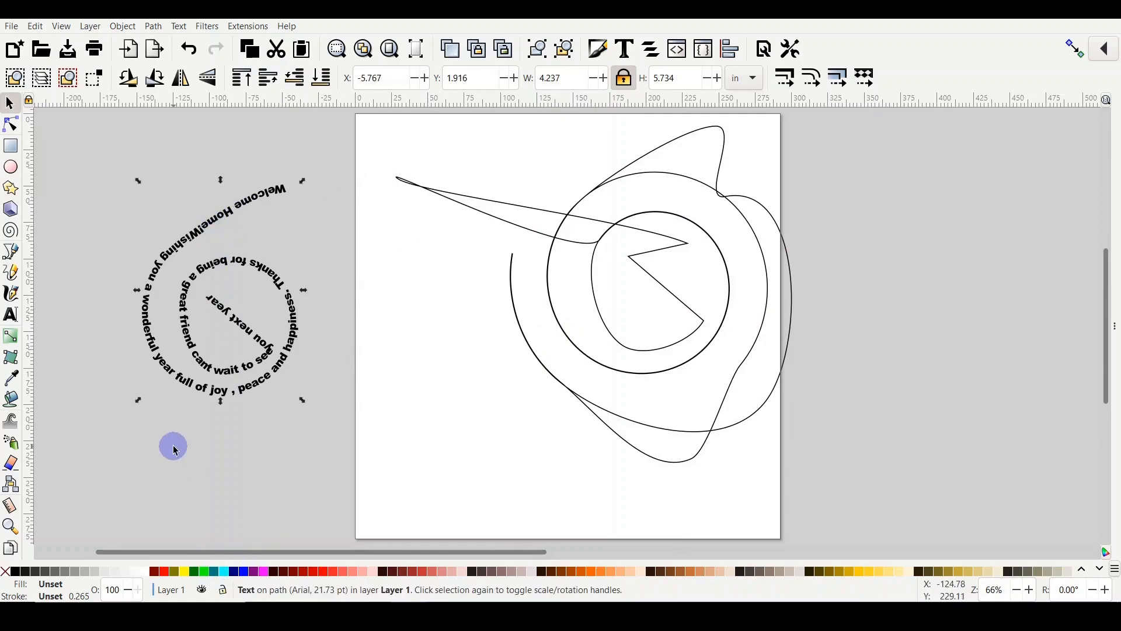
mouse_move(177, 27)
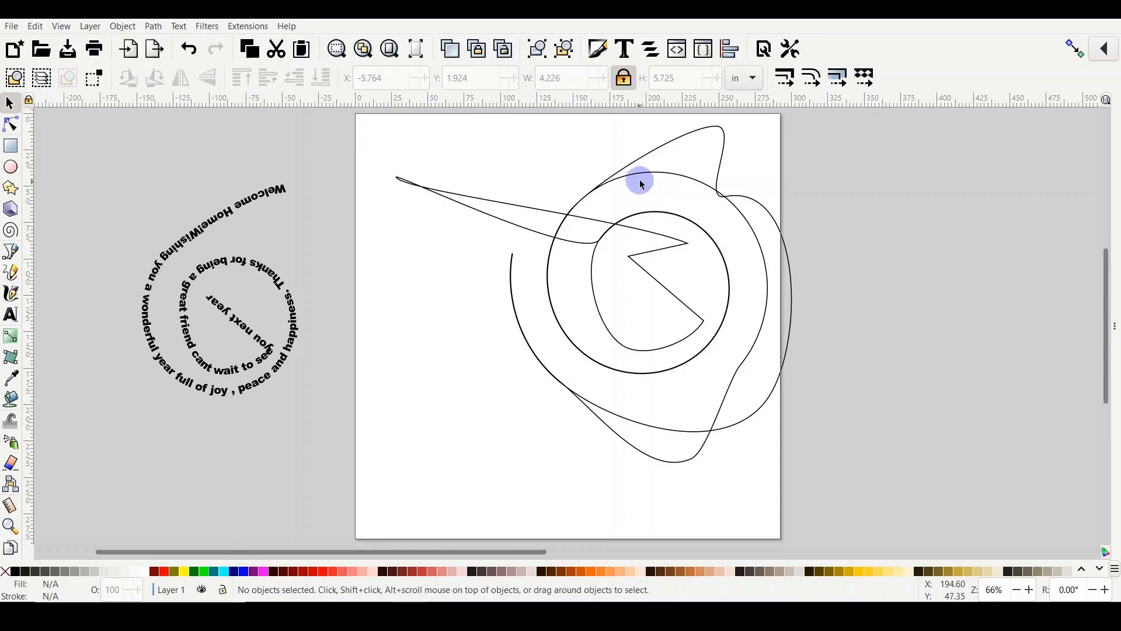
left_click(641, 178)
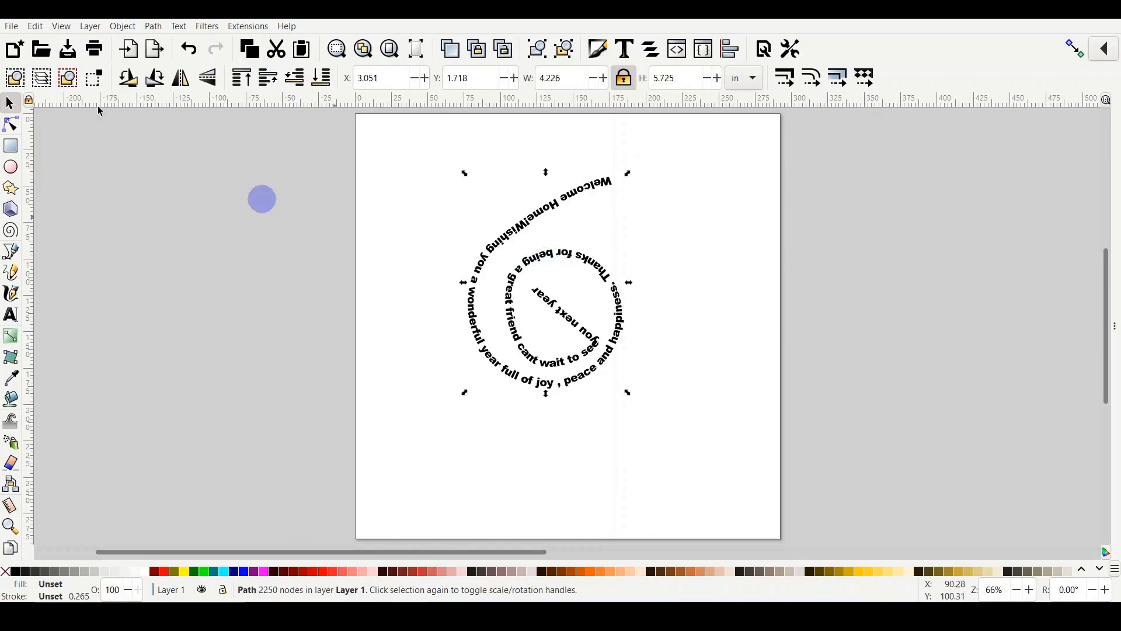
left_click(10, 25)
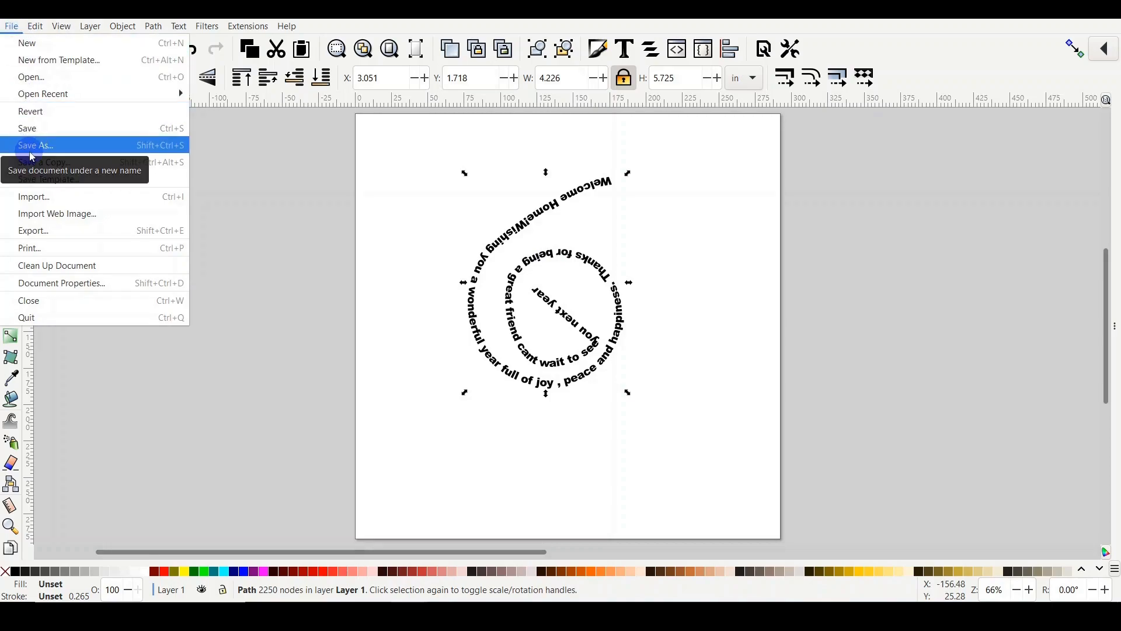
Step: Save the spiral greeting drawing as a new SVG file via Save As
left_click(35, 144)
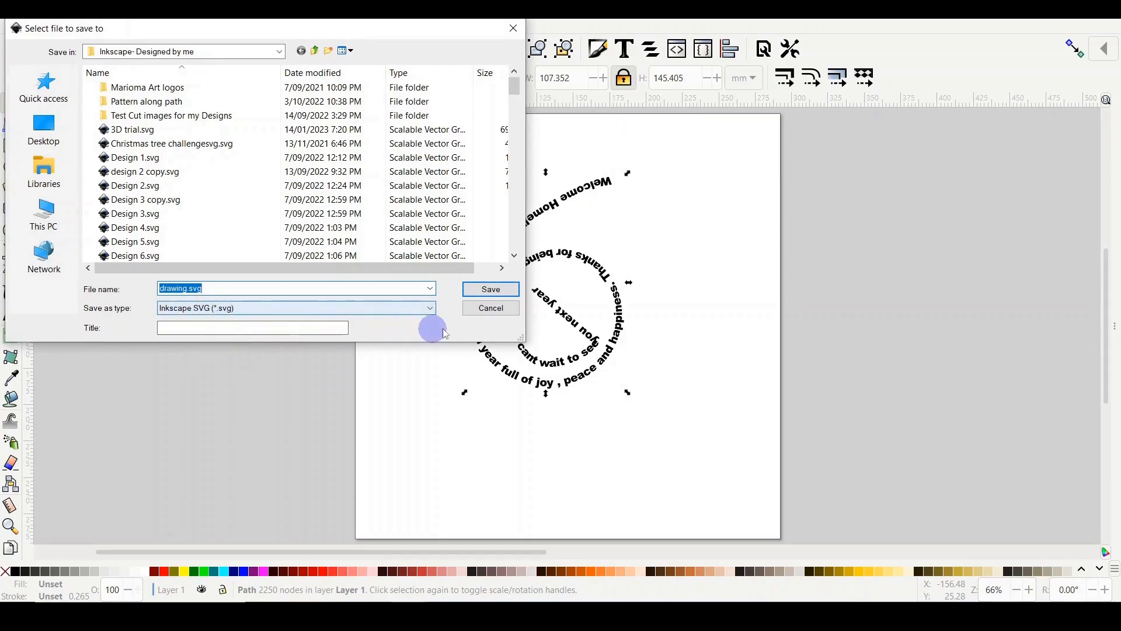
left_click(491, 307)
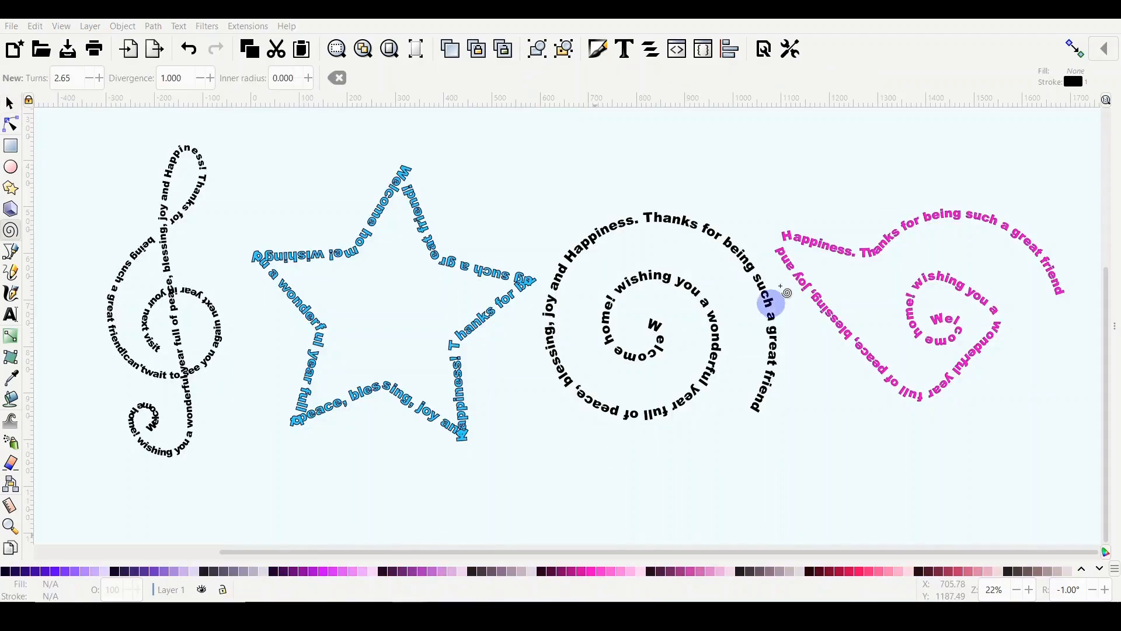
mouse_move(425, 308)
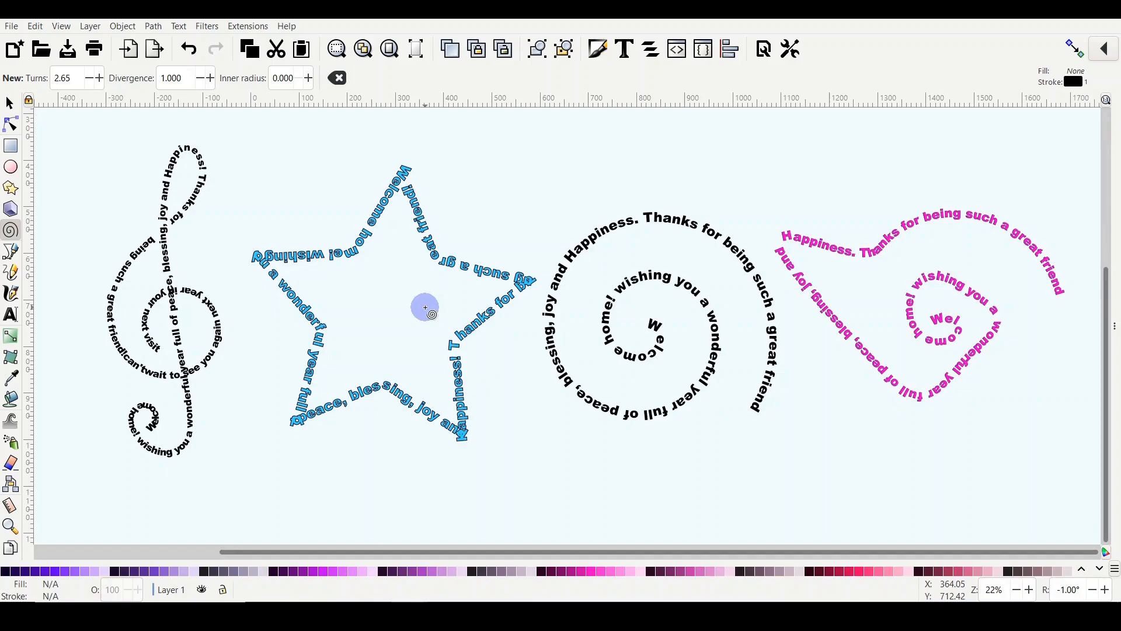
mouse_move(141, 383)
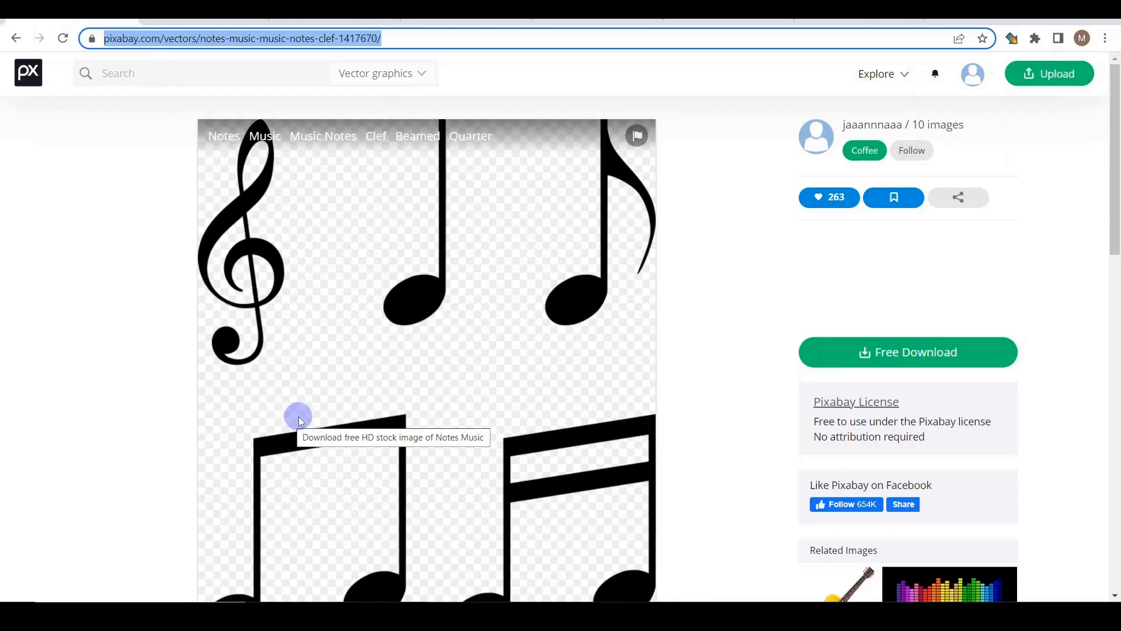
mouse_move(301, 418)
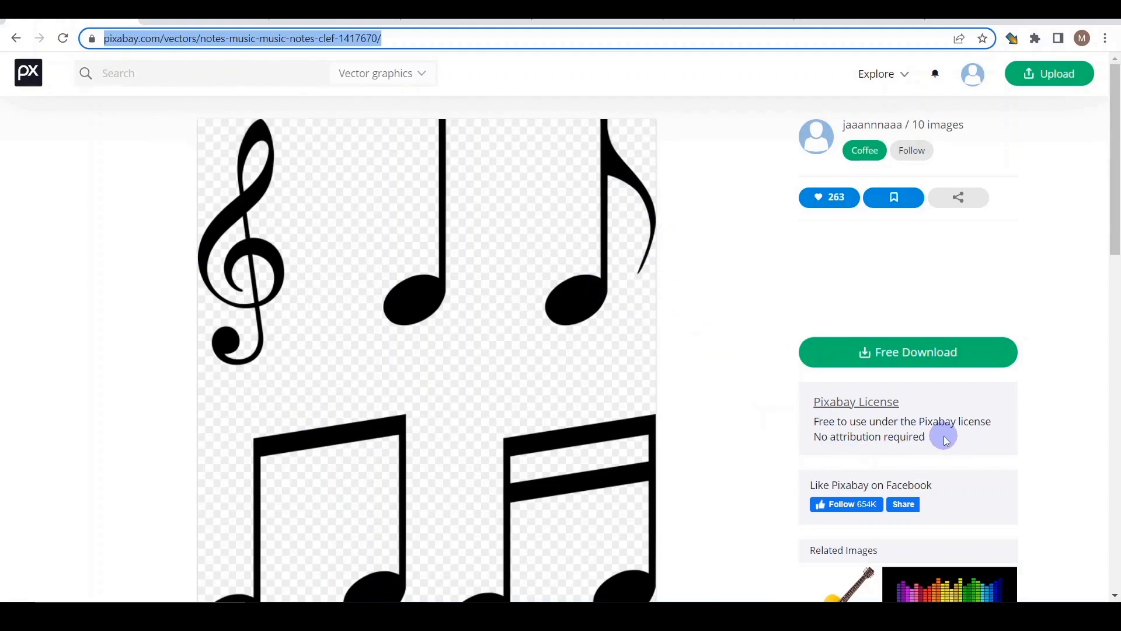
mouse_move(943, 370)
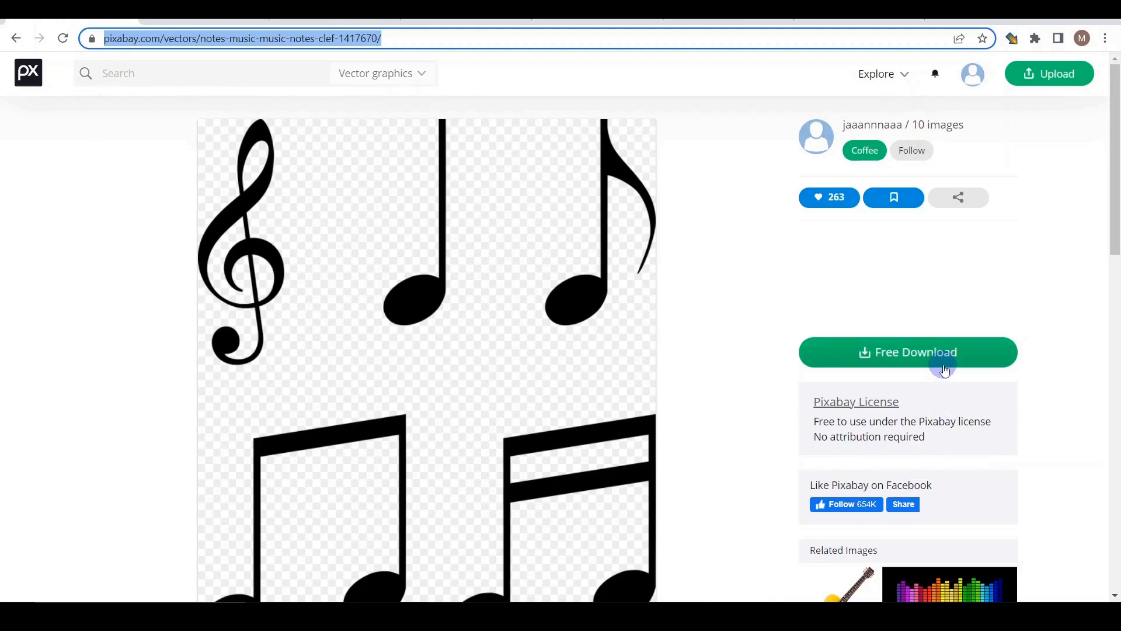
Step: Start the free download of the Pixabay music-notes vector with the treble clef
left_click(907, 351)
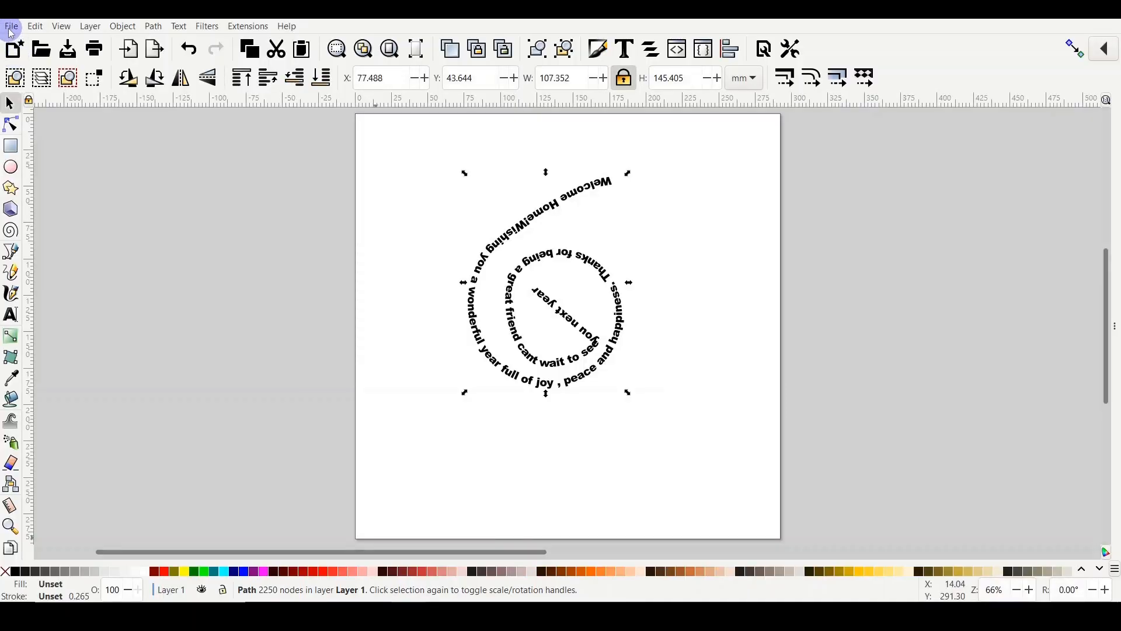
Step: Import notes-1417670.svg as editable objects and place the treble clef left of the spiral text
left_click(10, 26)
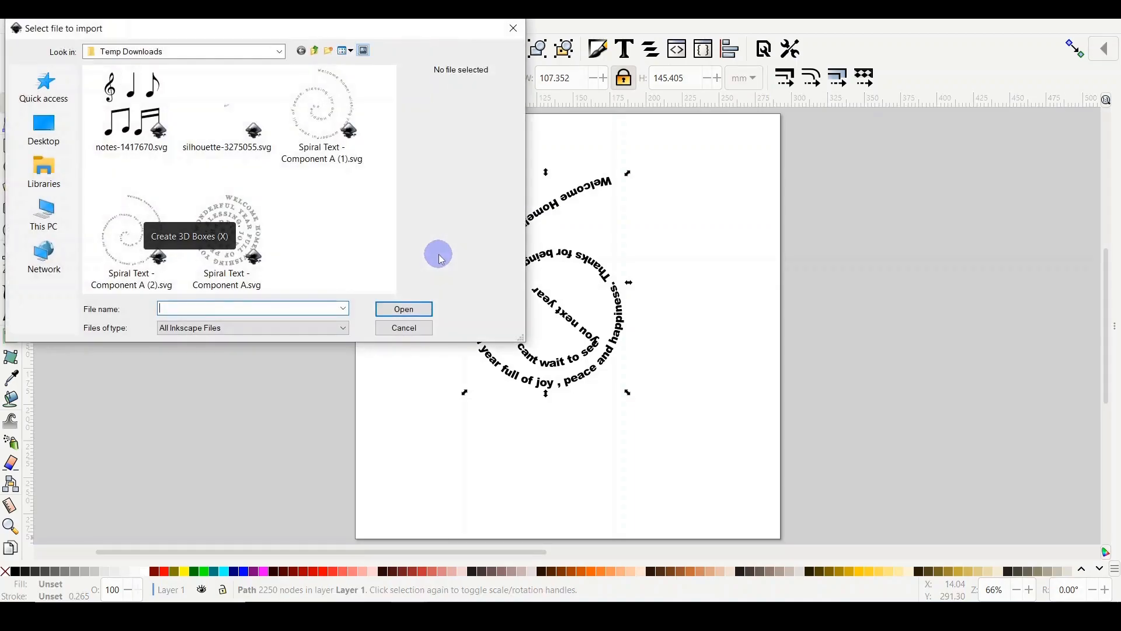
left_click(131, 107)
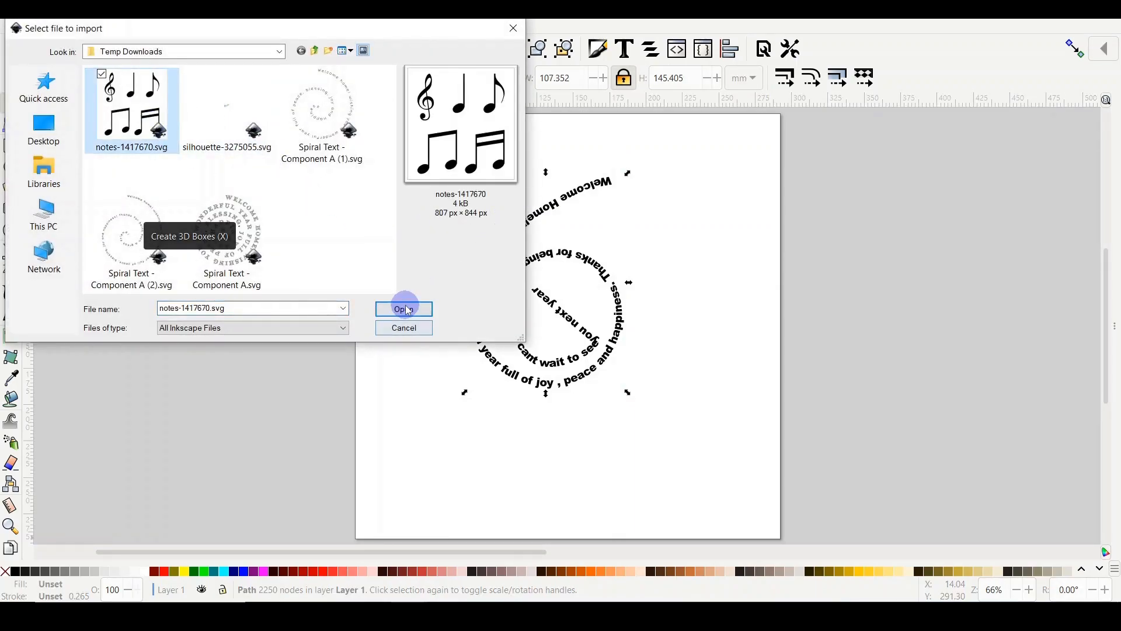
left_click(403, 308)
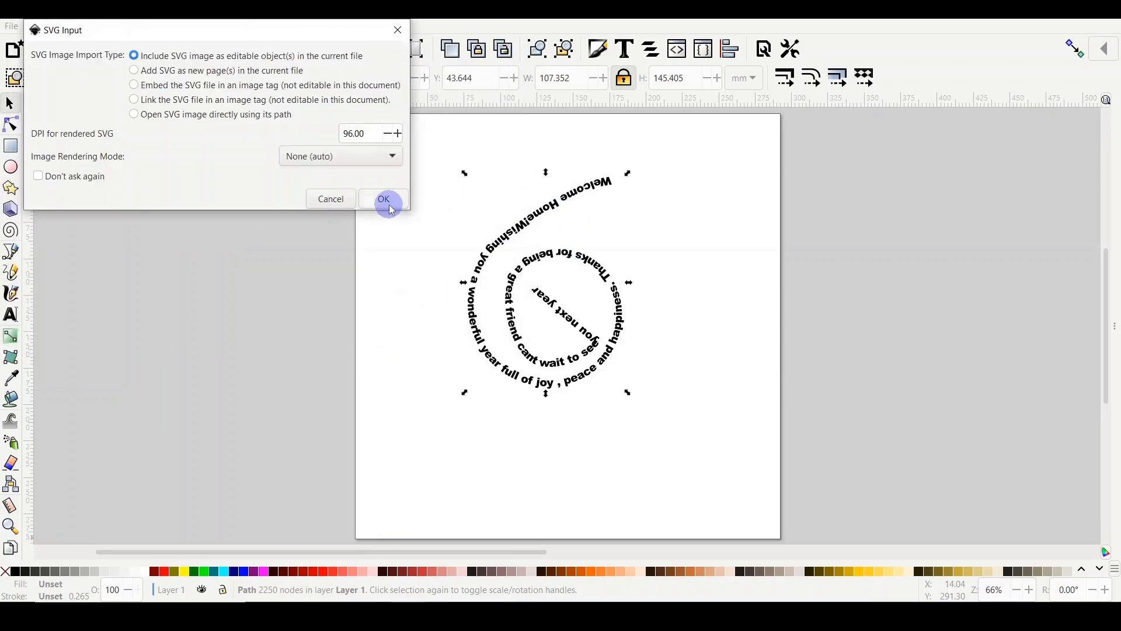
left_click(384, 198)
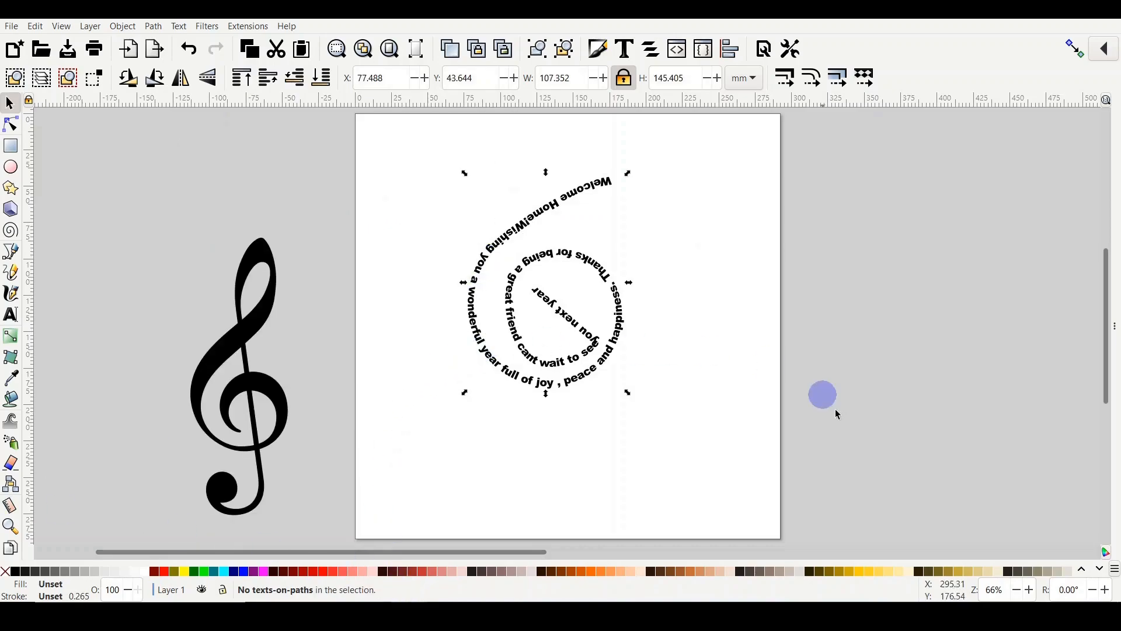
left_click_drag(821, 393, 211, 201)
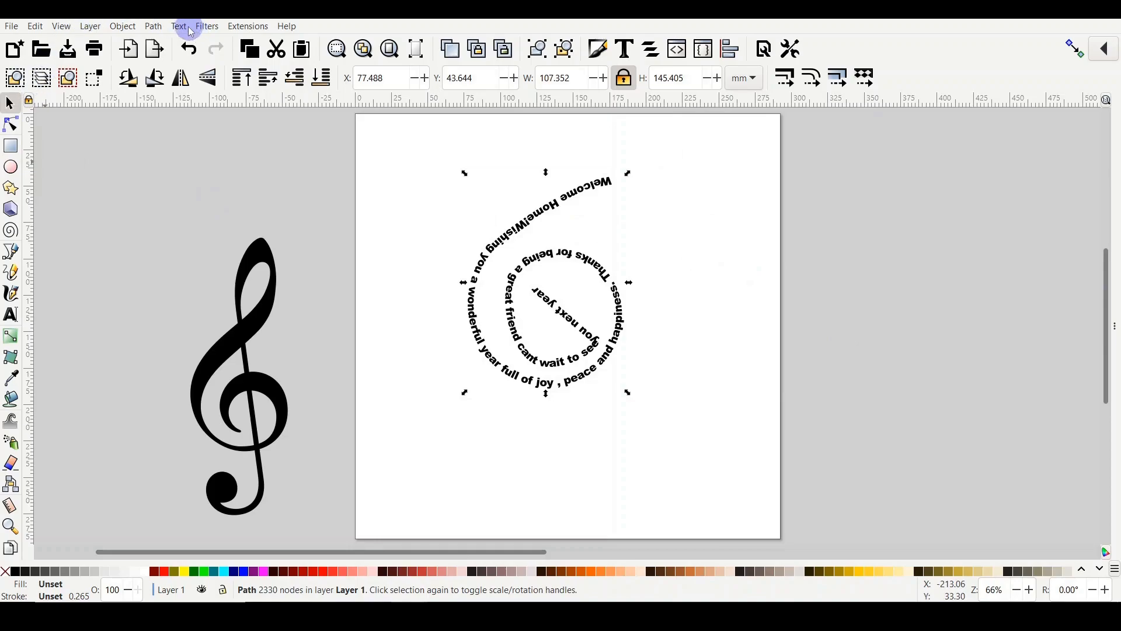
Step: Select the black treble clef and remove its solid fill, leaving a thin blue outline
left_click(178, 27)
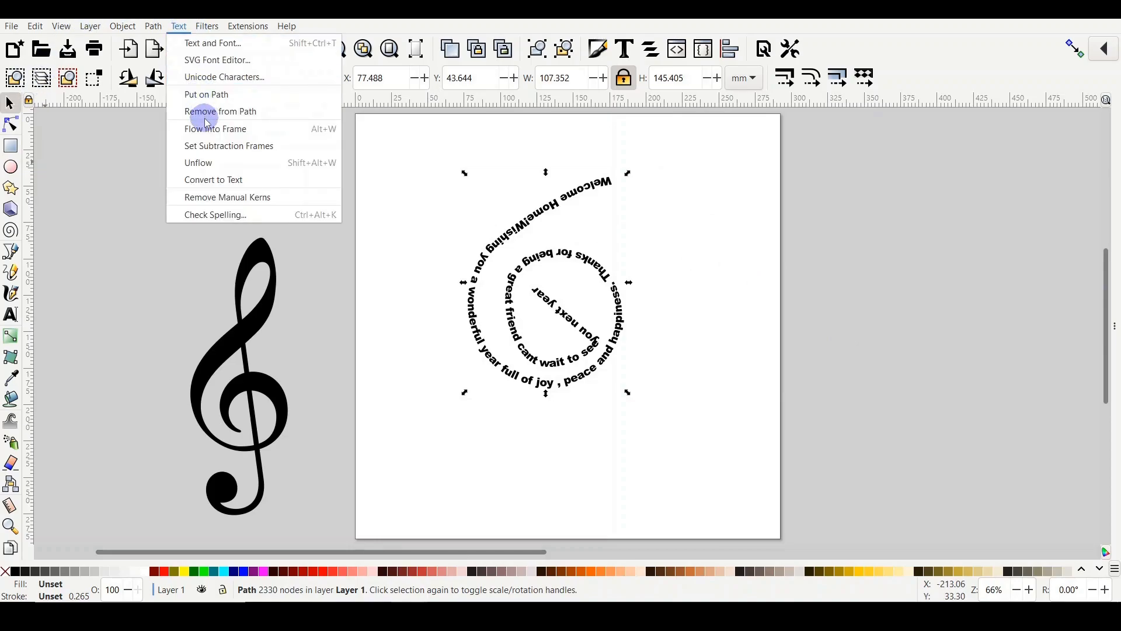
mouse_move(221, 112)
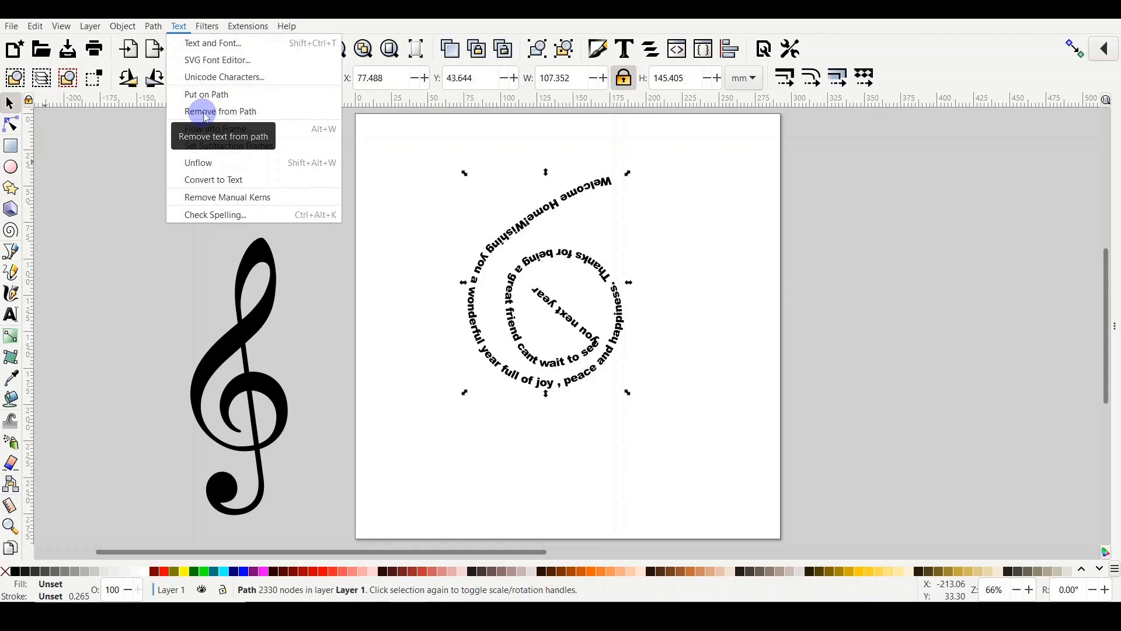
left_click(221, 111)
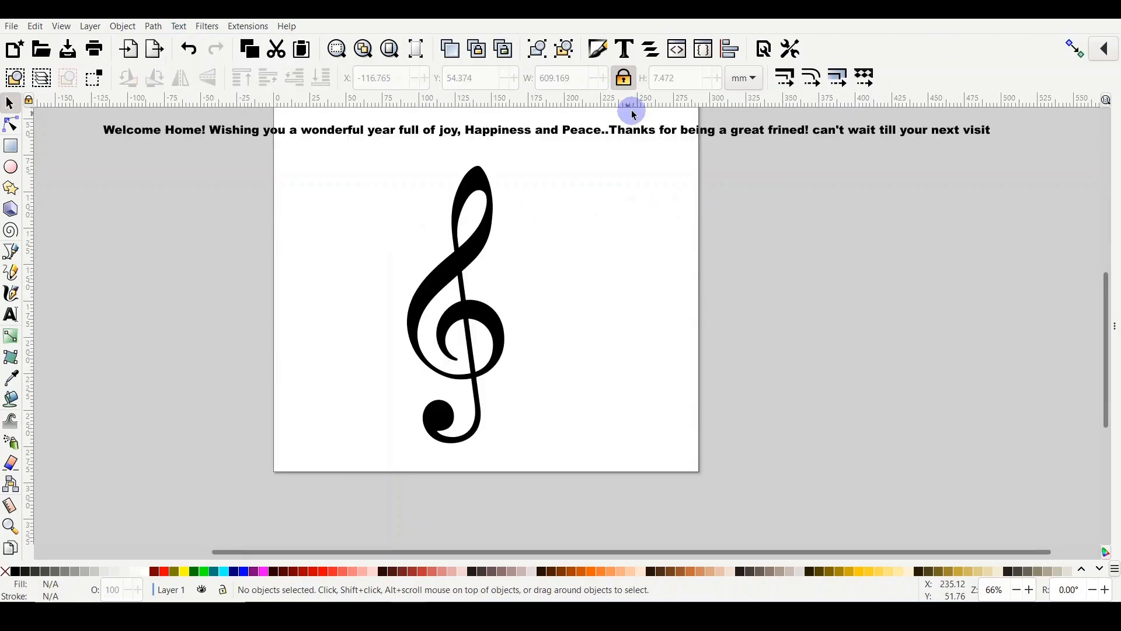
left_click(482, 228)
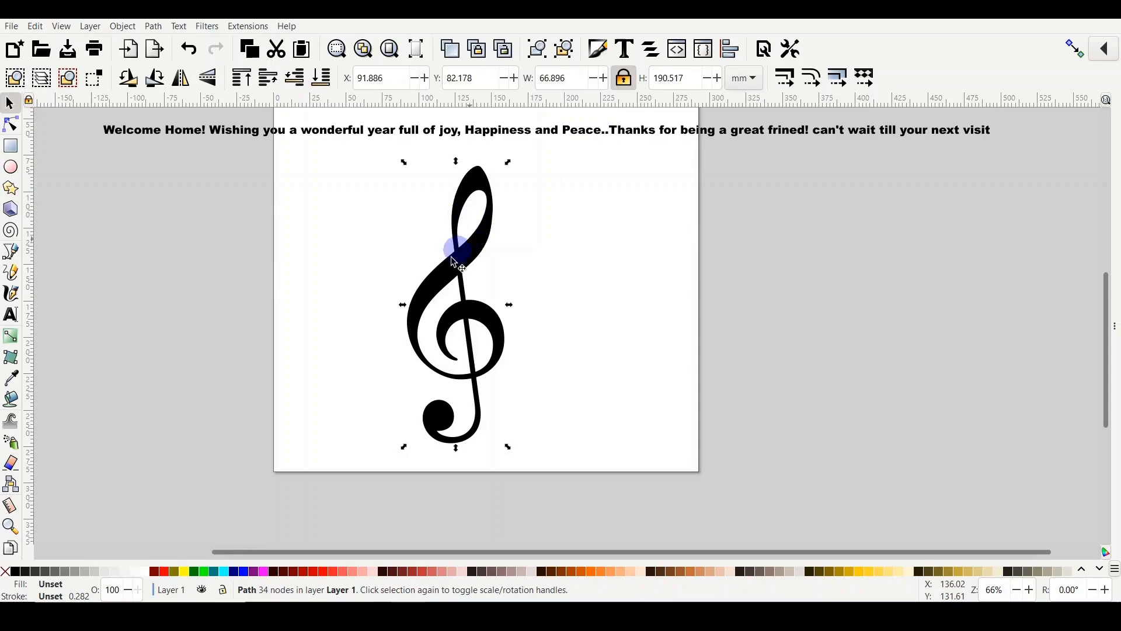
mouse_move(396, 383)
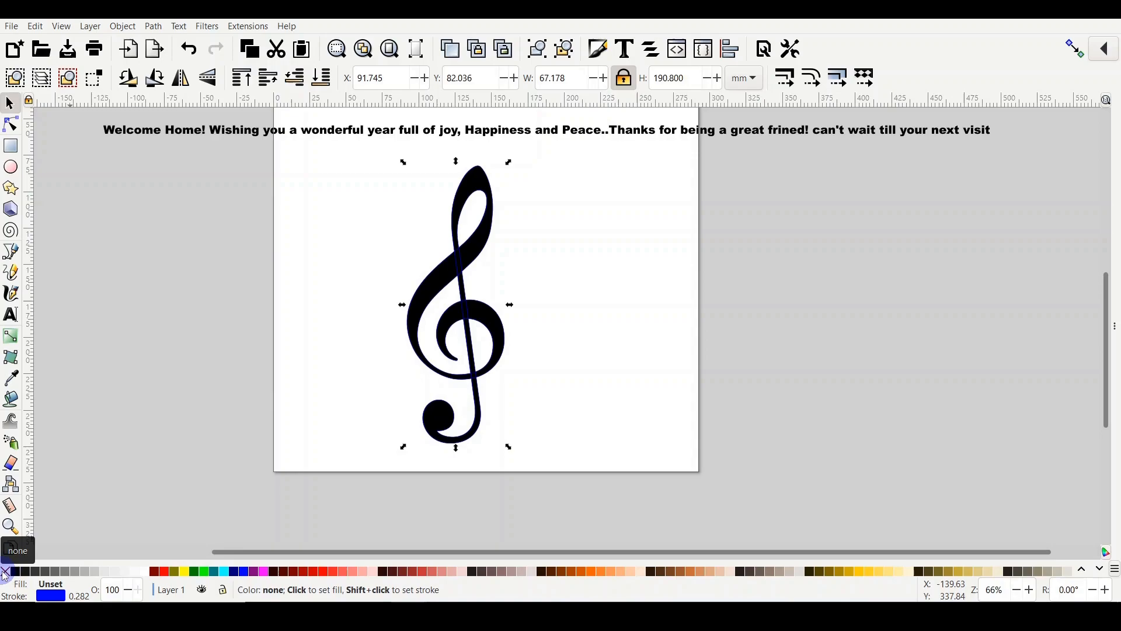
left_click(530, 130)
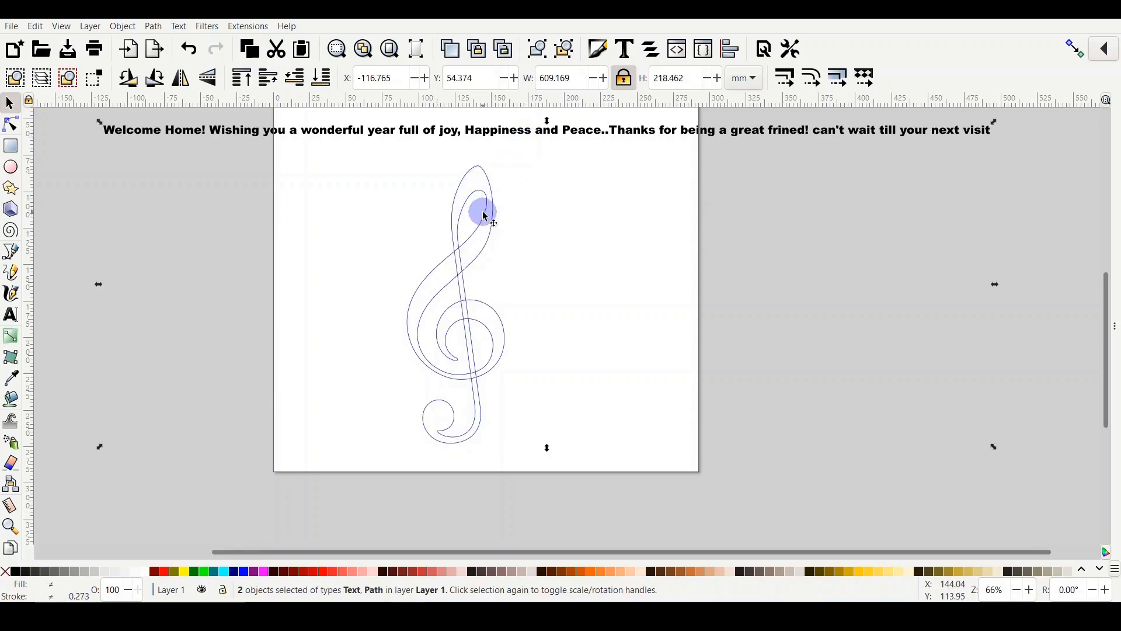
left_click(177, 25)
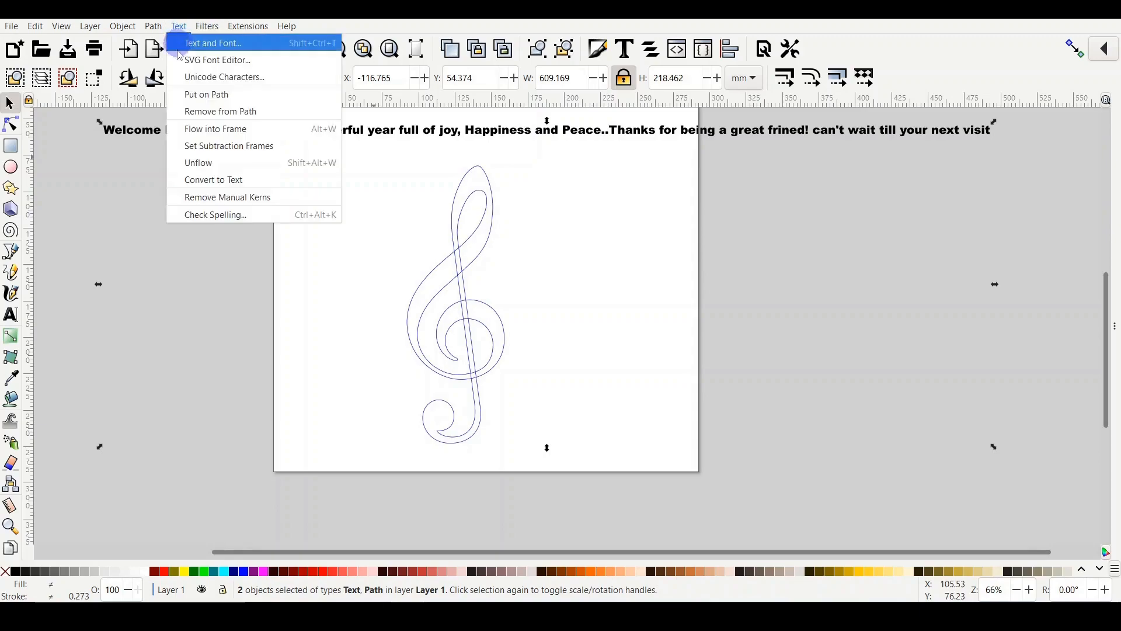
left_click(206, 94)
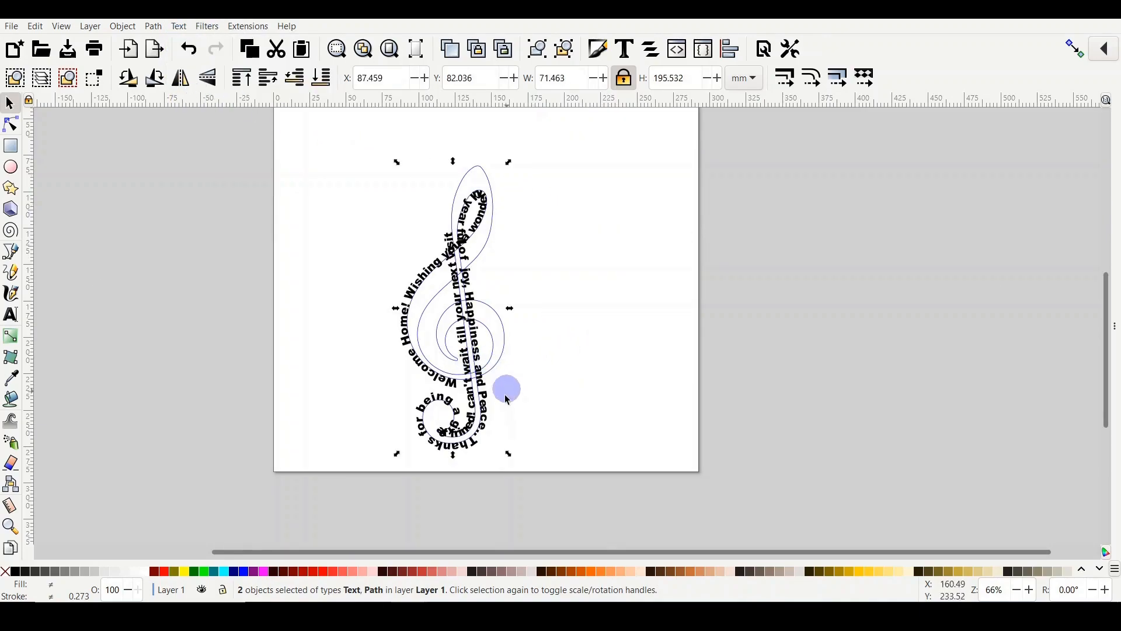
left_click_drag(505, 389, 368, 317)
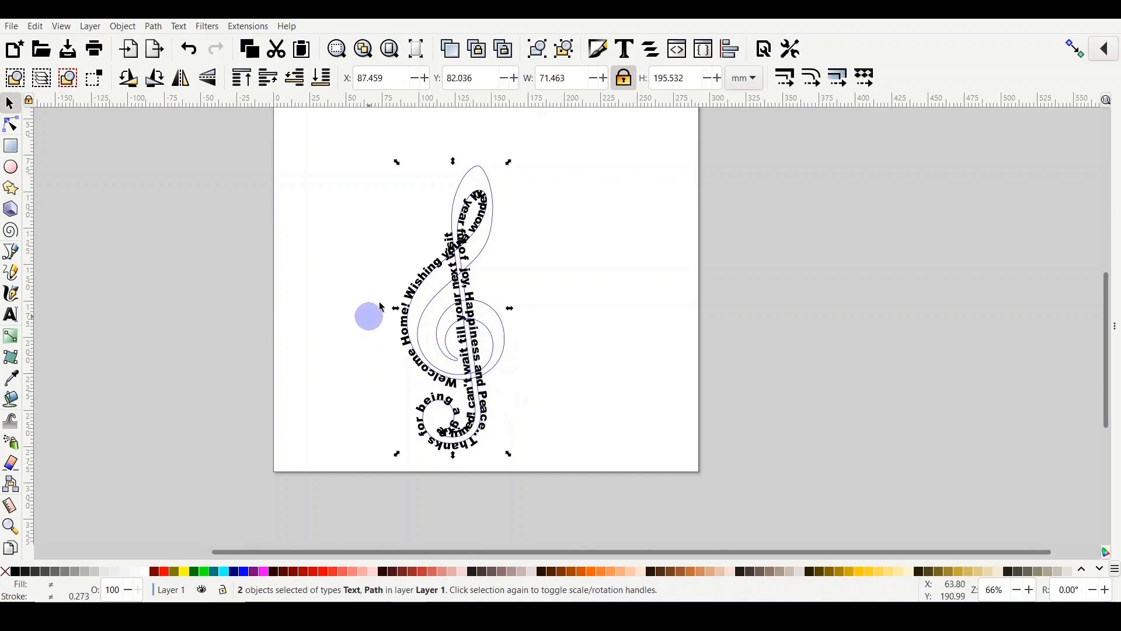
left_click_drag(367, 316, 567, 267)
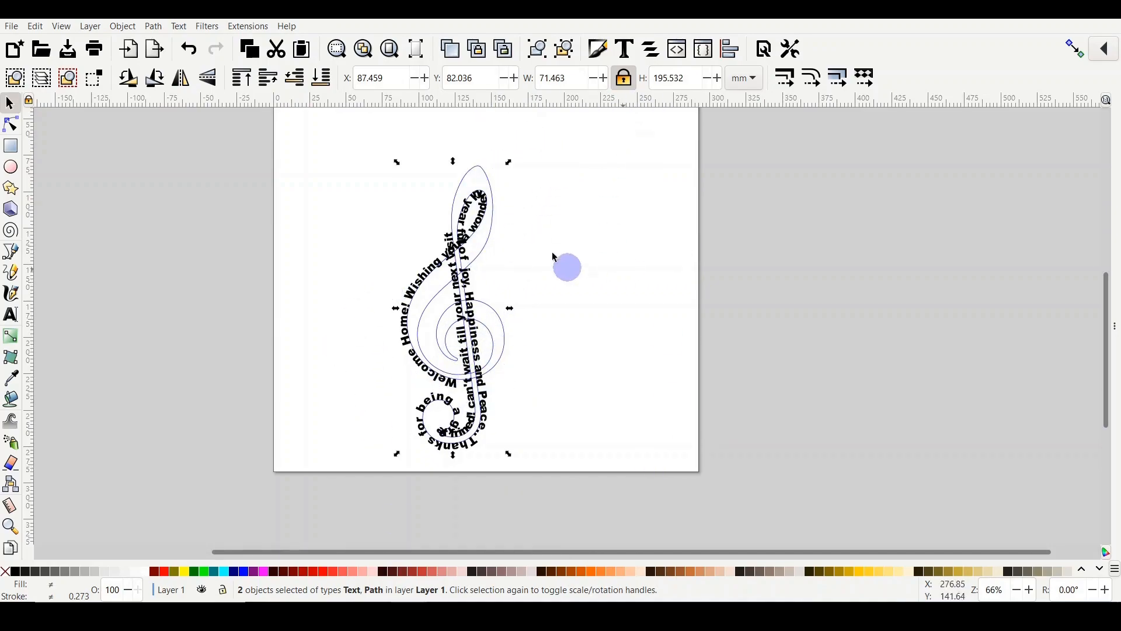
left_click_drag(567, 266, 432, 350)
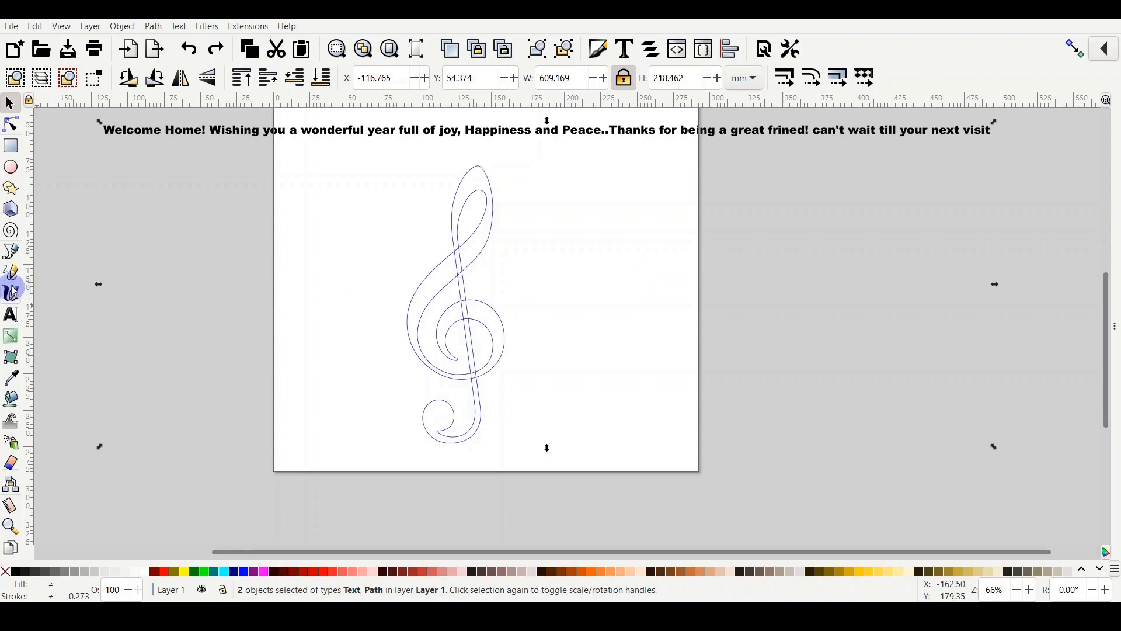
mouse_move(11, 252)
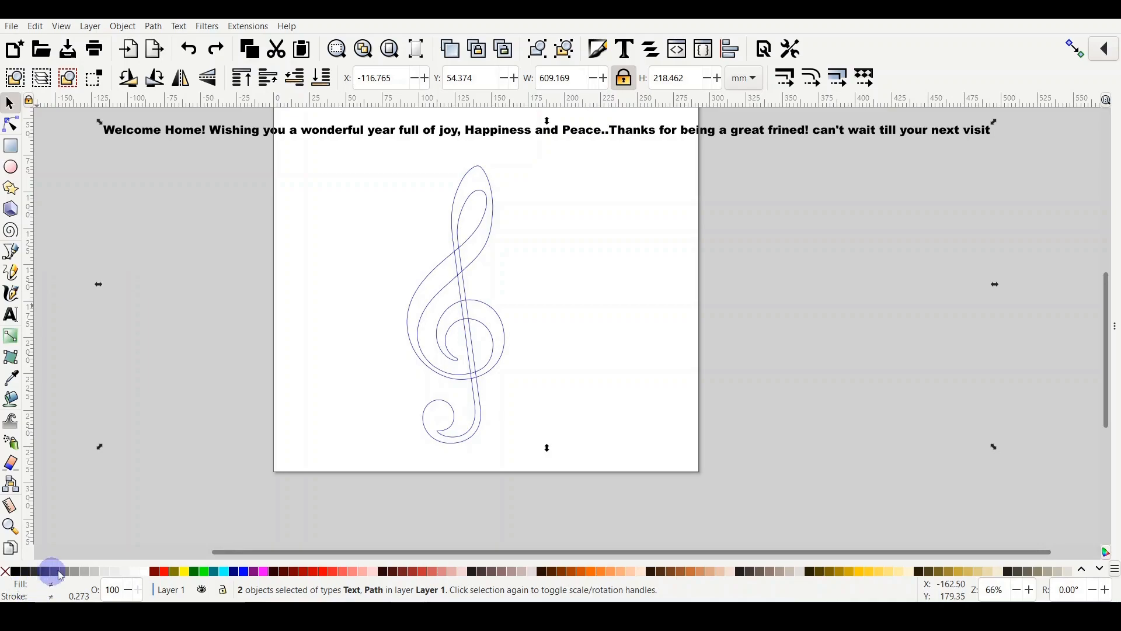
Step: Fill the selected greeting text and treble clef with the cyan palette swatch
left_click(211, 571)
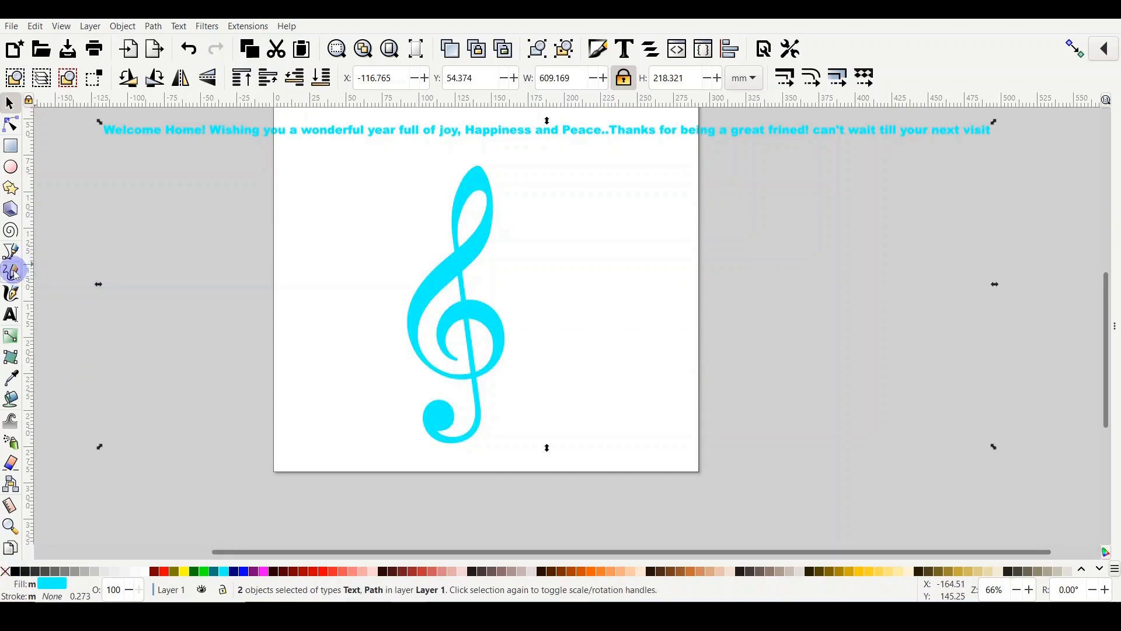
left_click(10, 253)
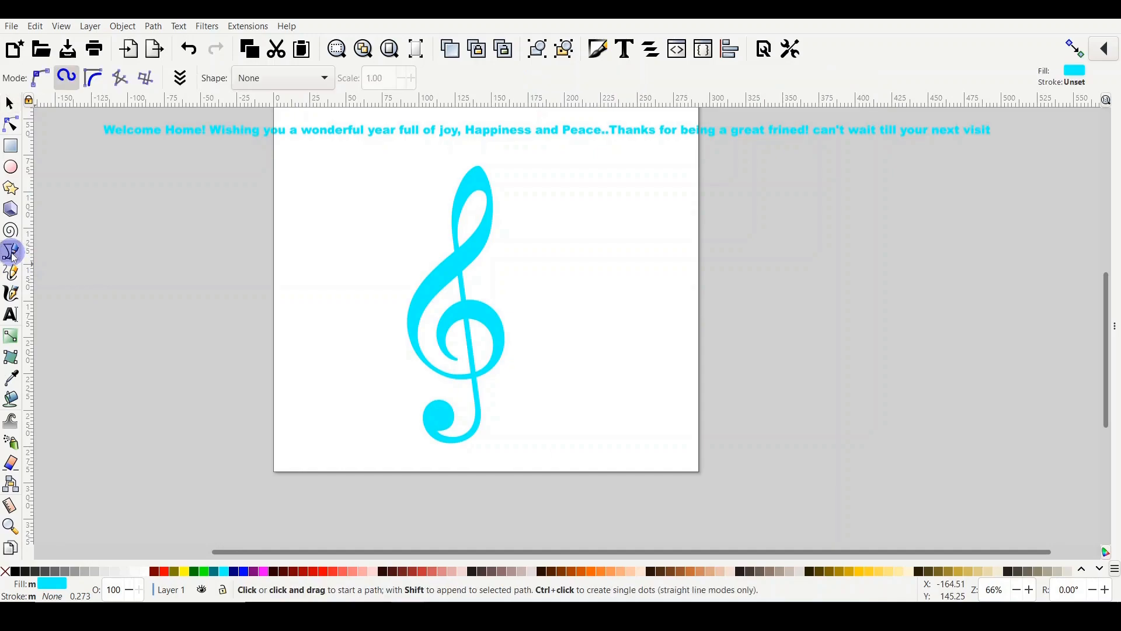
mouse_move(91, 77)
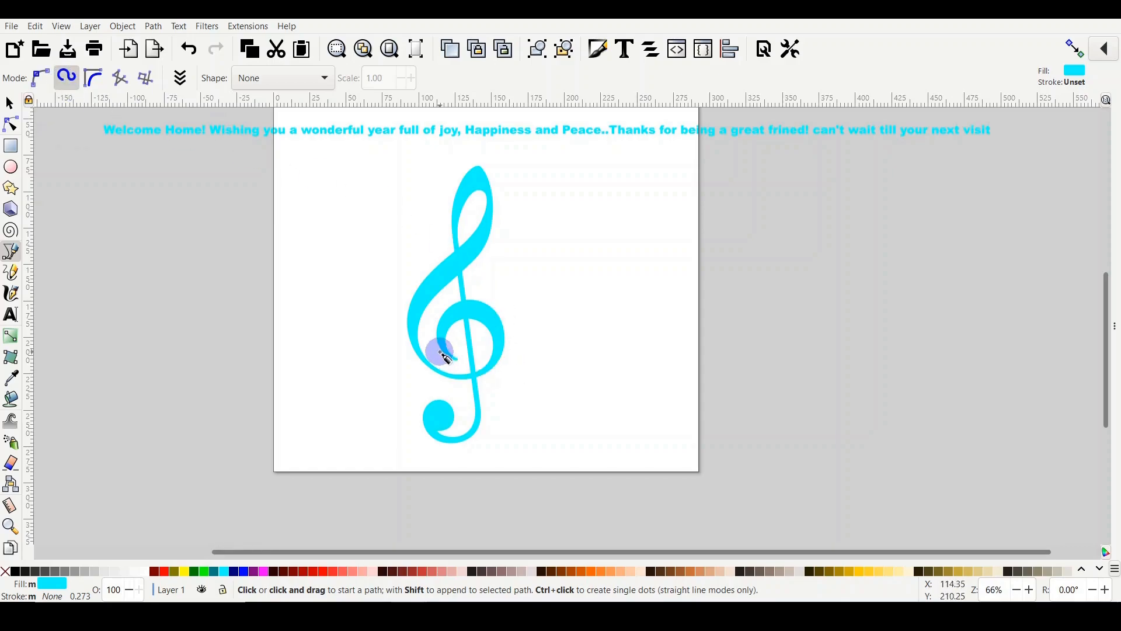
Step: Trace a smooth Spiro curve along the clef's centerline from its inner curl to its tail
left_click(442, 355)
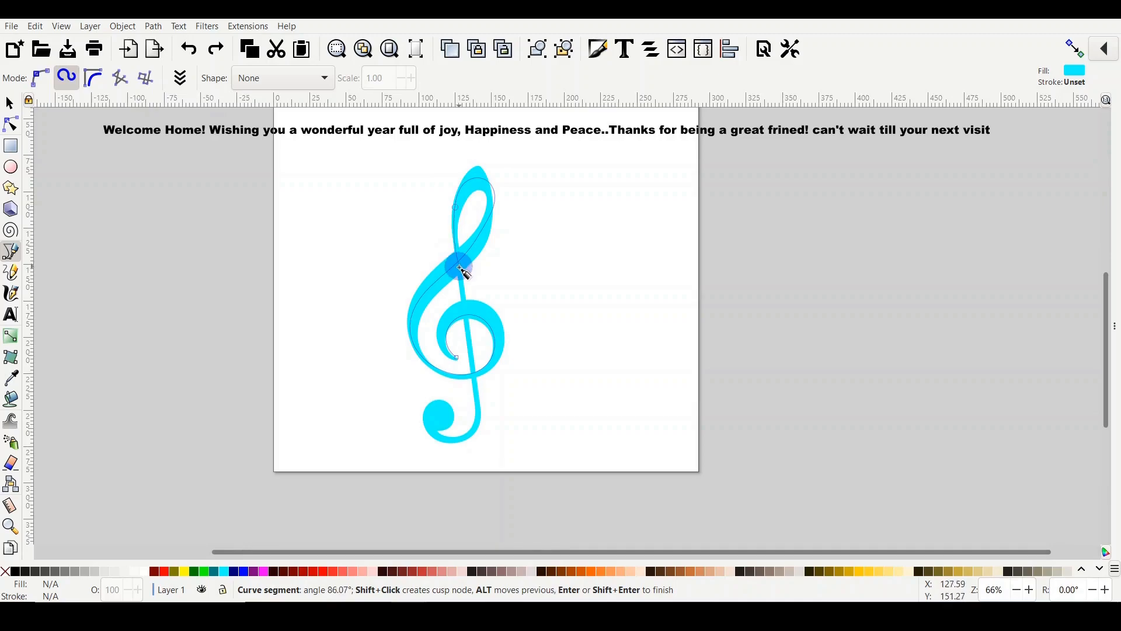
mouse_move(466, 338)
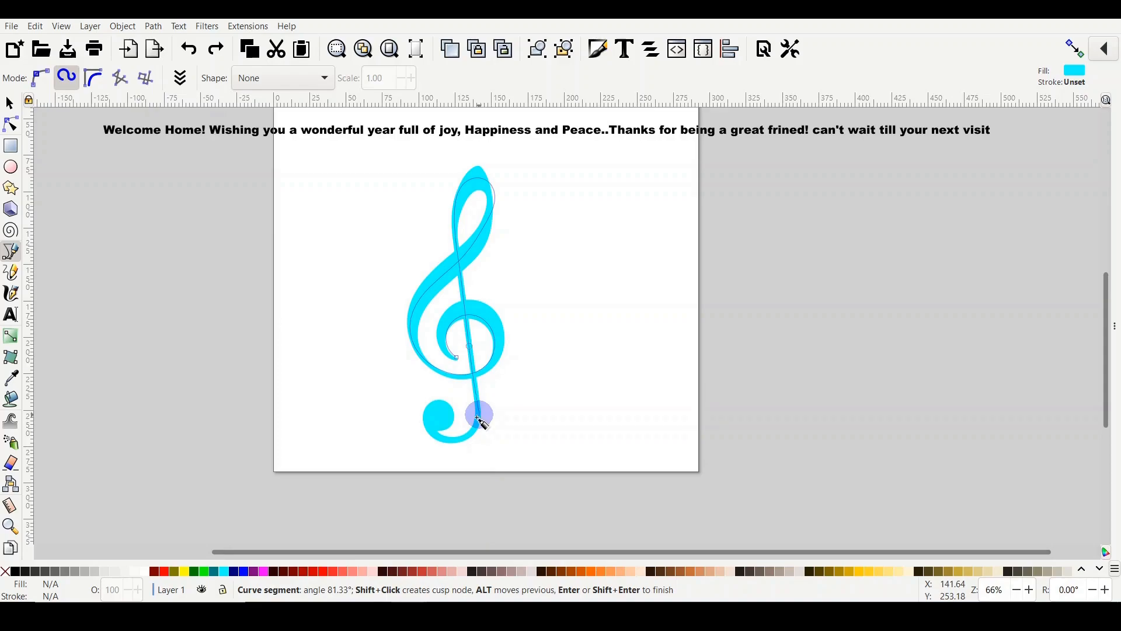
left_click_drag(480, 416, 445, 422)
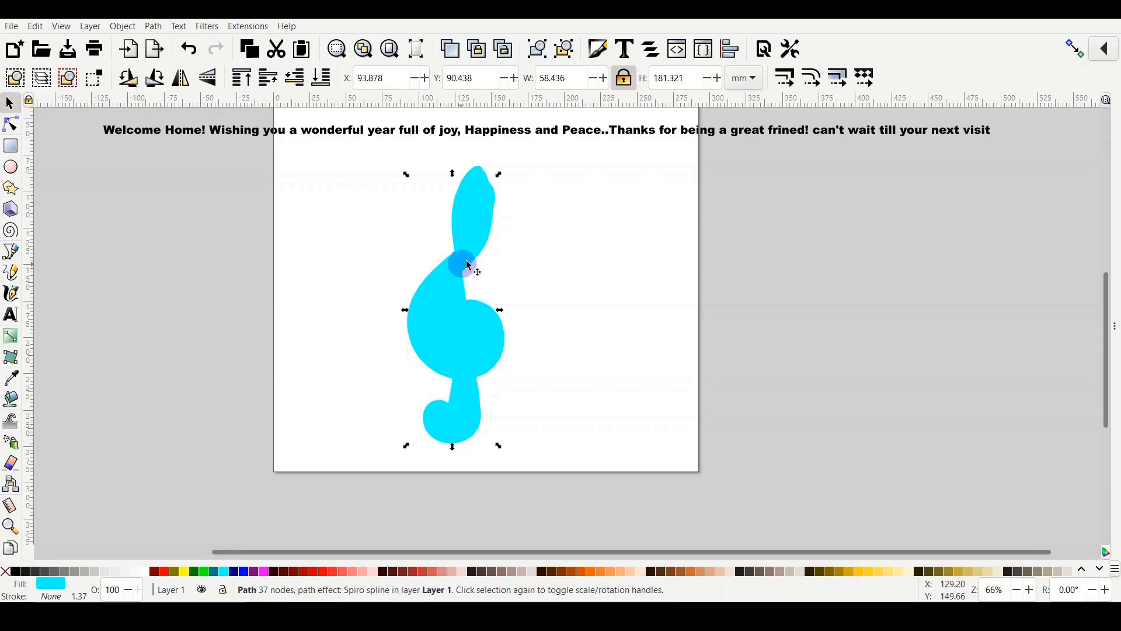
Step: Move the traced curve to the page's right and style it as a thin blue stroke with no fill
left_click_drag(461, 263, 628, 250)
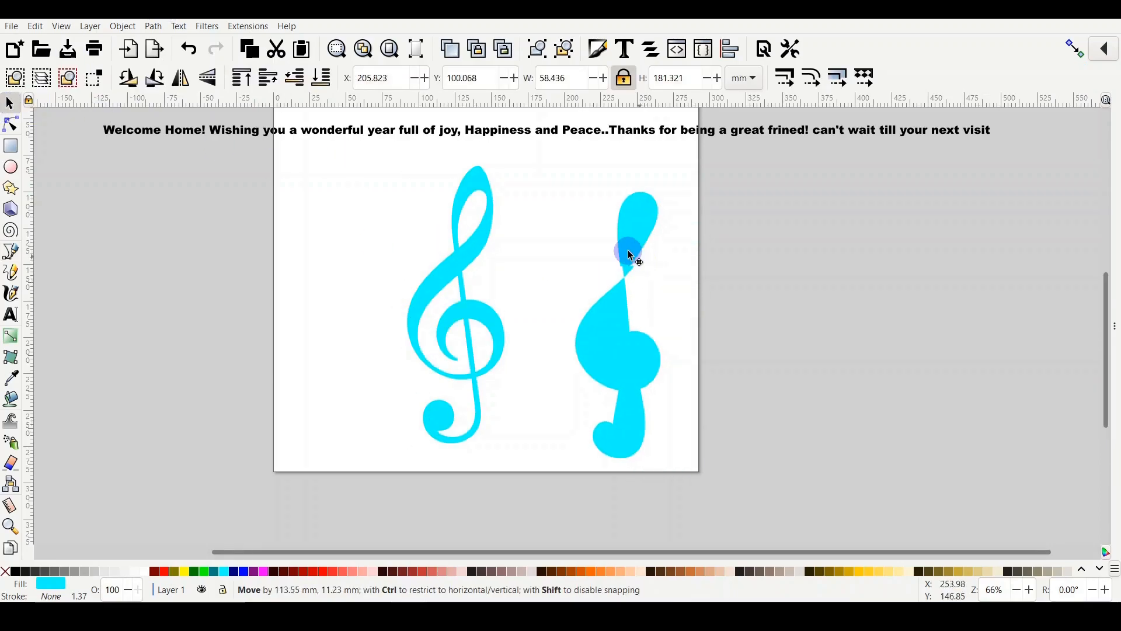
left_click_drag(629, 253, 478, 230)
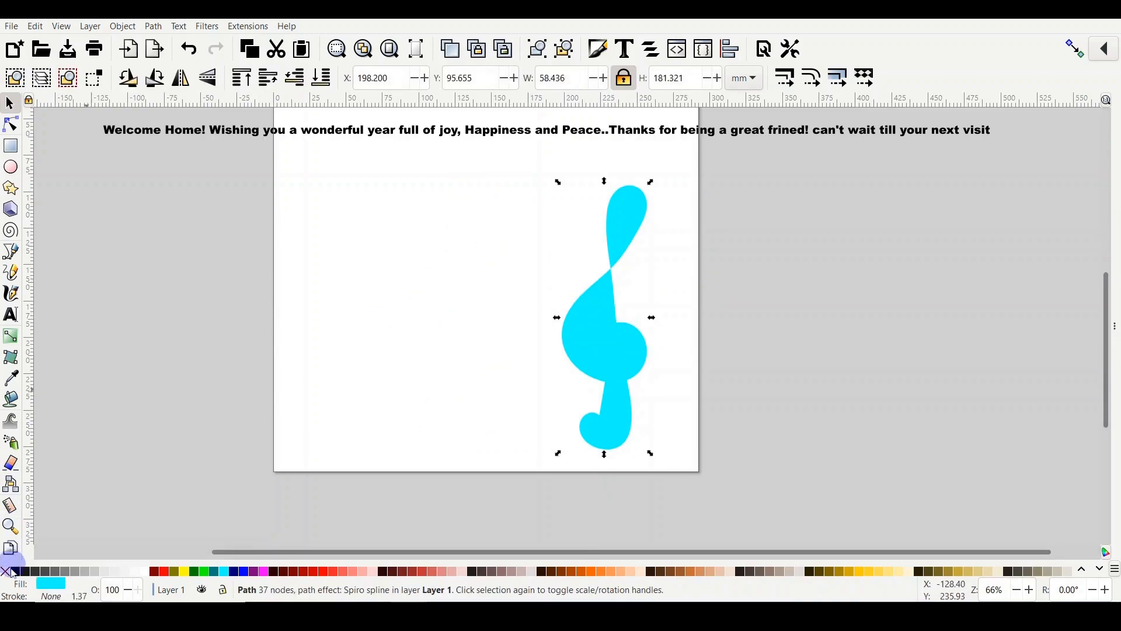
left_click(9, 571)
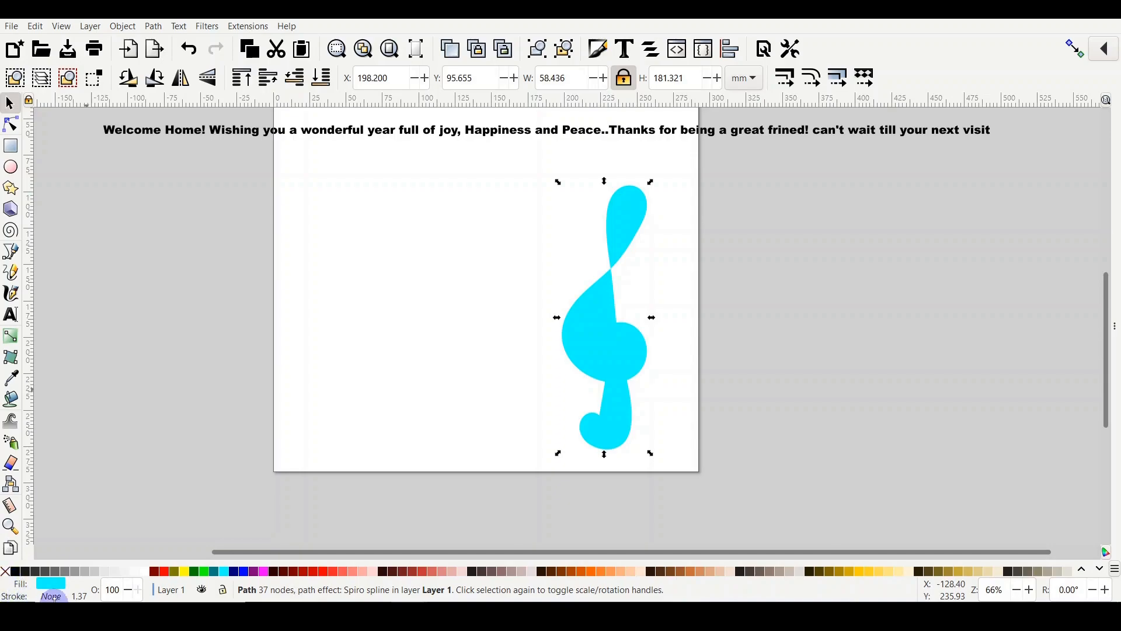
left_click(243, 571)
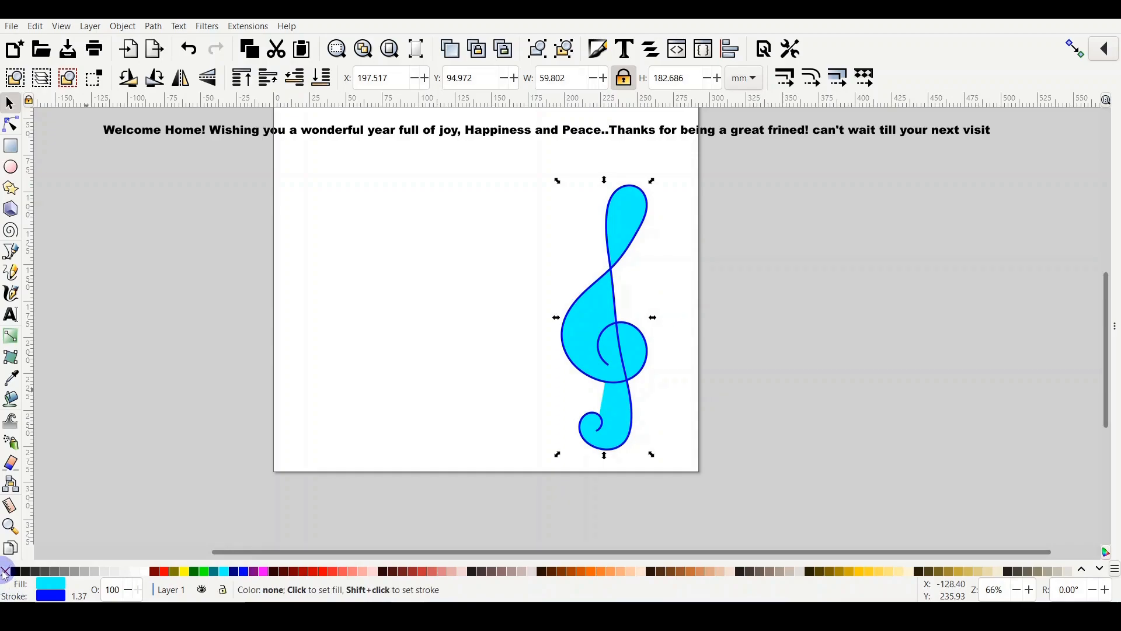
left_click(7, 571)
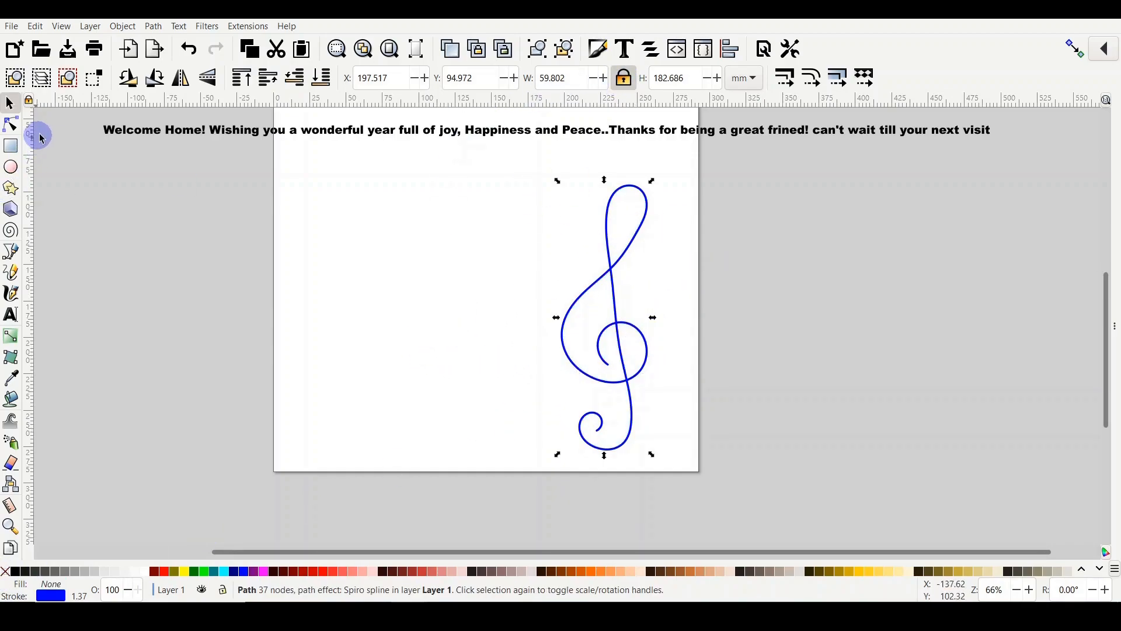
left_click(224, 129)
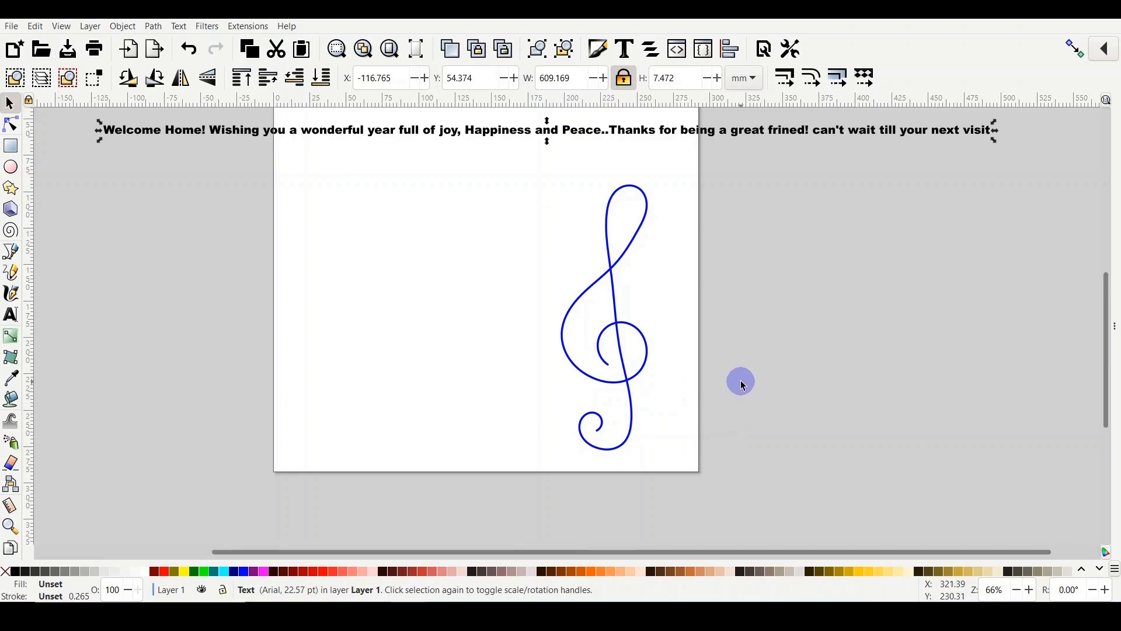
mouse_move(647, 286)
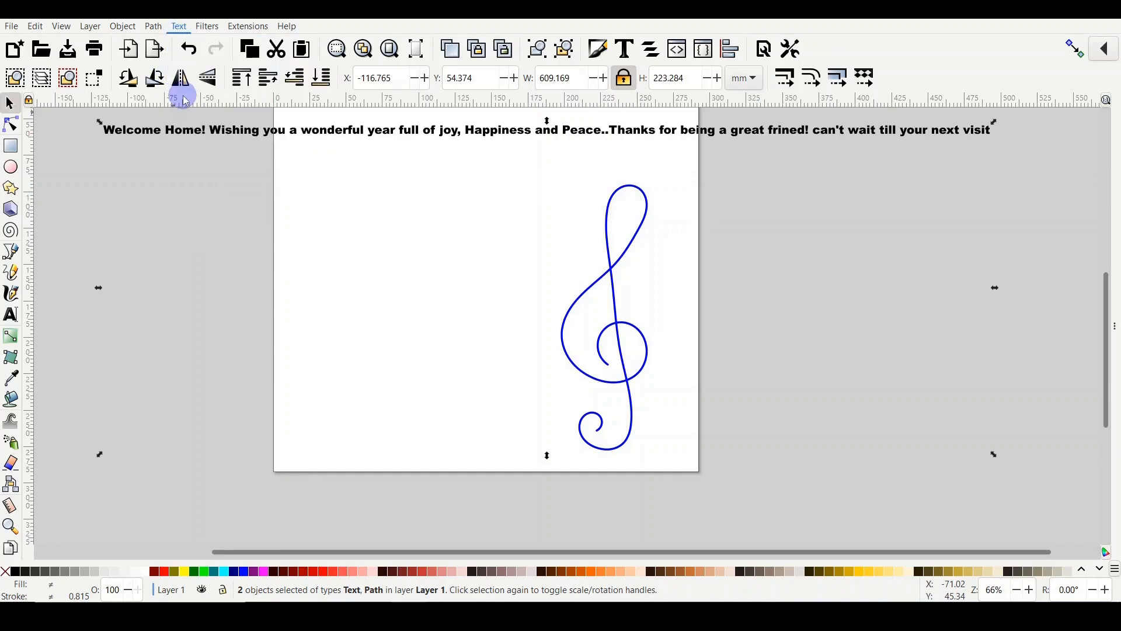
Step: Put the greeting text on the traced clef centerline with Text > Put on Path
left_click(178, 27)
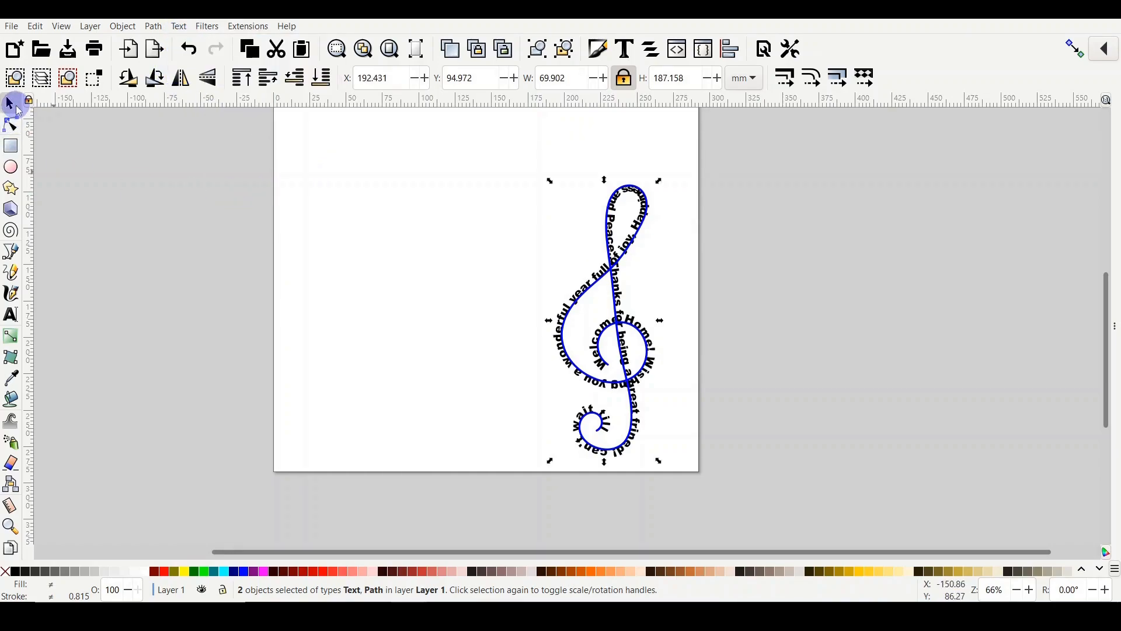
left_click(436, 239)
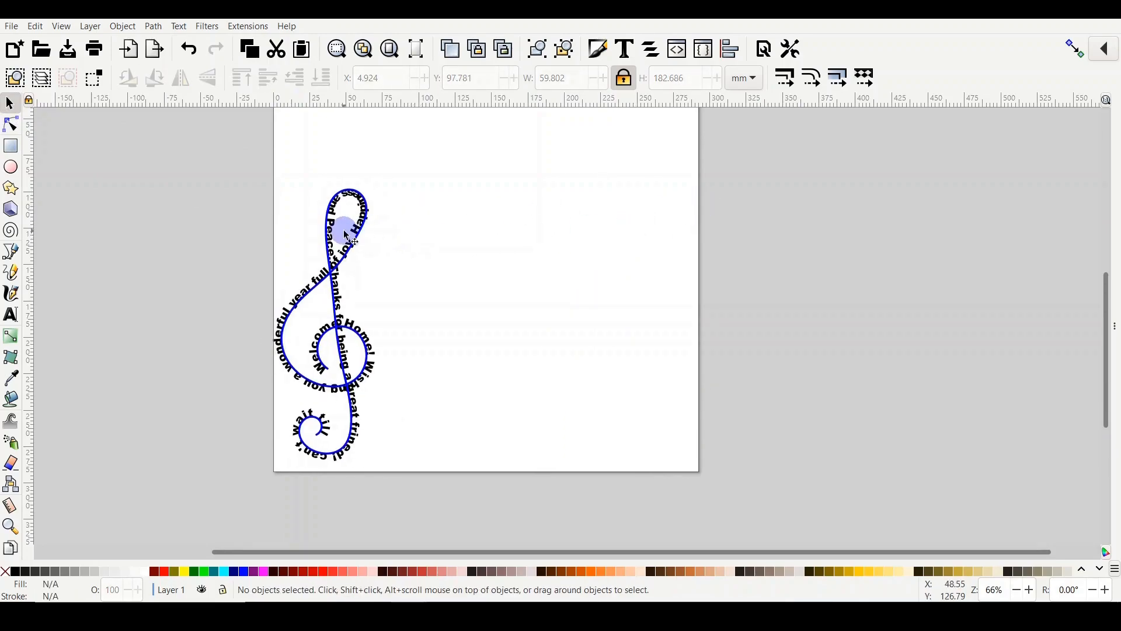
Step: Move the curved greeting to the right of the clef curve and fill it solid black
left_click_drag(344, 235, 550, 211)
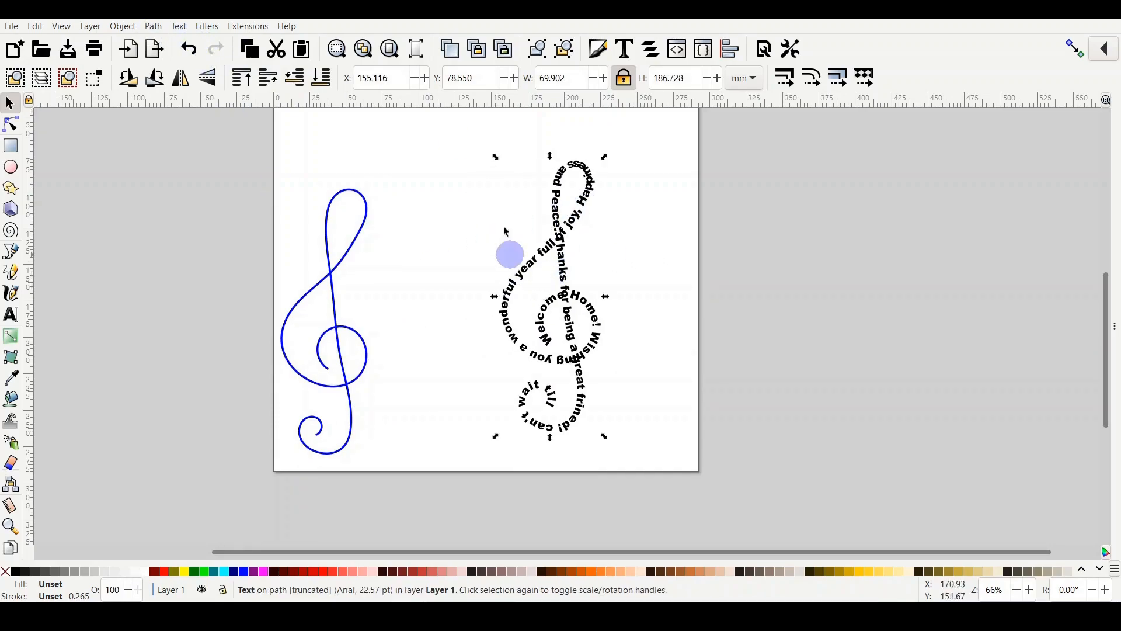
left_click_drag(509, 253, 575, 260)
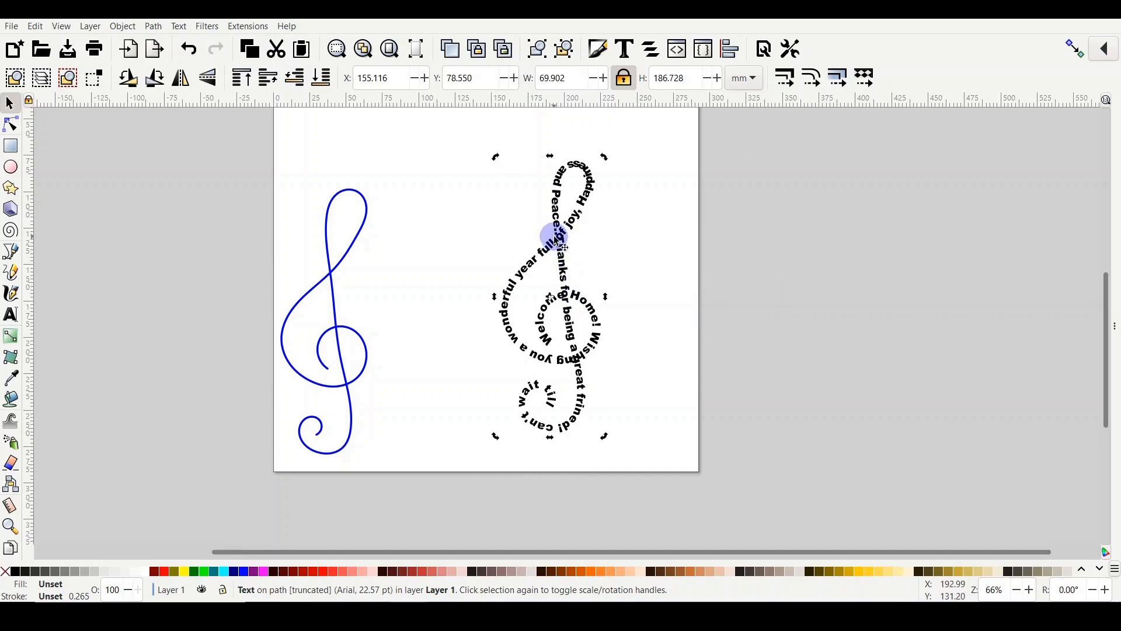
left_click(11, 314)
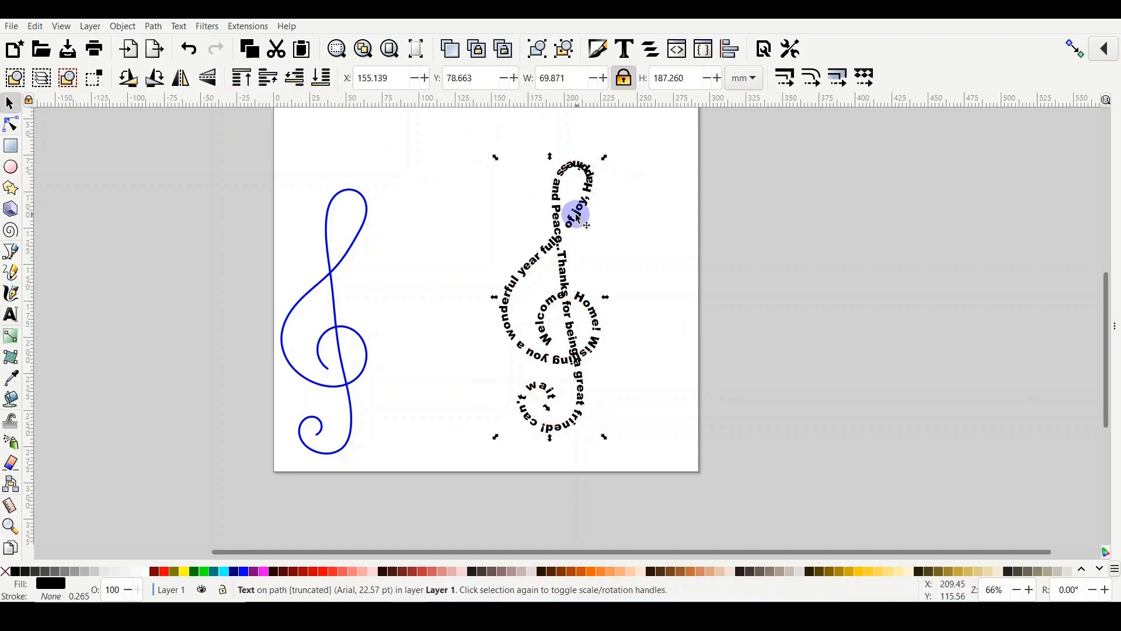
Step: Convert the curved greeting to paths via Path > Object to Path, then select the blue clef curve
left_click(152, 26)
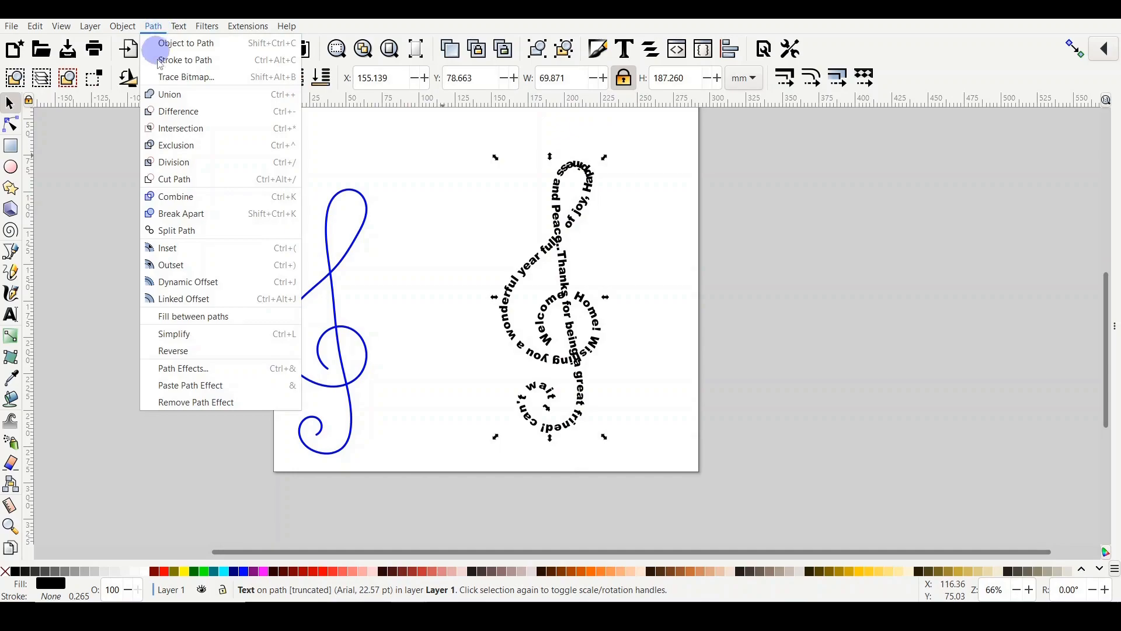
left_click(343, 203)
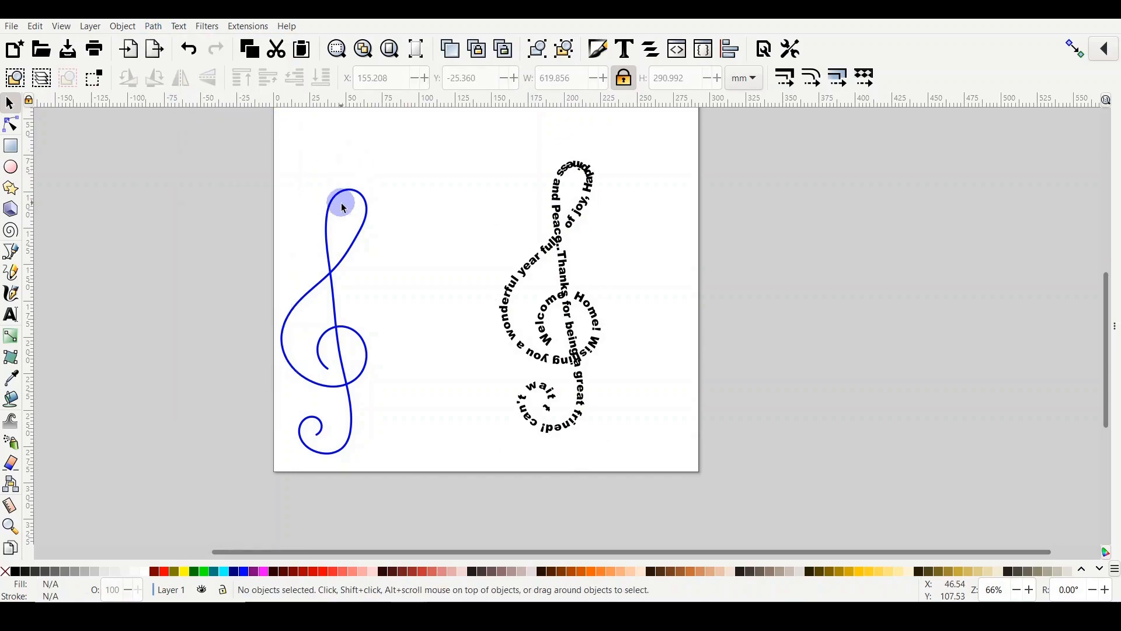
left_click(348, 208)
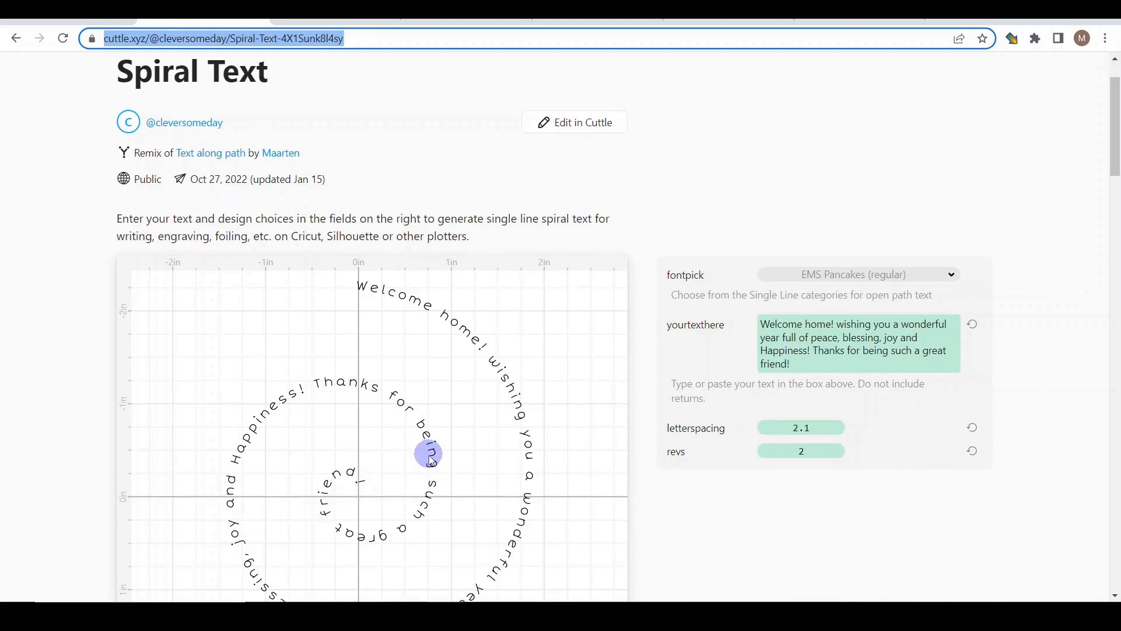
Step: Scroll the Cuttle Spiral Text page to reveal the two-turn greeting preview and its settings
scroll("down", 3)
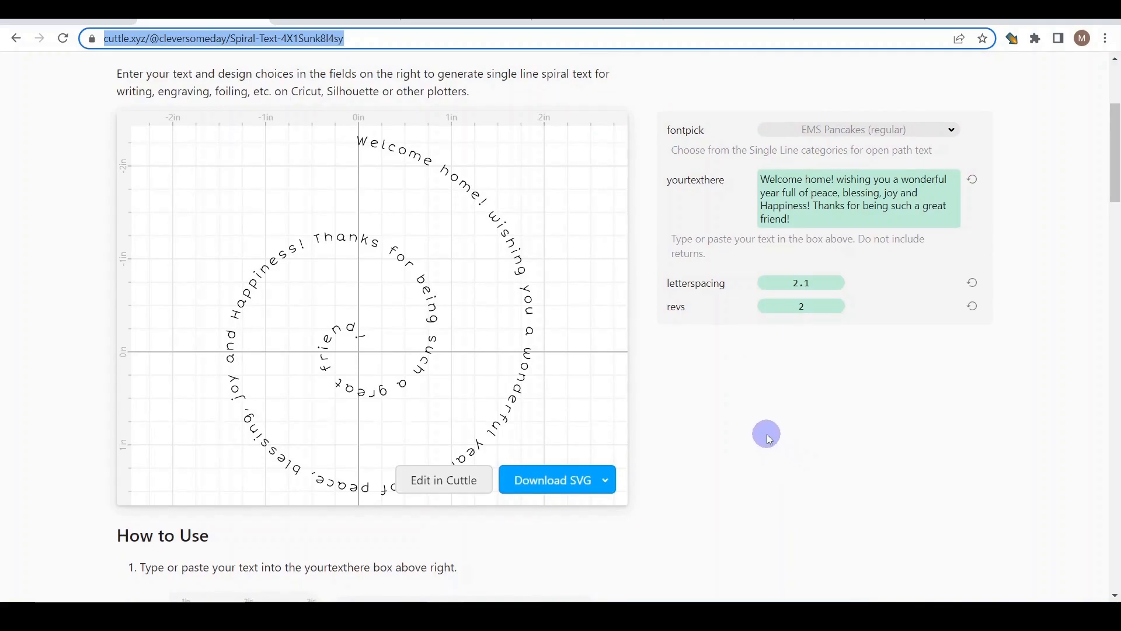
mouse_move(763, 431)
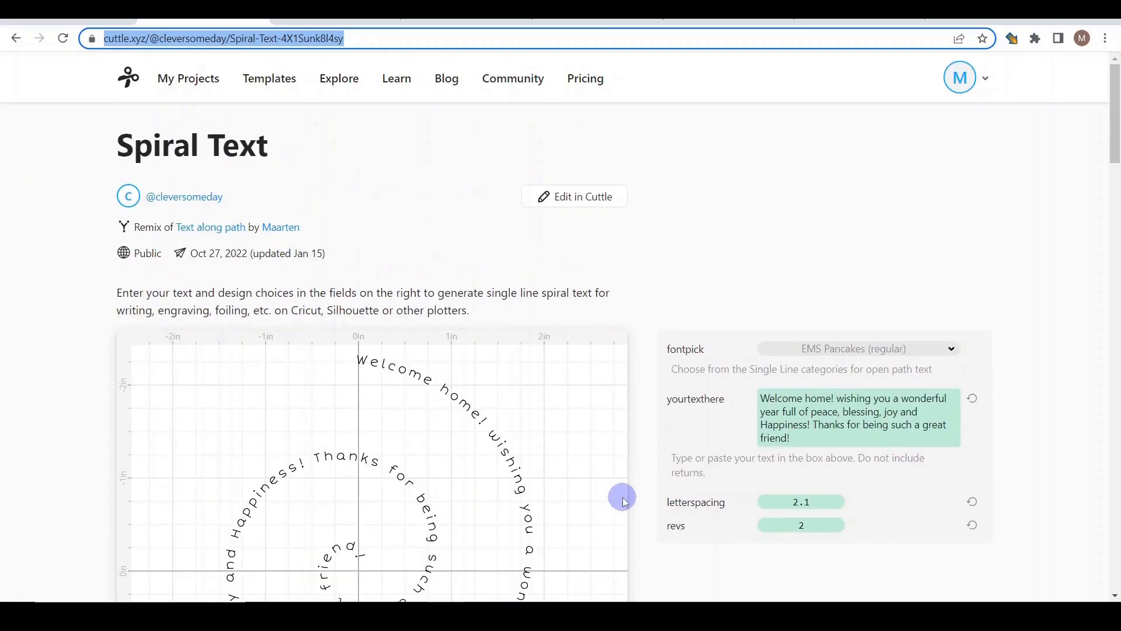
scroll("down", 3)
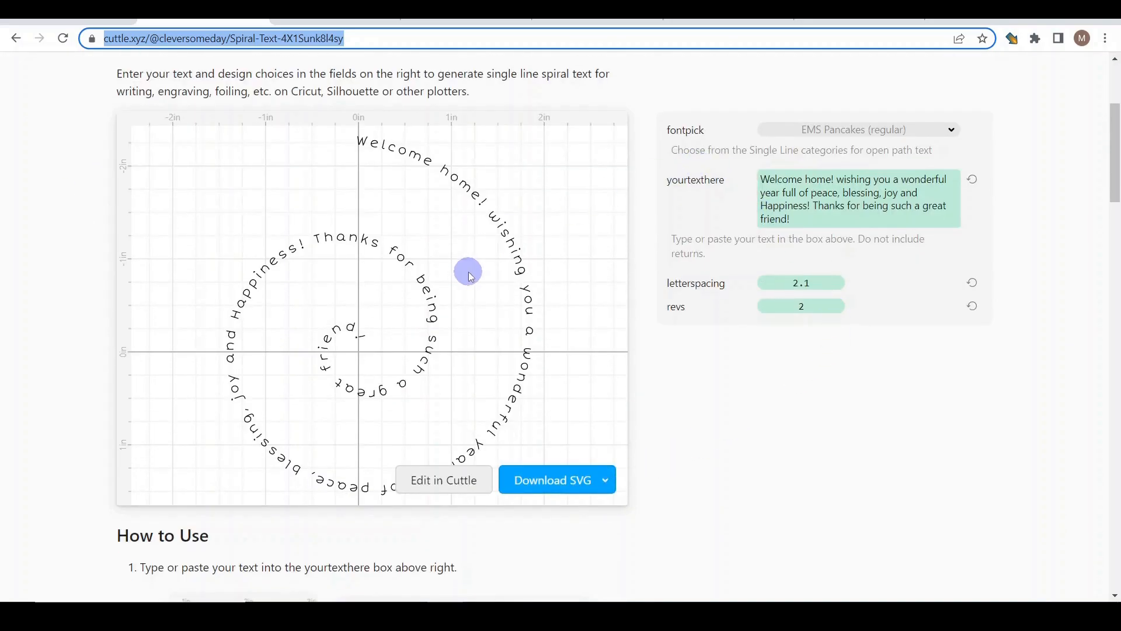
mouse_move(620, 316)
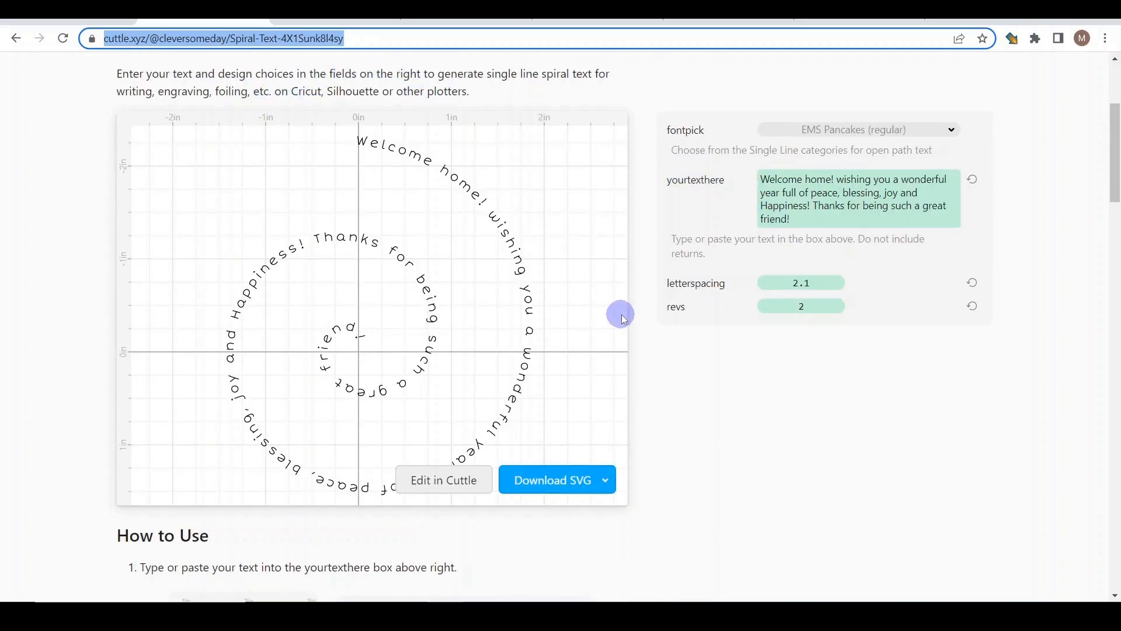
mouse_move(751, 179)
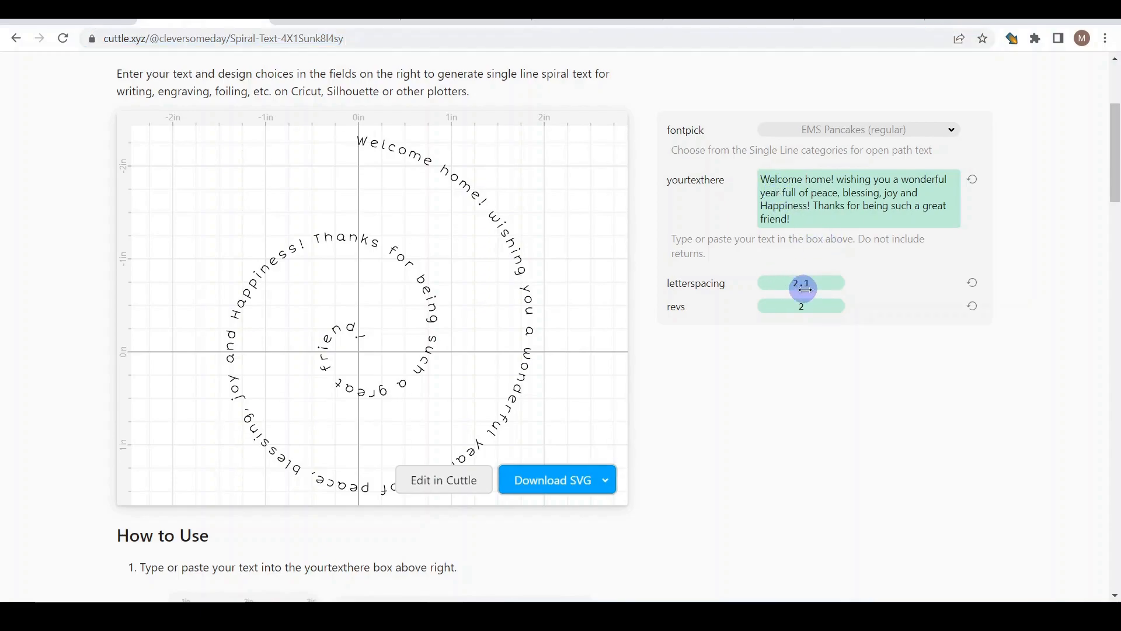
Step: Adjust the spiral's letter spacing slider until it settles at 2.6
left_click_drag(802, 287, 763, 283)
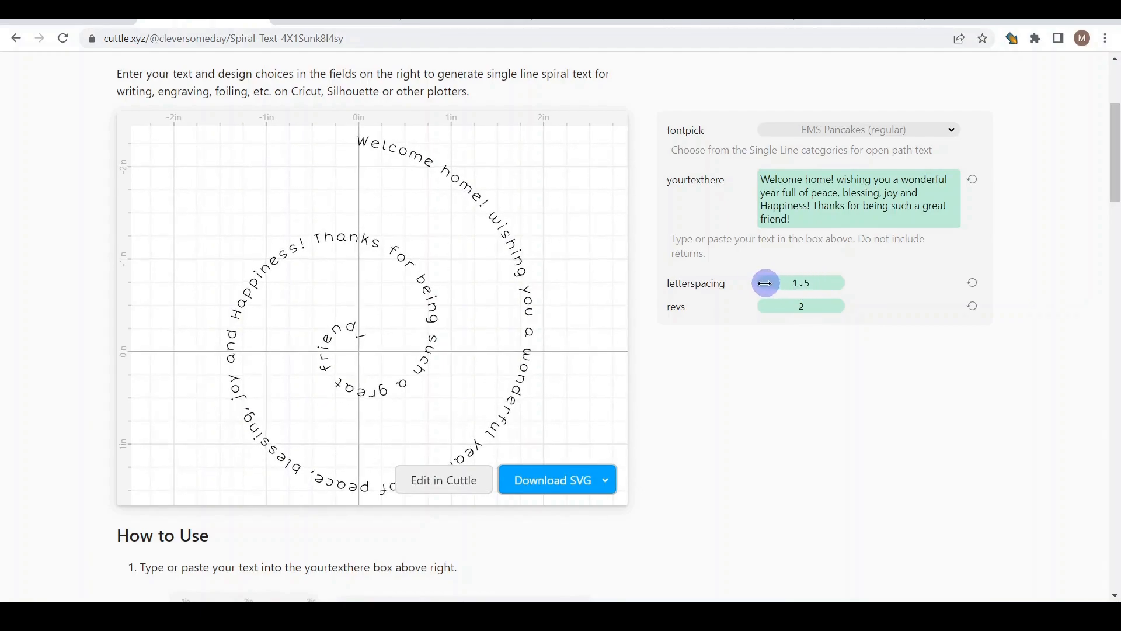
left_click_drag(763, 283, 851, 283)
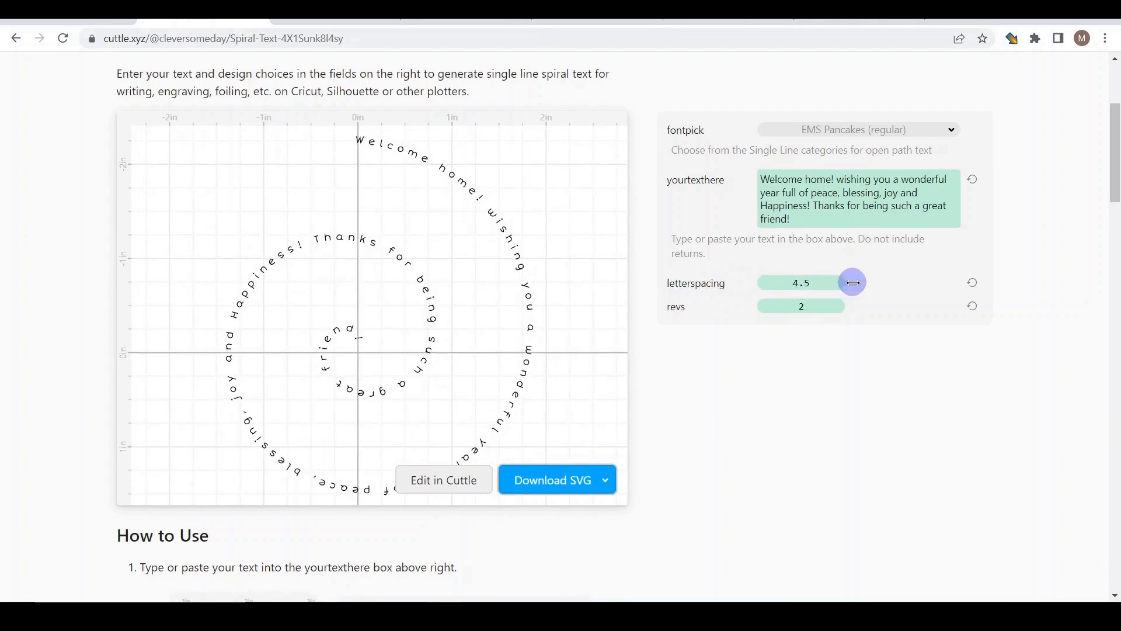
left_click_drag(851, 281, 718, 333)
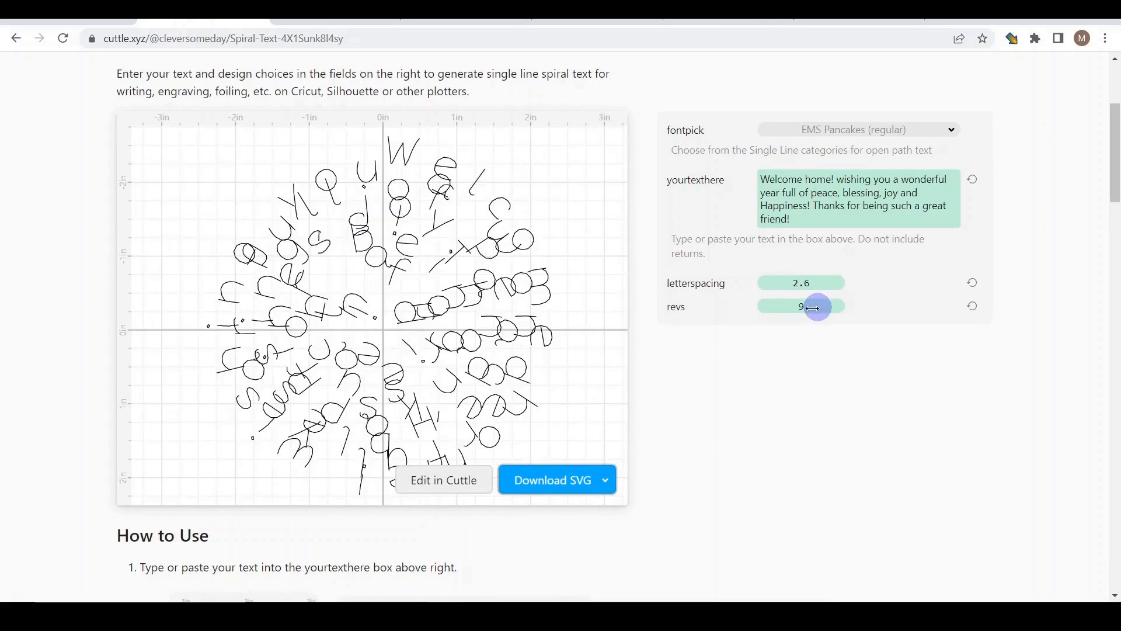
Step: Adjust the revolutions slider, trying one and four turns, and settle on three
left_click_drag(817, 306, 801, 306)
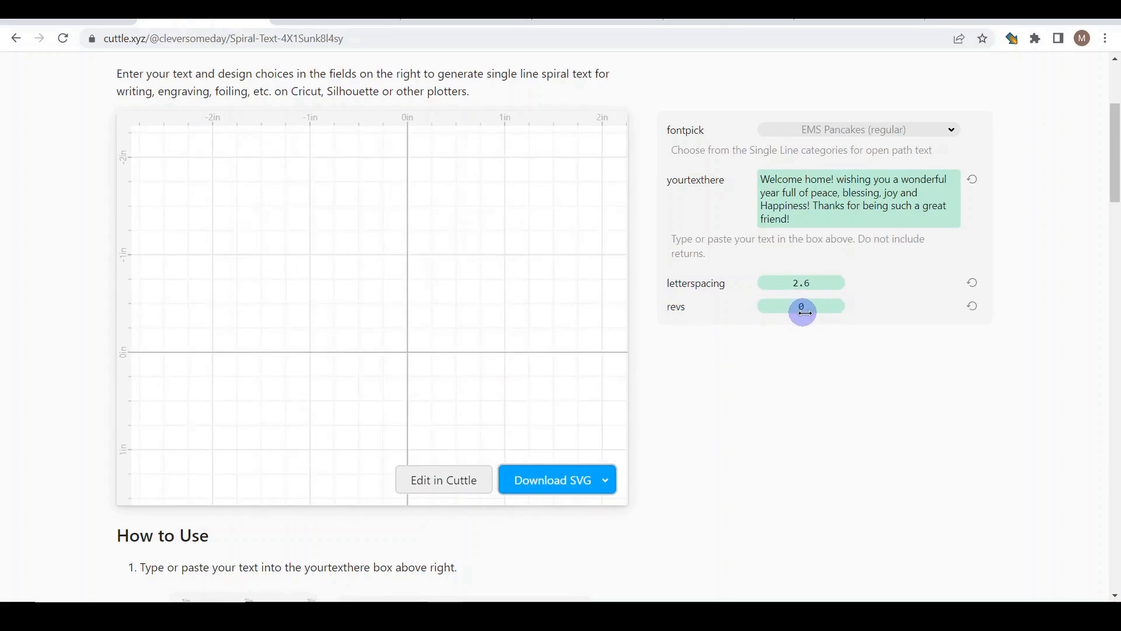
left_click_drag(802, 313, 808, 313)
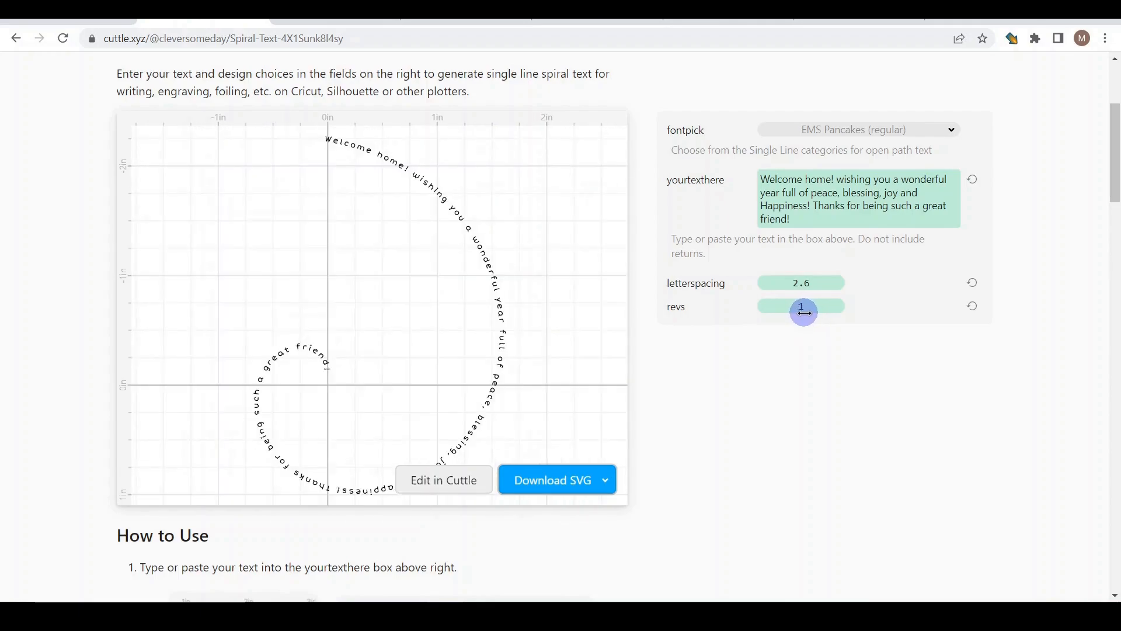
left_click_drag(803, 310, 810, 310)
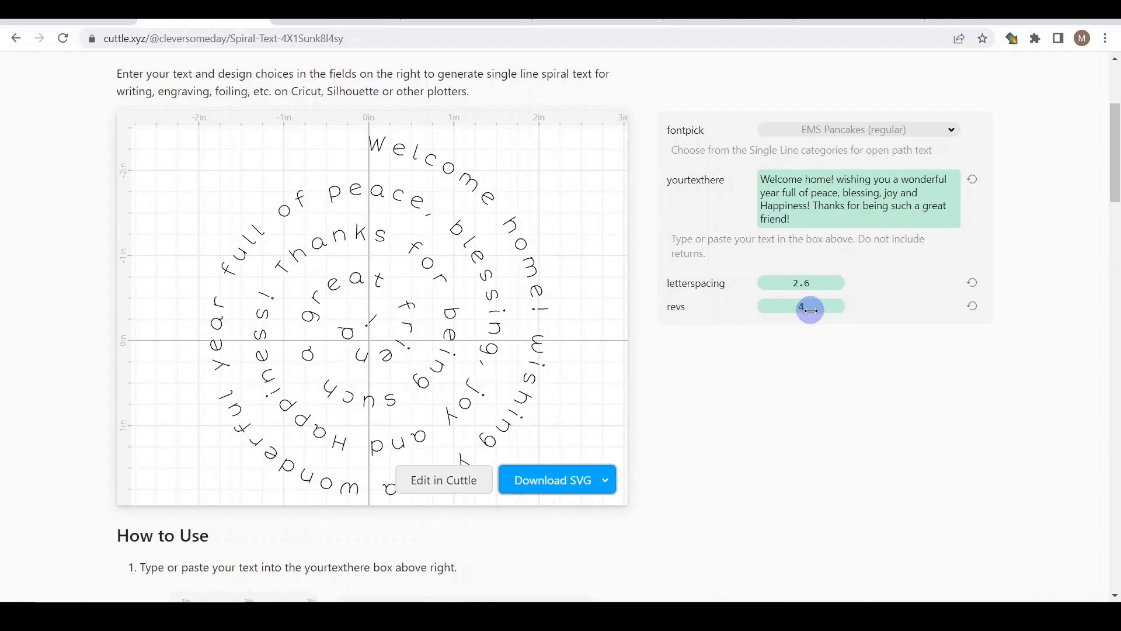
left_click_drag(809, 308, 806, 309)
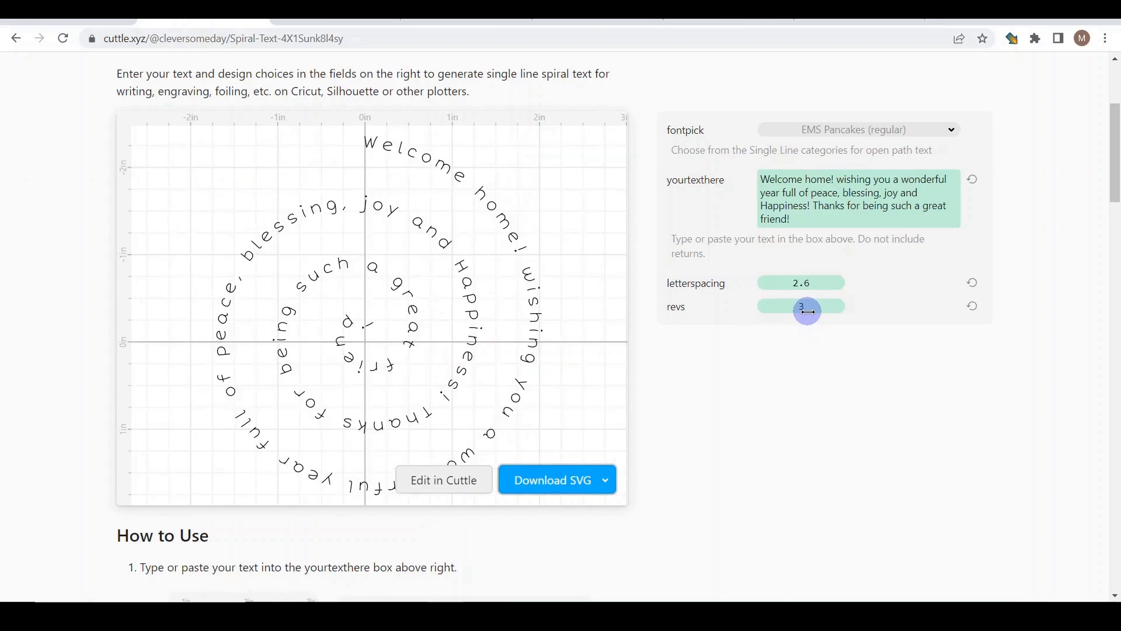
left_click_drag(806, 309, 807, 309)
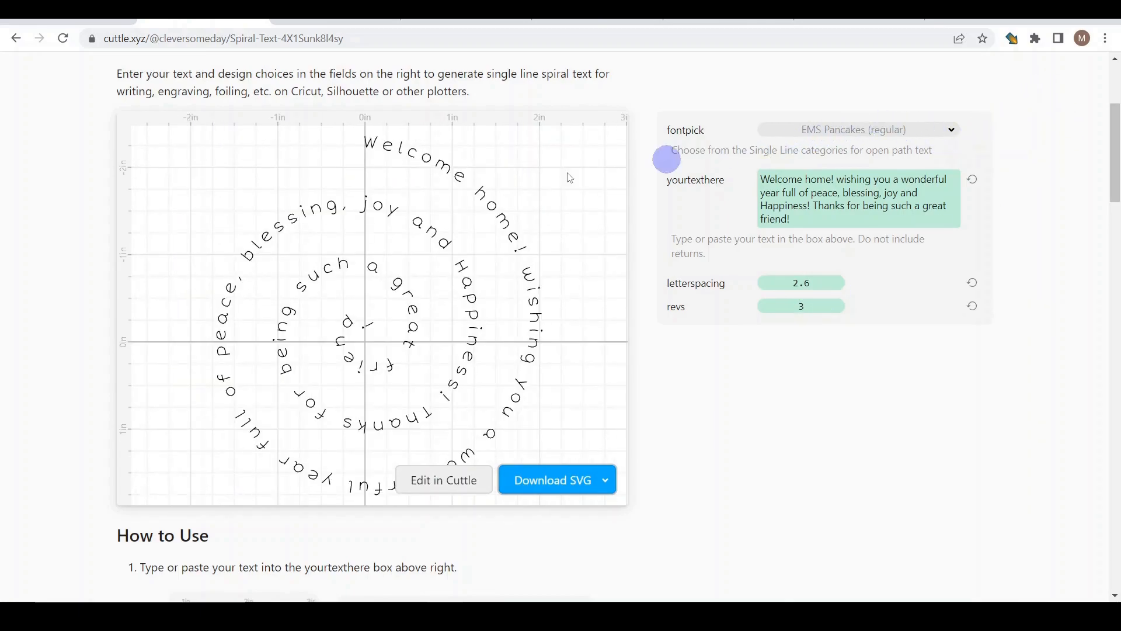
left_click(855, 130)
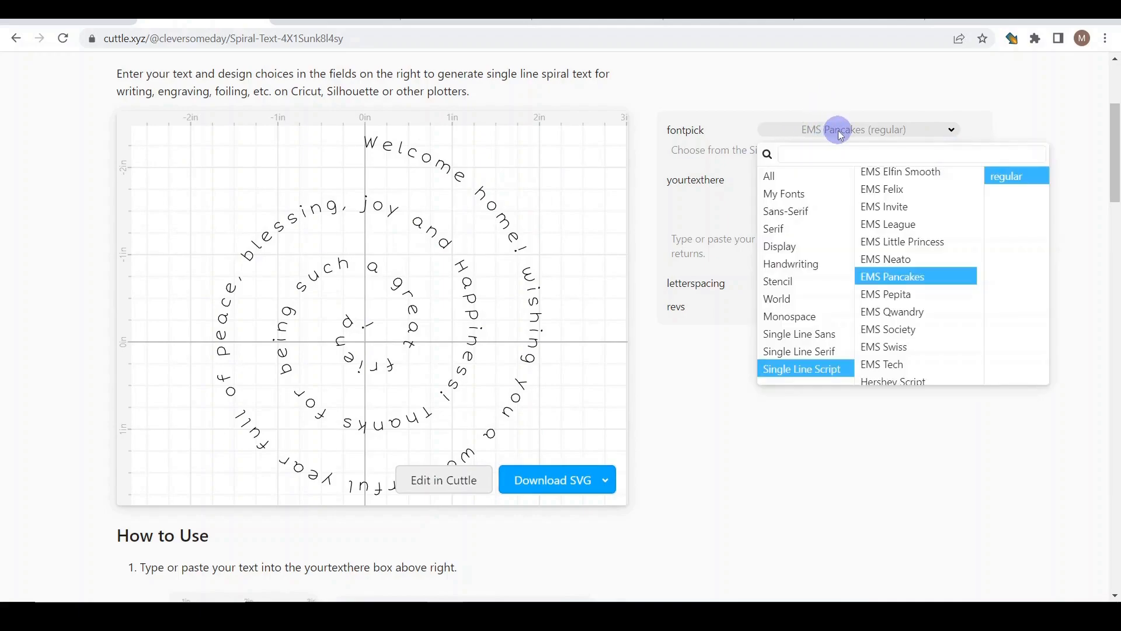
mouse_move(799, 334)
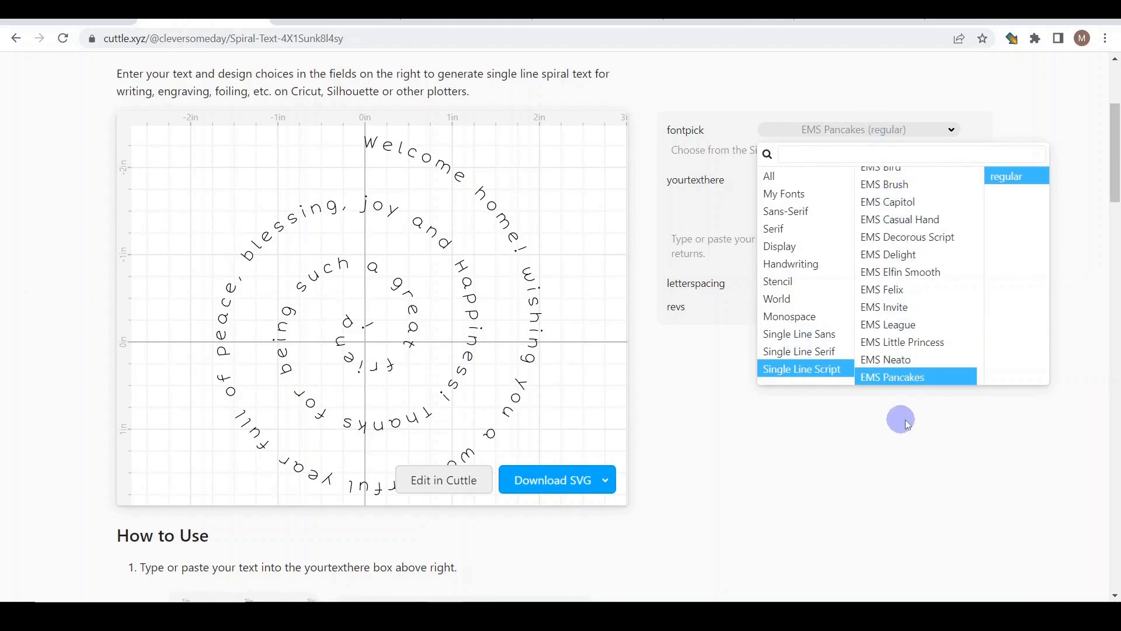
left_click(558, 507)
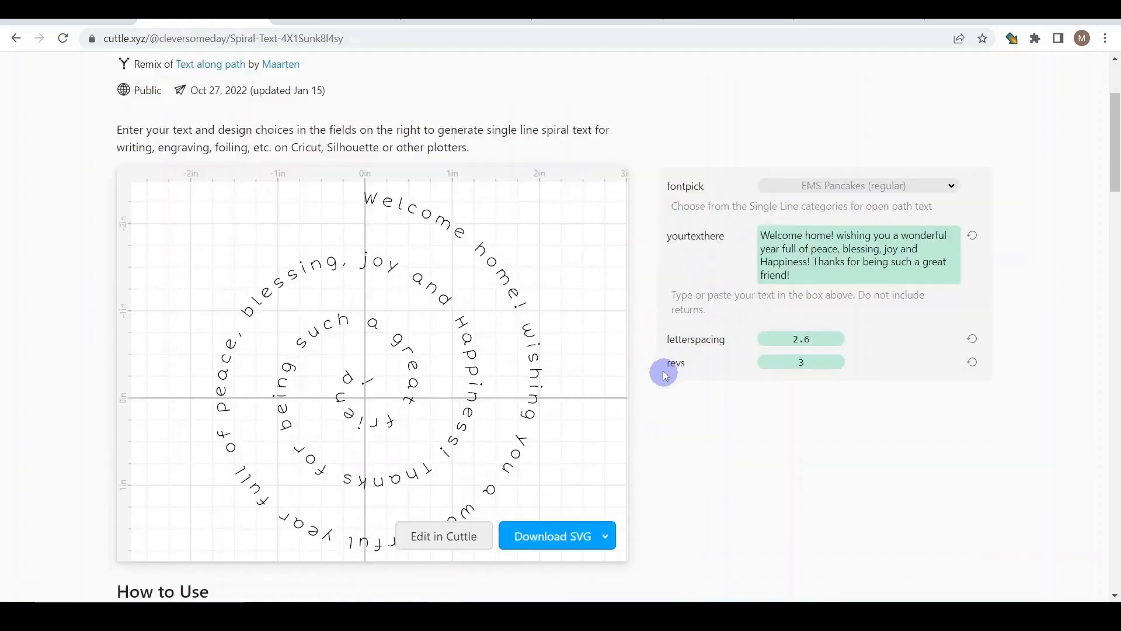
scroll("down", 3)
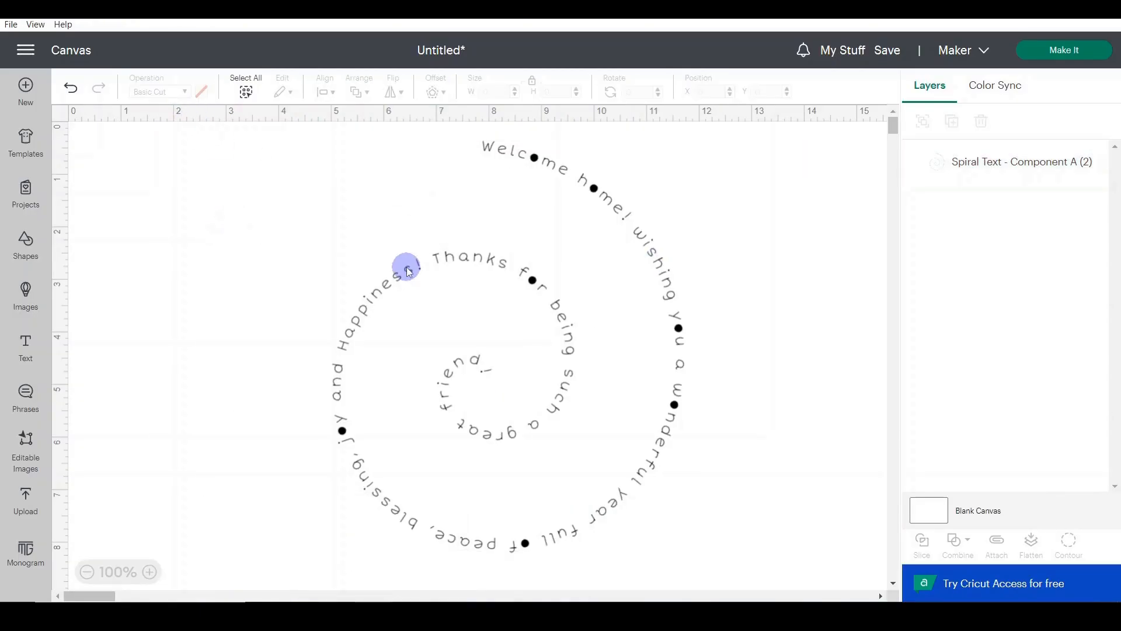
Step: Set the imported Spiral Text layer's operation to Draw > Pen
left_click(406, 267)
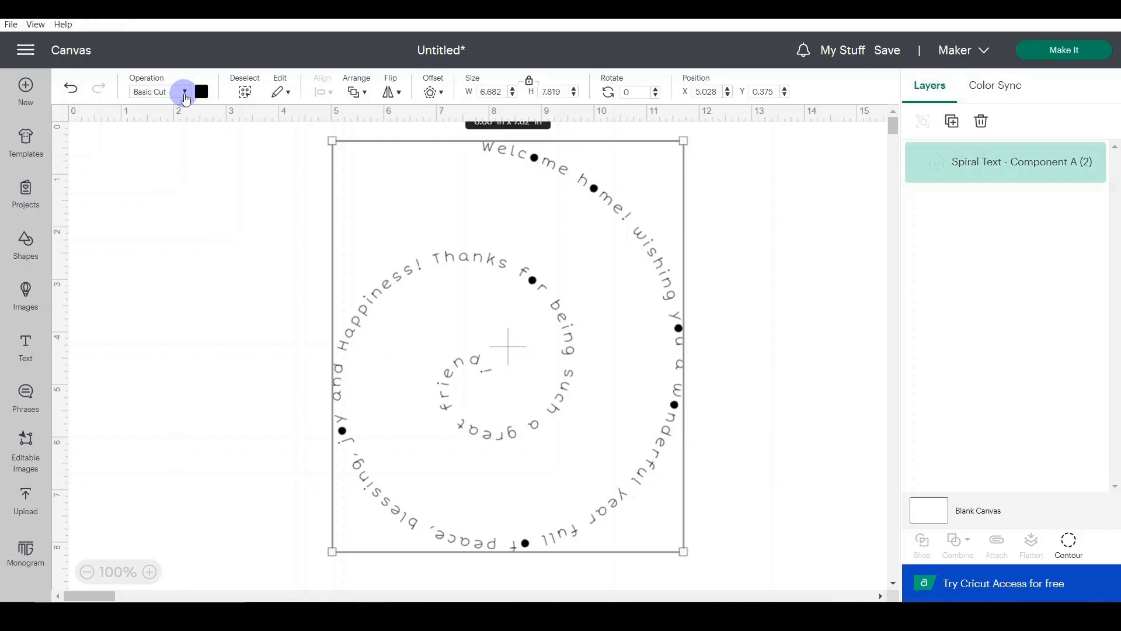
left_click(184, 91)
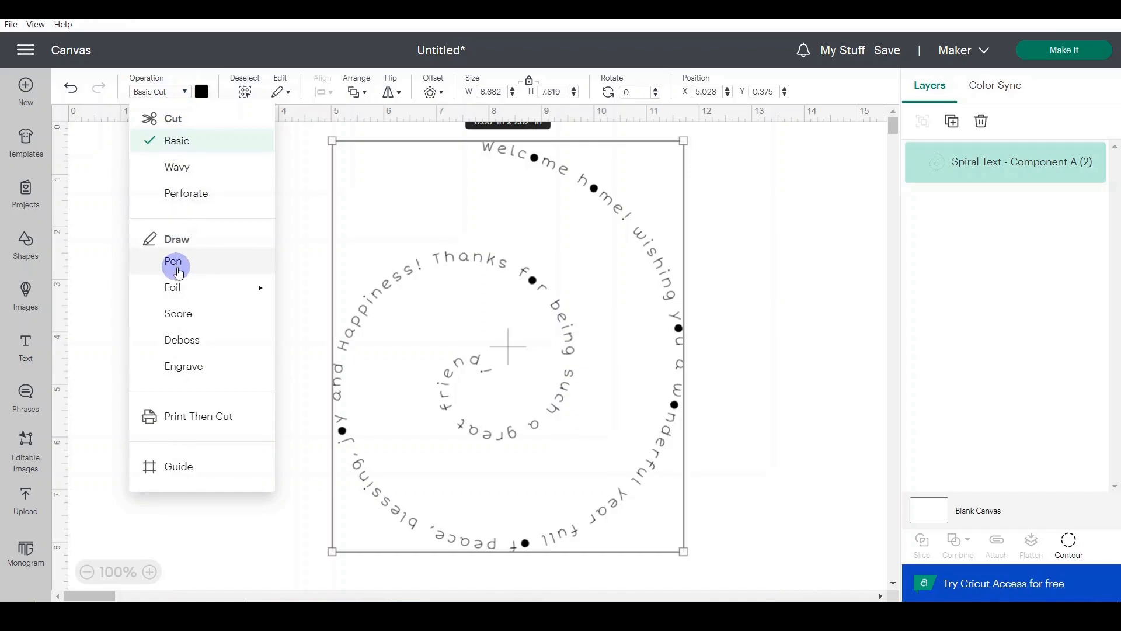
left_click(172, 262)
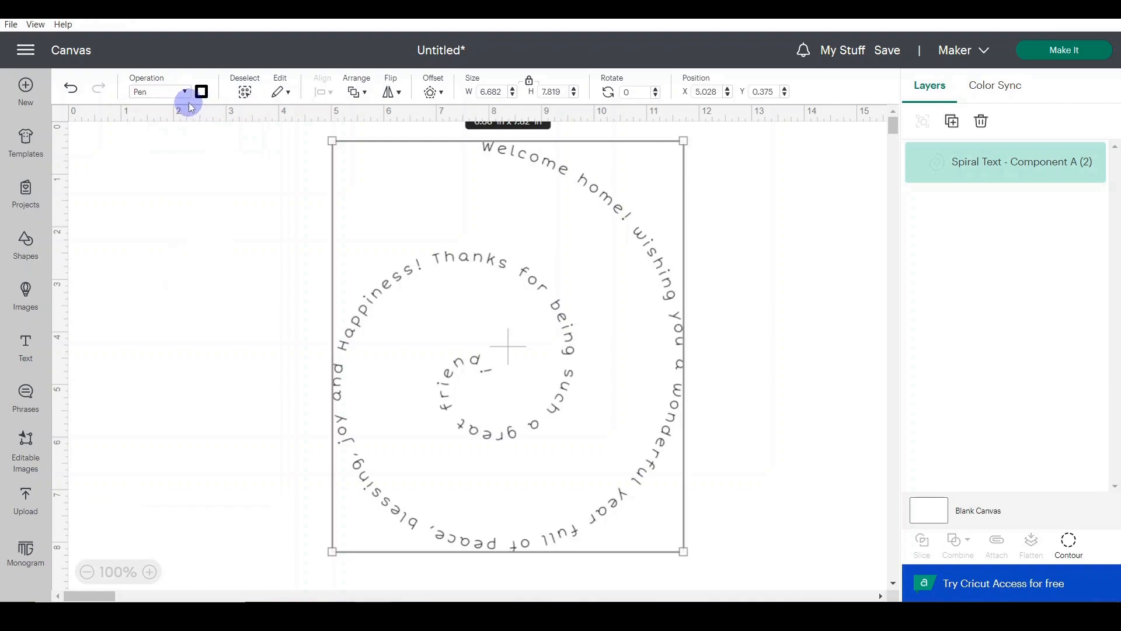
left_click(201, 91)
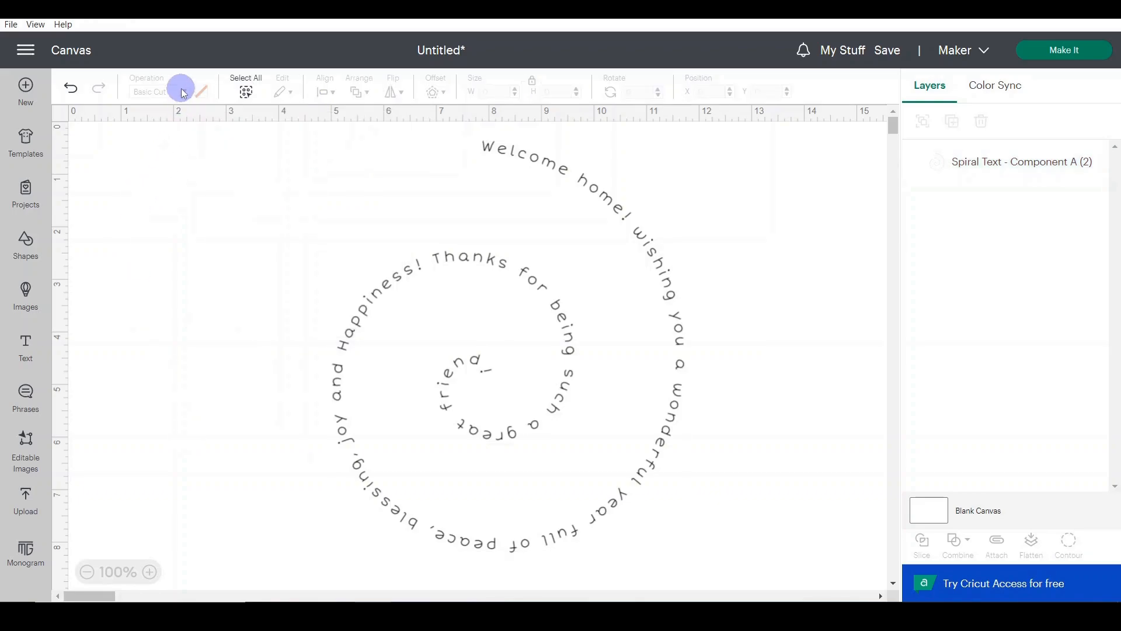
Step: Reselect the spiral text and recheck the Operation dropdown to confirm Pen
left_click(1021, 161)
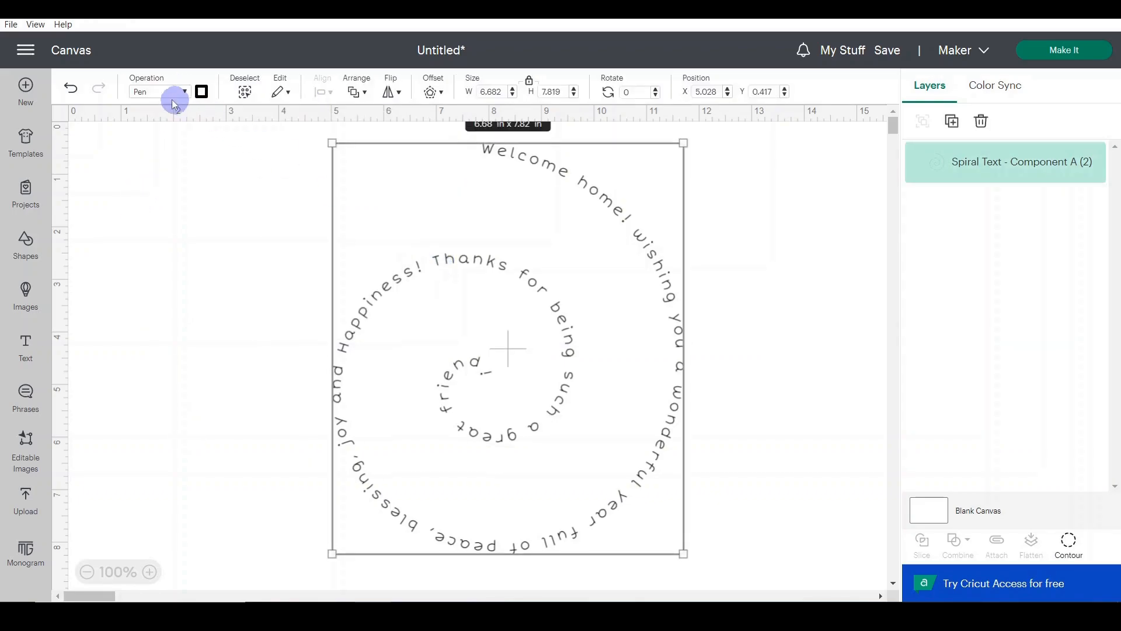
left_click(159, 91)
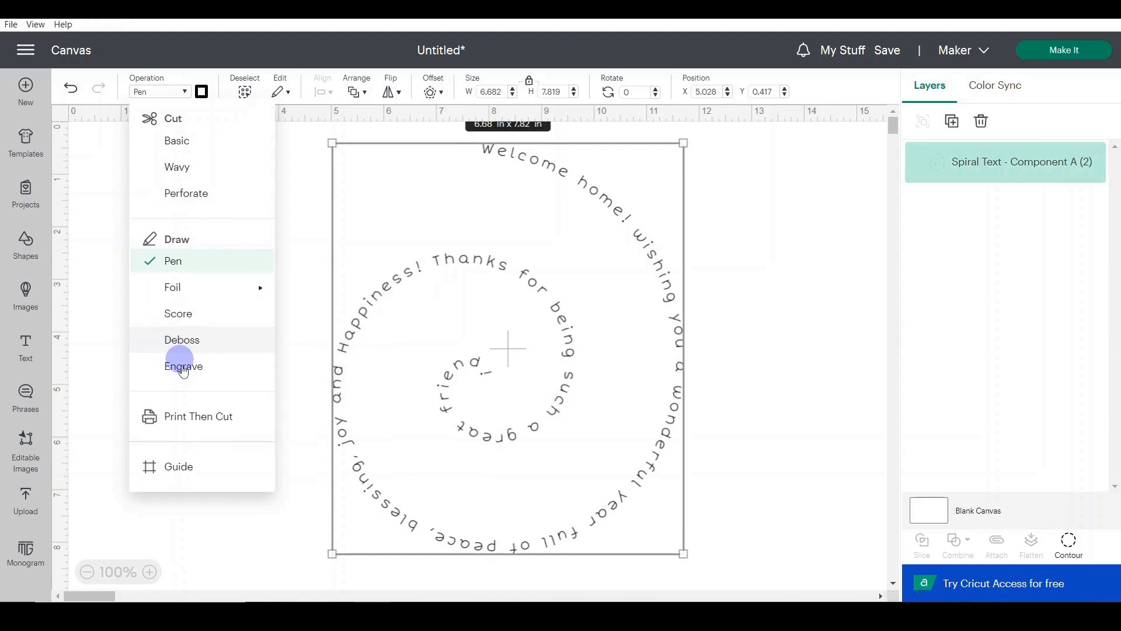
left_click(183, 366)
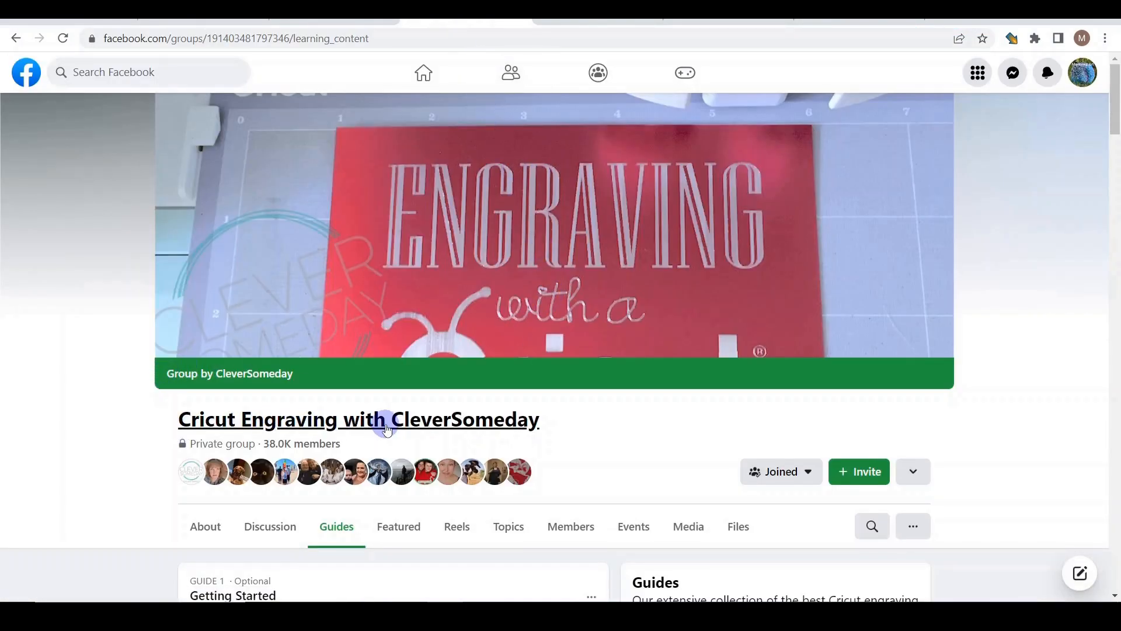
mouse_move(357, 419)
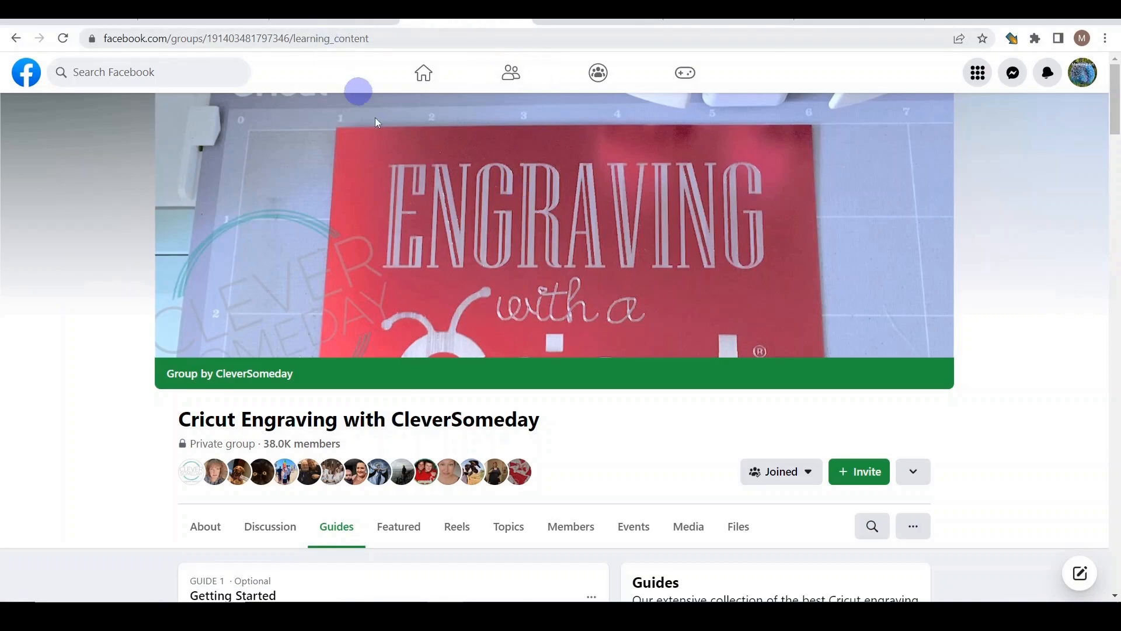
mouse_move(588, 478)
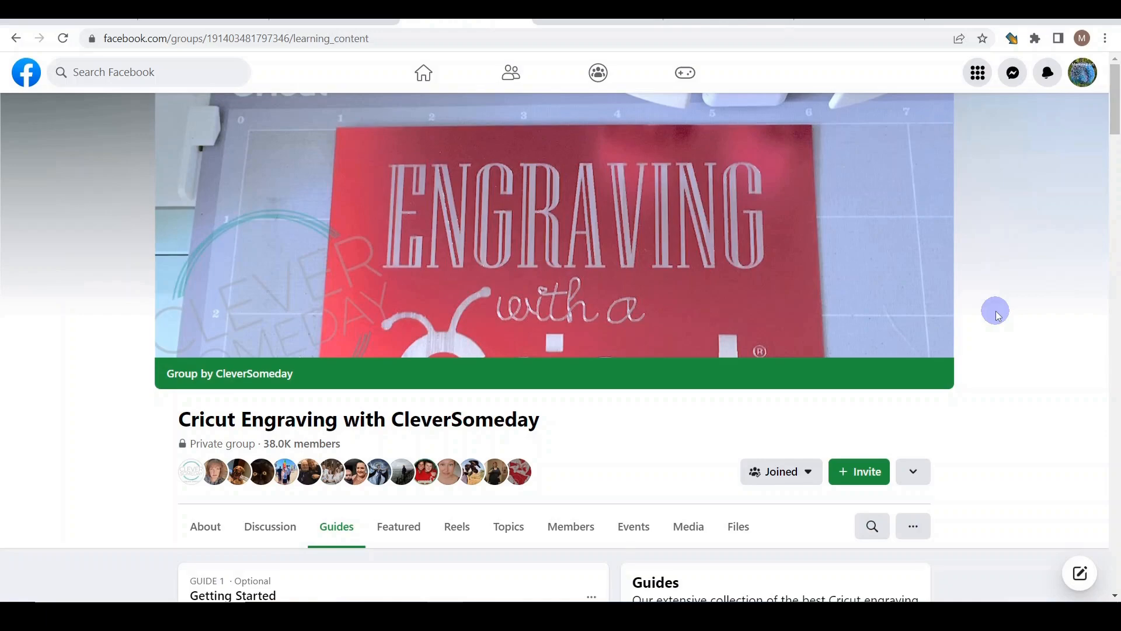
mouse_move(1004, 308)
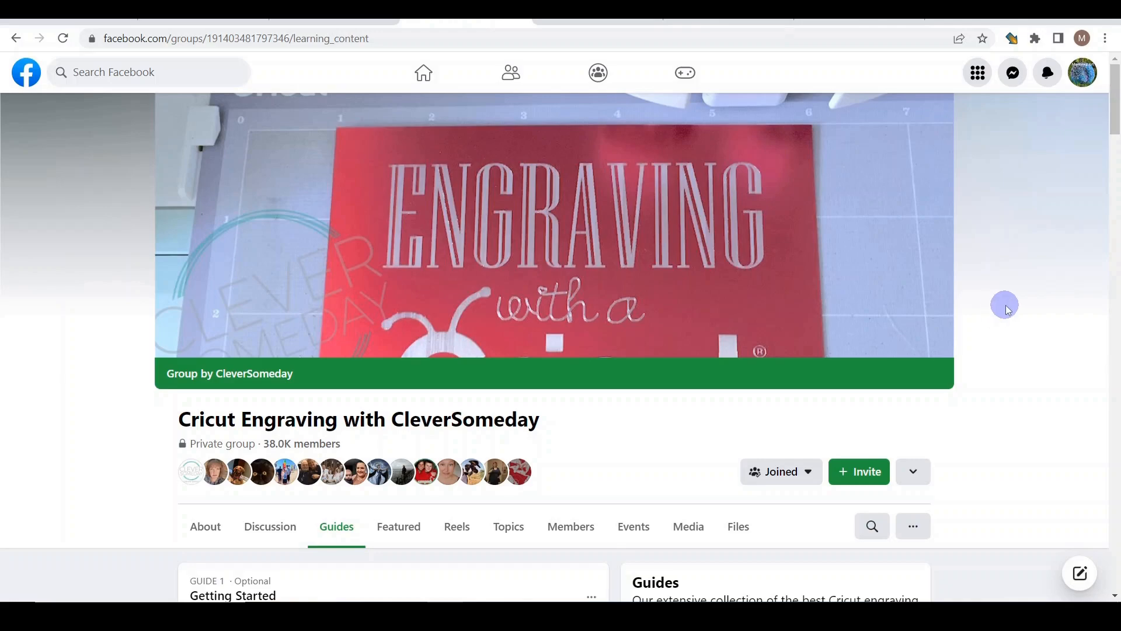